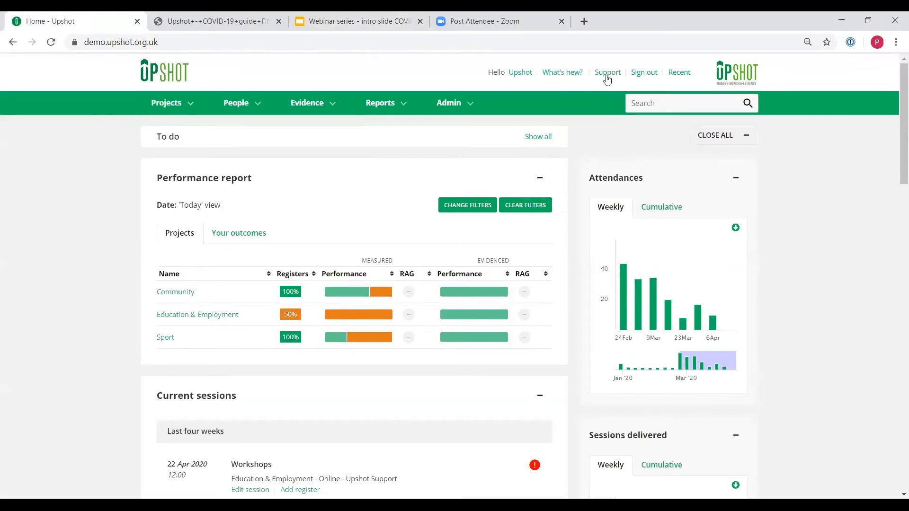
Show Upshot's support links for help guides, email, phone and feedback
click(607, 72)
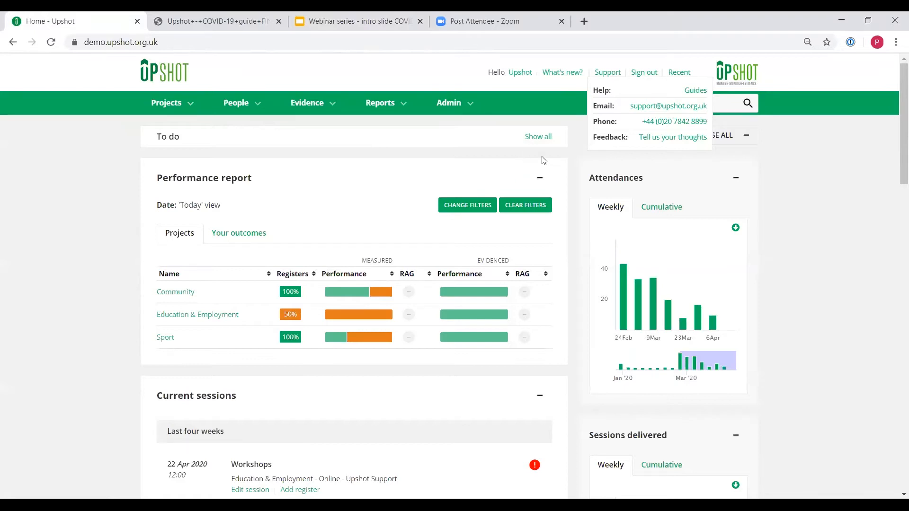
mouse_move(582, 100)
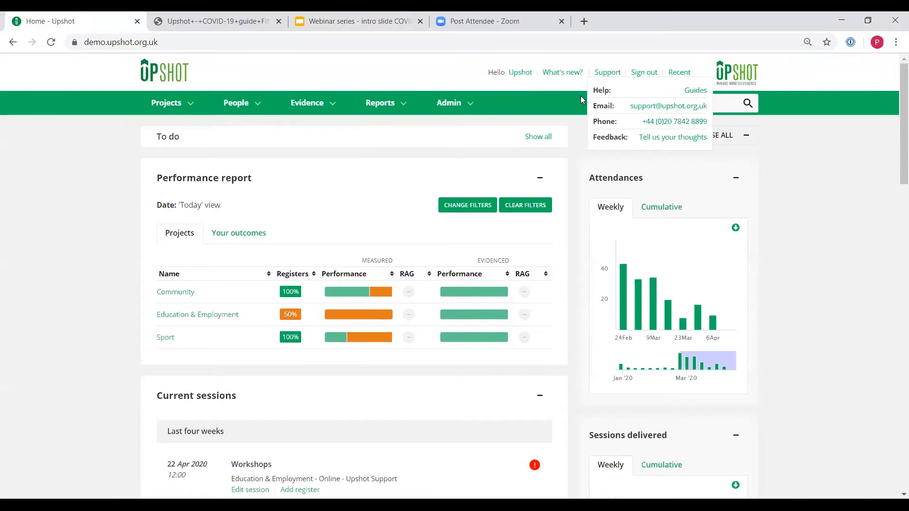
mouse_move(613, 123)
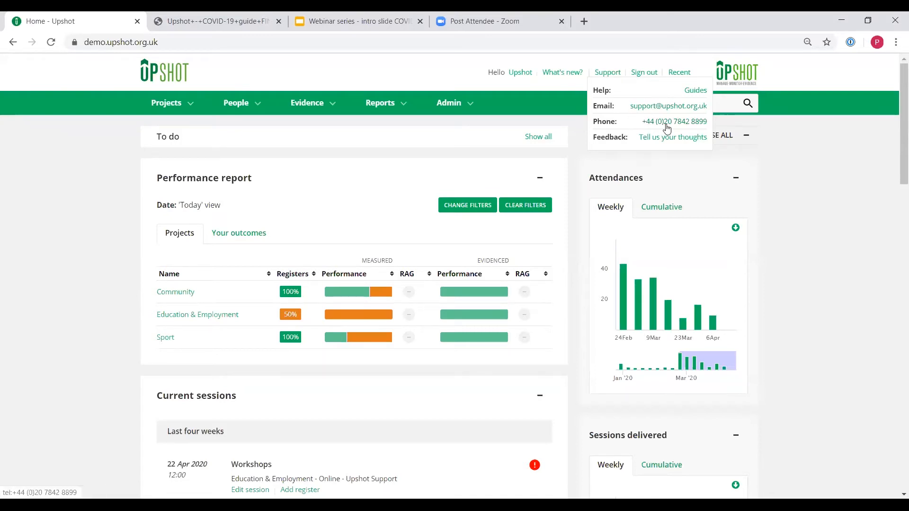
mouse_move(642, 147)
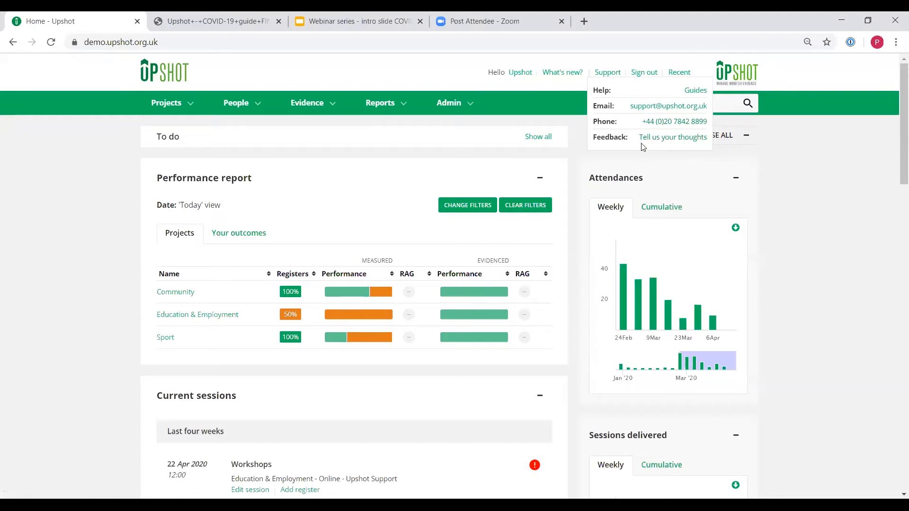
mouse_move(630, 141)
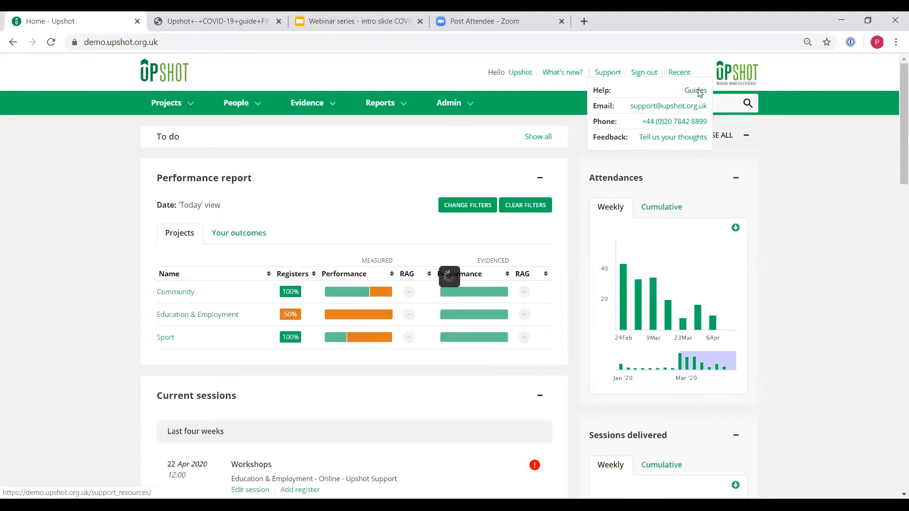
Open the 'Using Upshot for COVID-19 response work' guide PDF from Guides and scroll through it
click(694, 90)
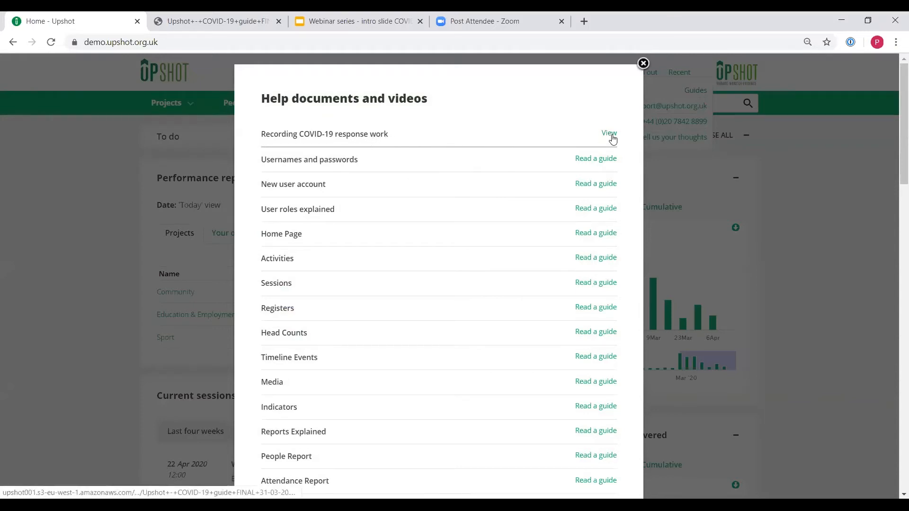
click(609, 134)
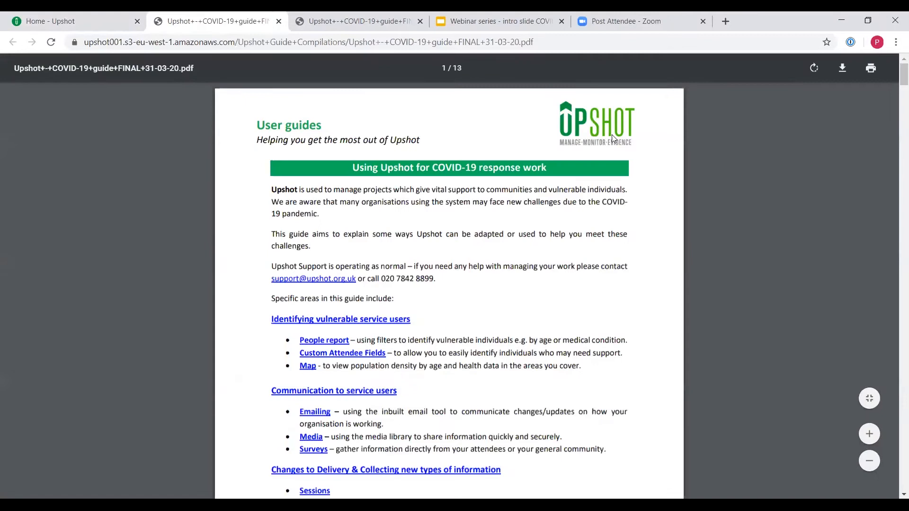
mouse_move(498, 329)
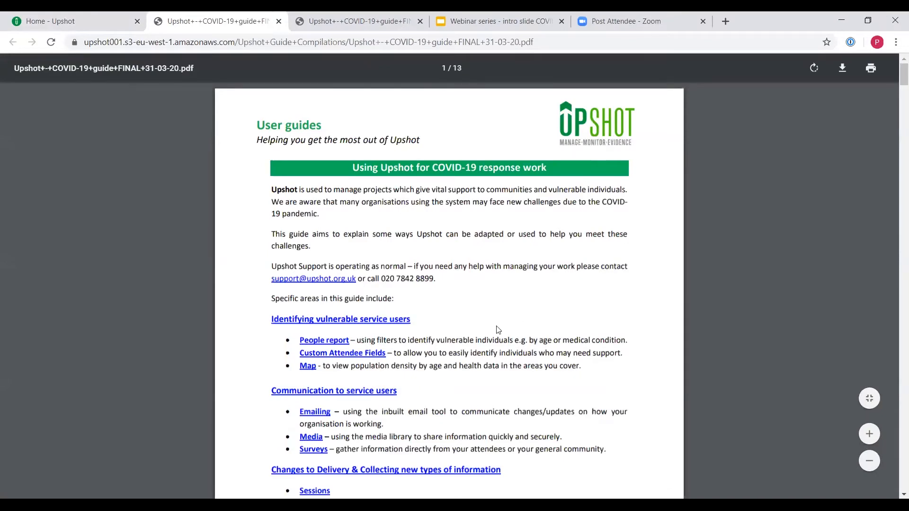
scroll(down, 3)
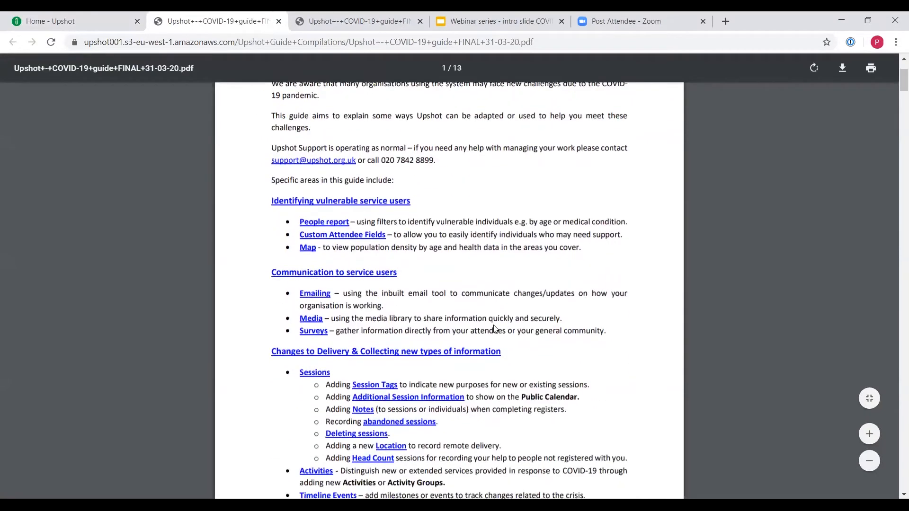
scroll(down, 3)
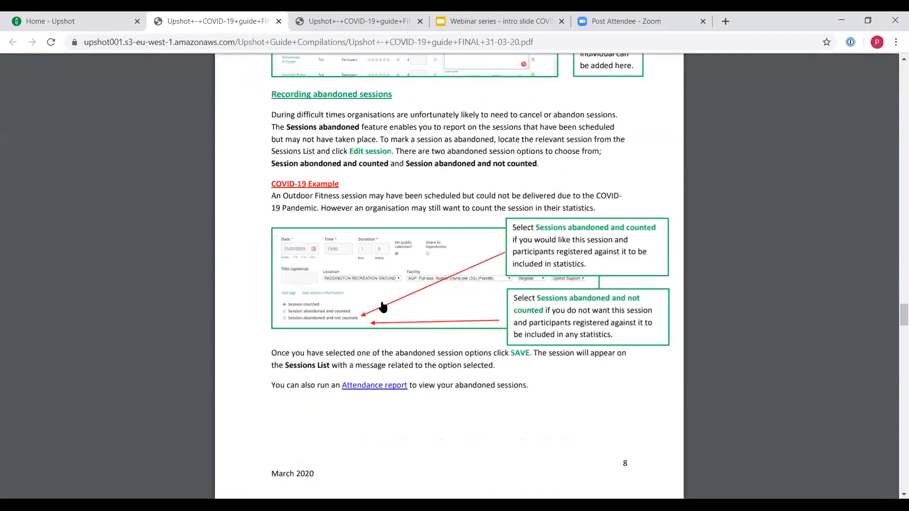
scroll(down, 3)
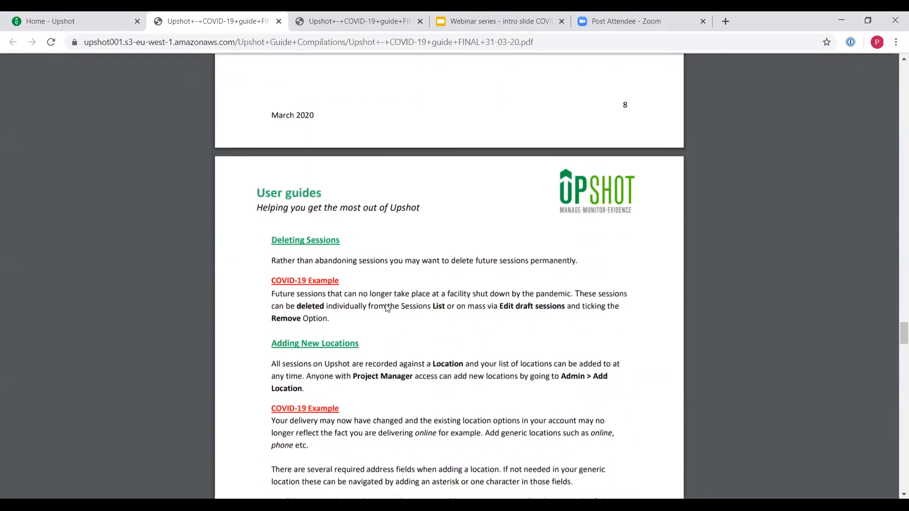
scroll(down, 3)
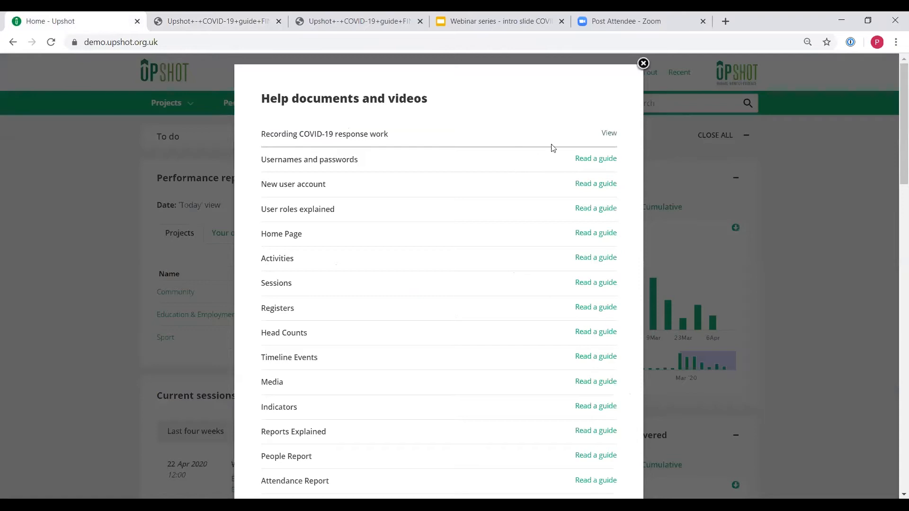
Close the help documents and read the What's new entry on the Index of Multiple Deprivation filter
click(643, 63)
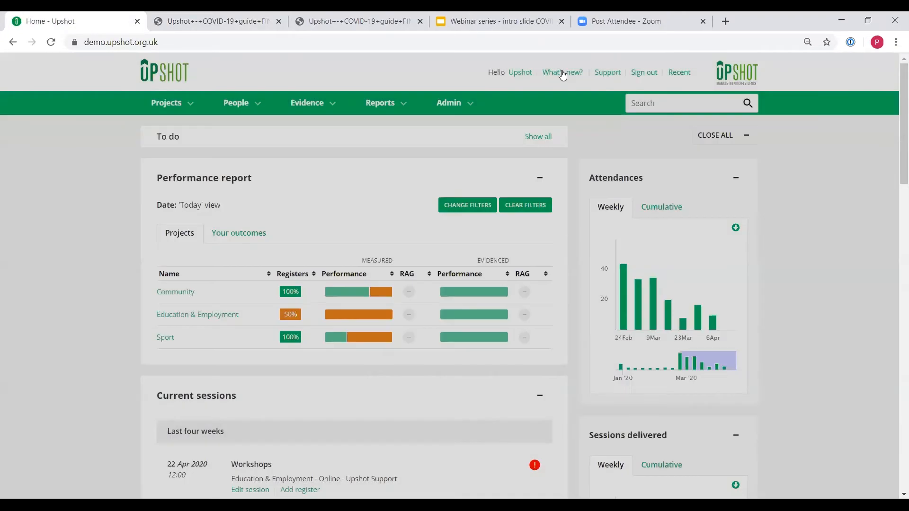
click(561, 72)
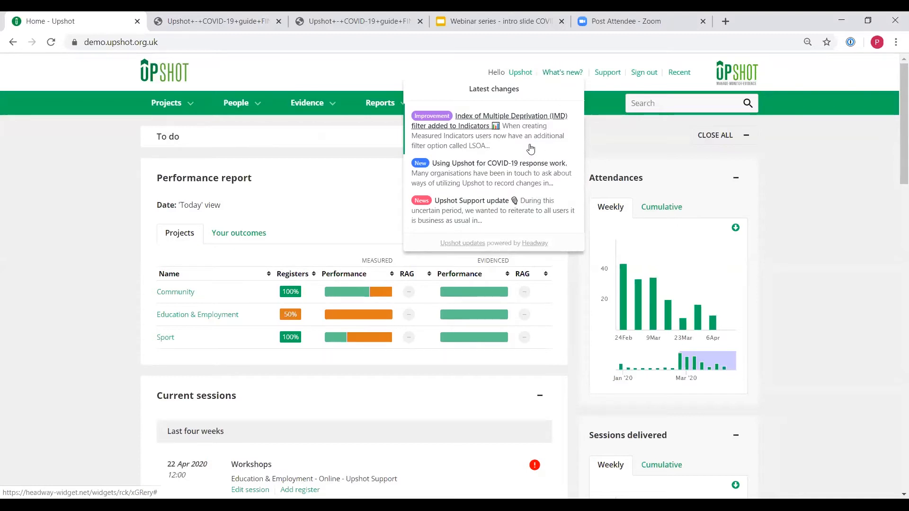
click(490, 121)
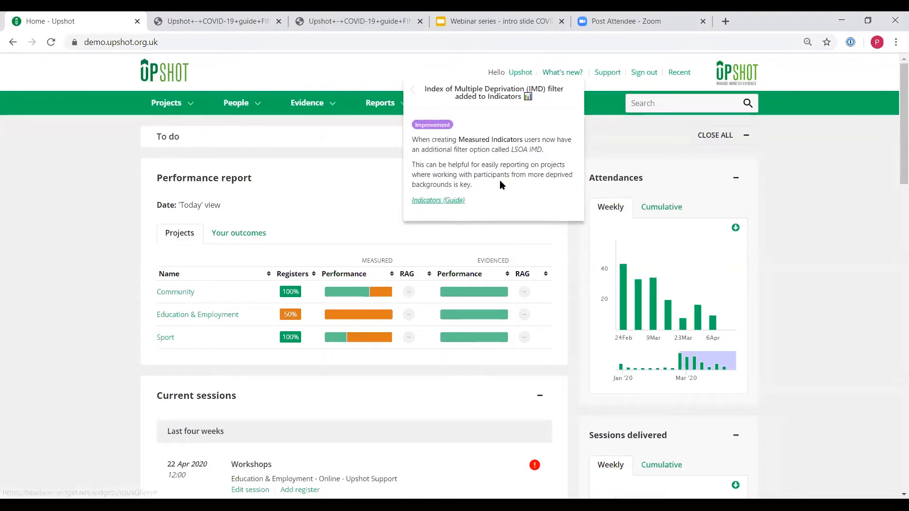
mouse_move(489, 188)
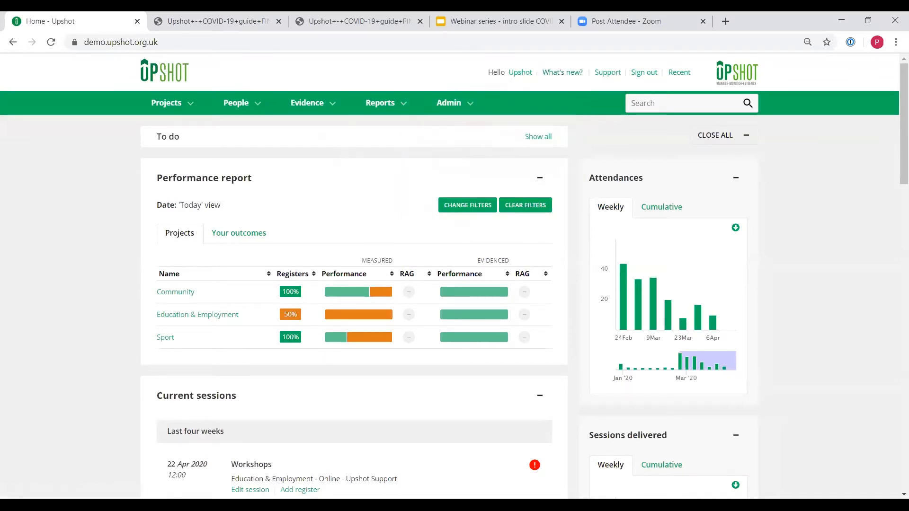
mouse_move(377, 384)
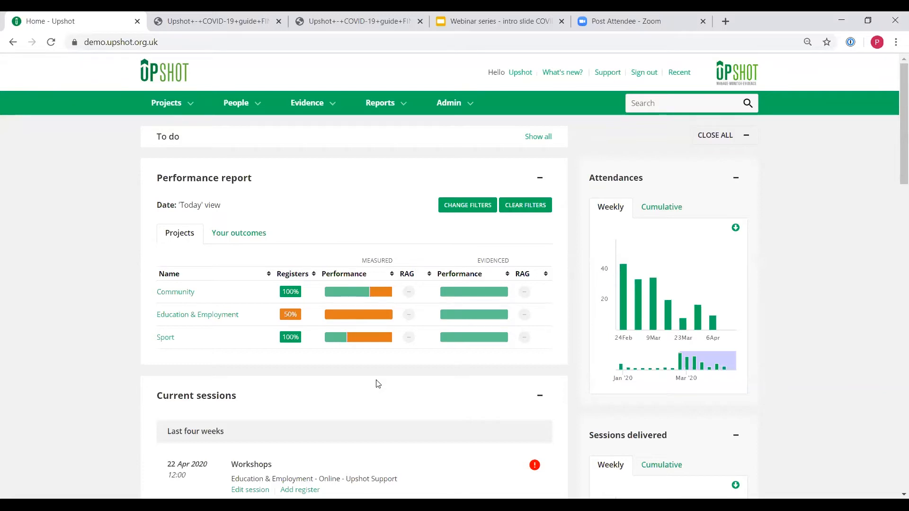
mouse_move(341, 379)
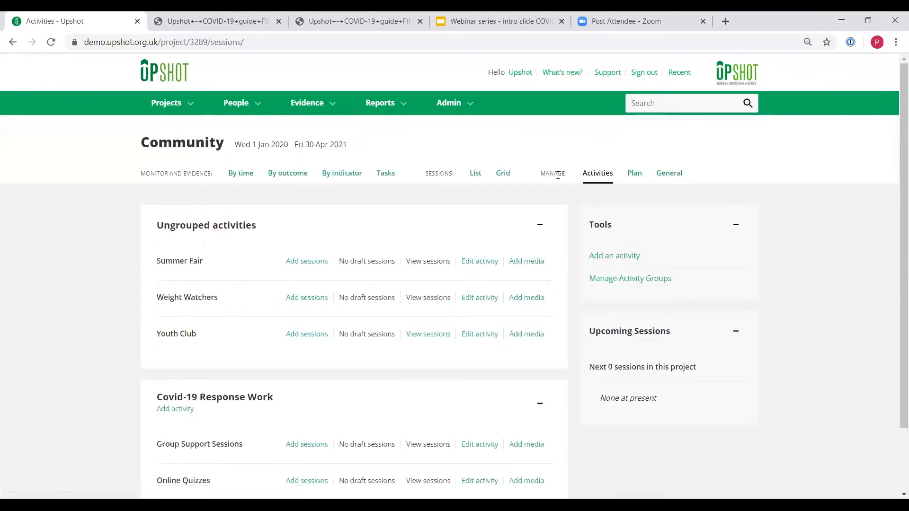
mouse_move(574, 194)
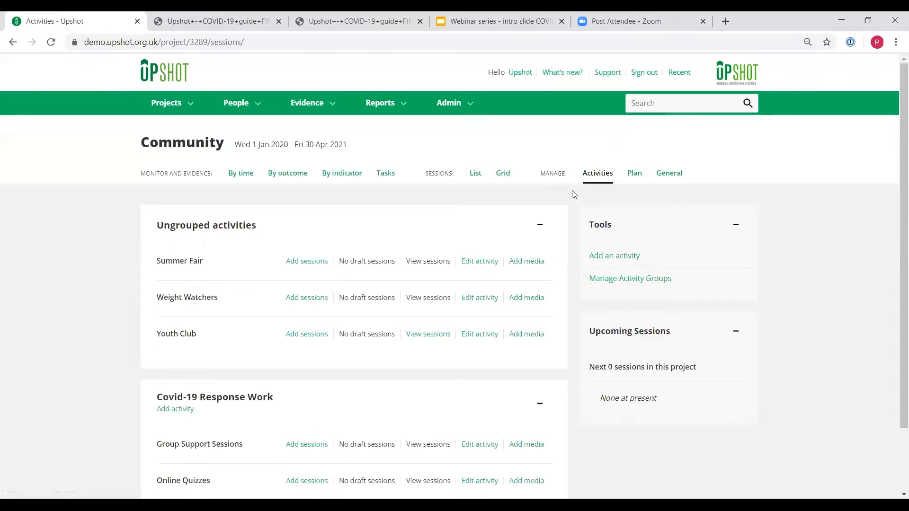
Scroll the Community activities down to the Covid-19 Response Work group
scroll(down, 3)
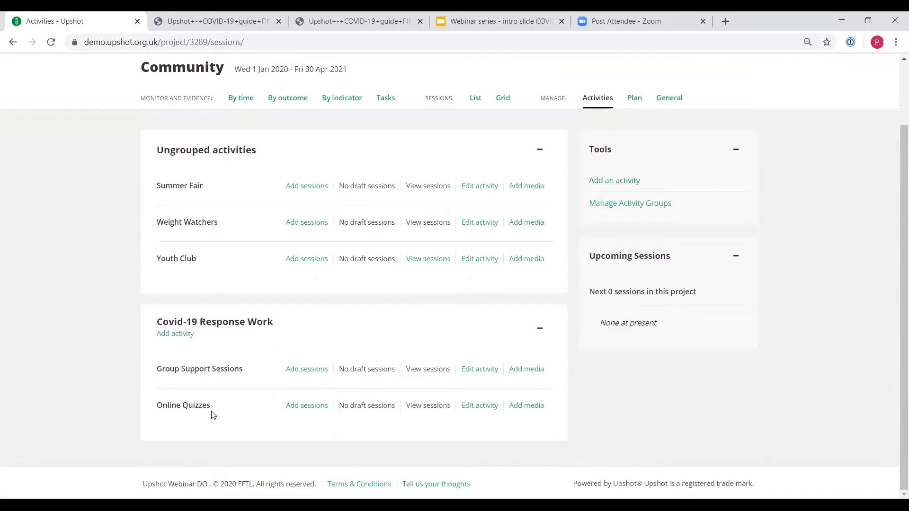
mouse_move(243, 427)
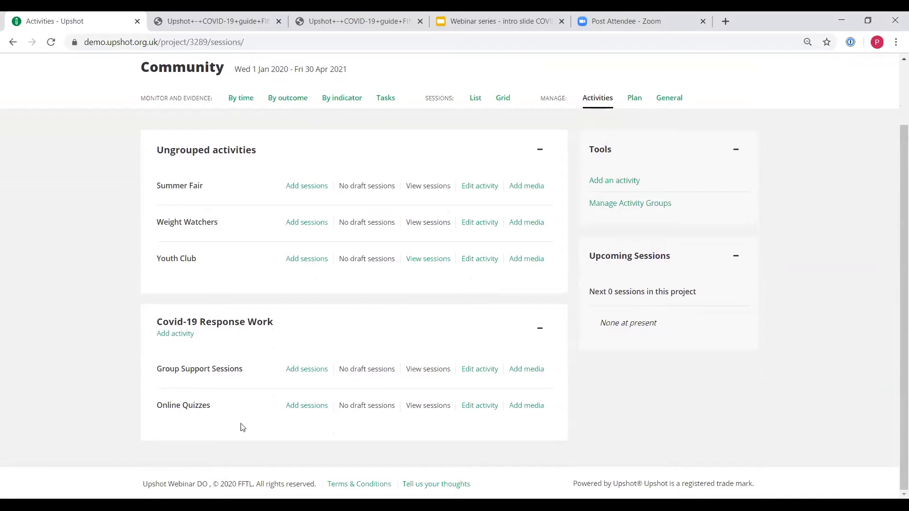
mouse_move(614, 181)
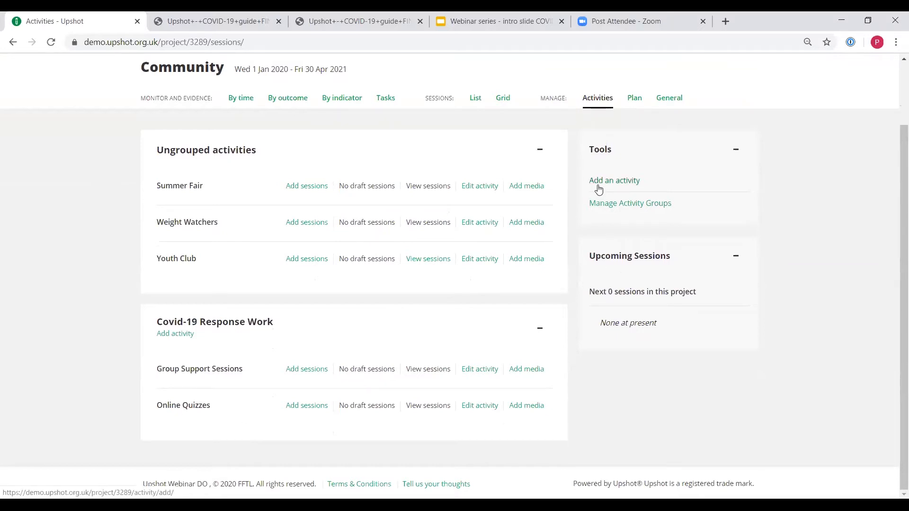
mouse_move(600, 186)
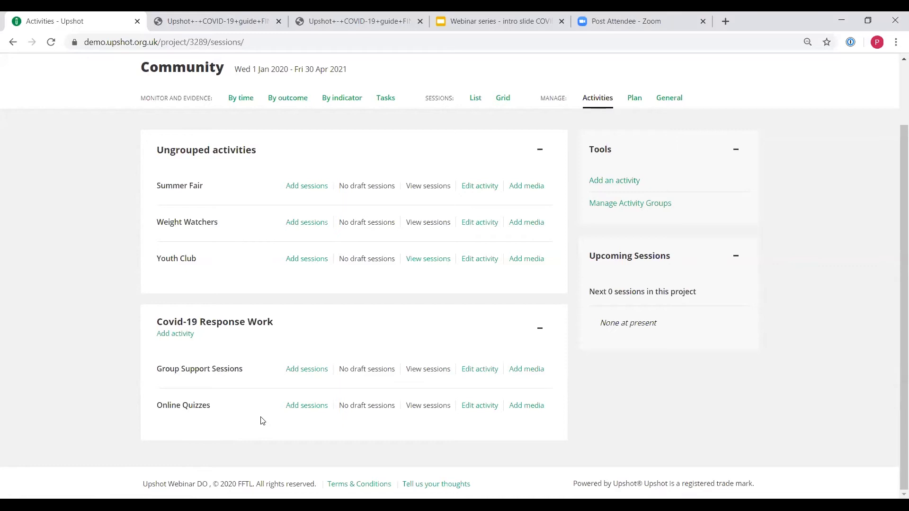
mouse_move(268, 419)
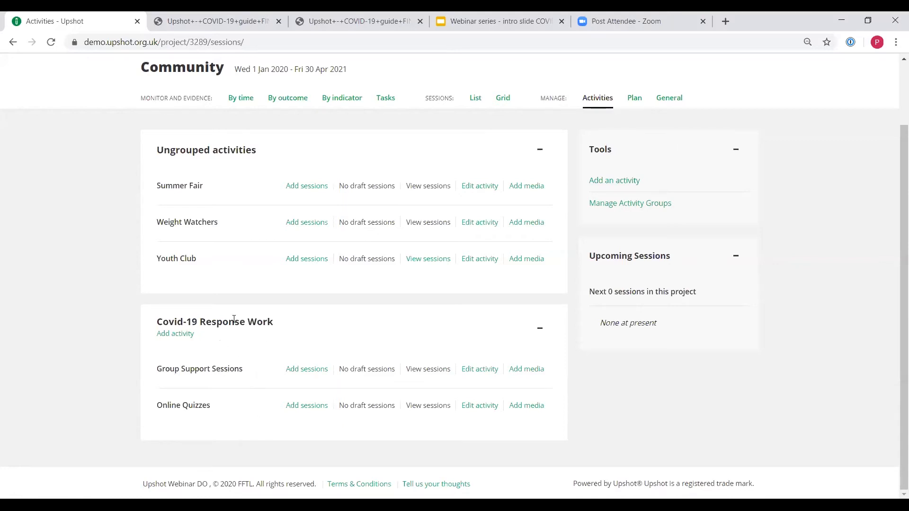
mouse_move(276, 335)
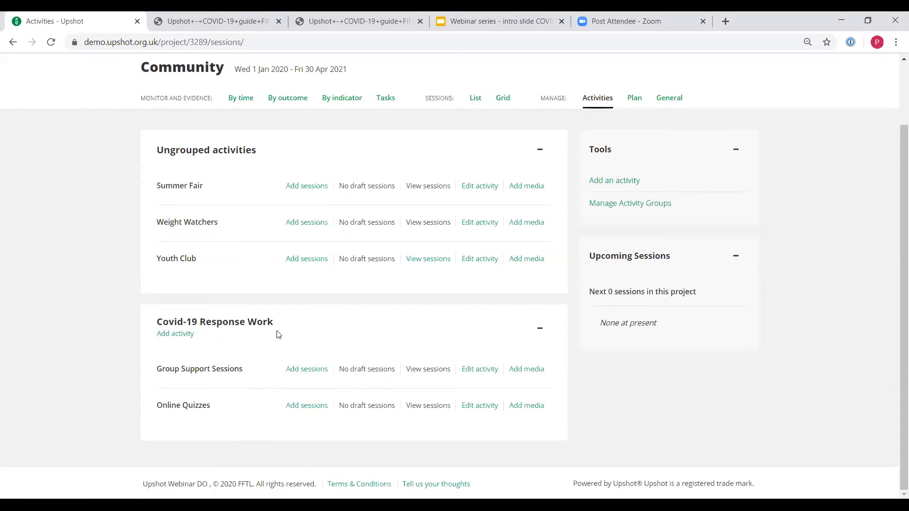
mouse_move(630, 203)
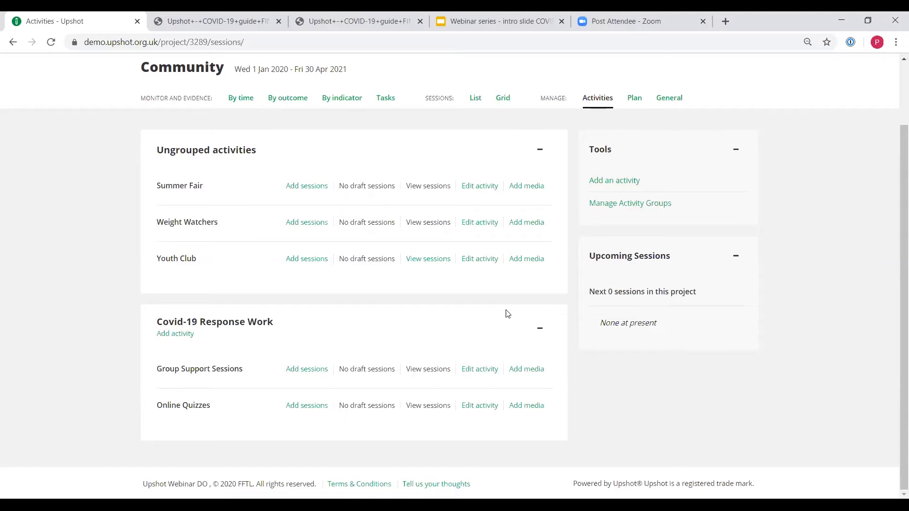
mouse_move(480, 303)
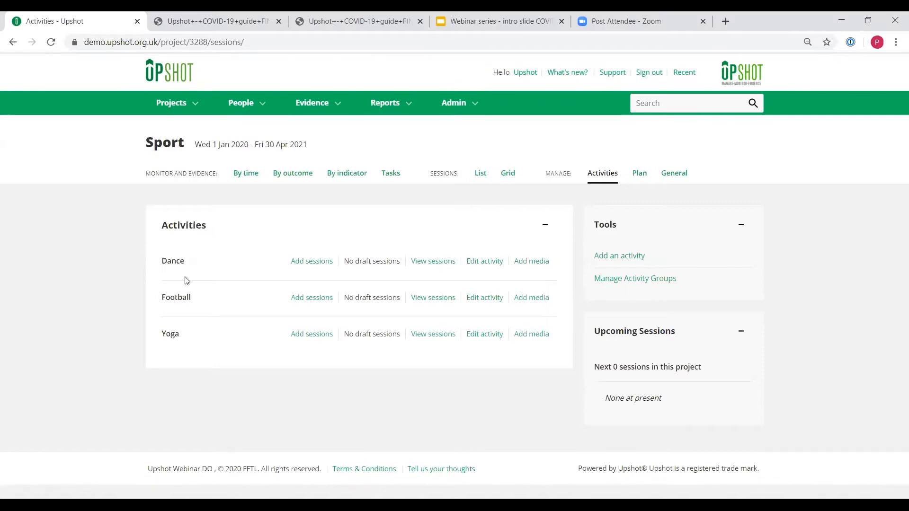
mouse_move(311, 261)
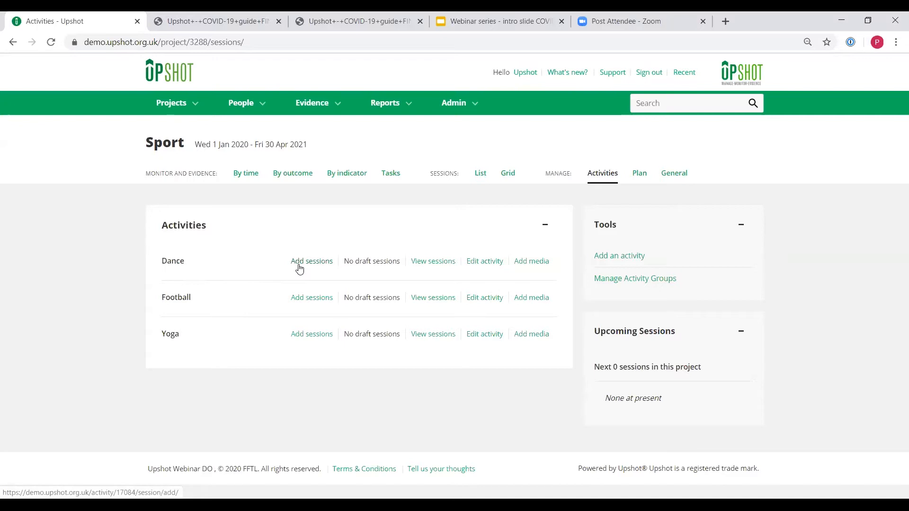
Open the Sport project's activities and start adding sessions to Dance
click(311, 261)
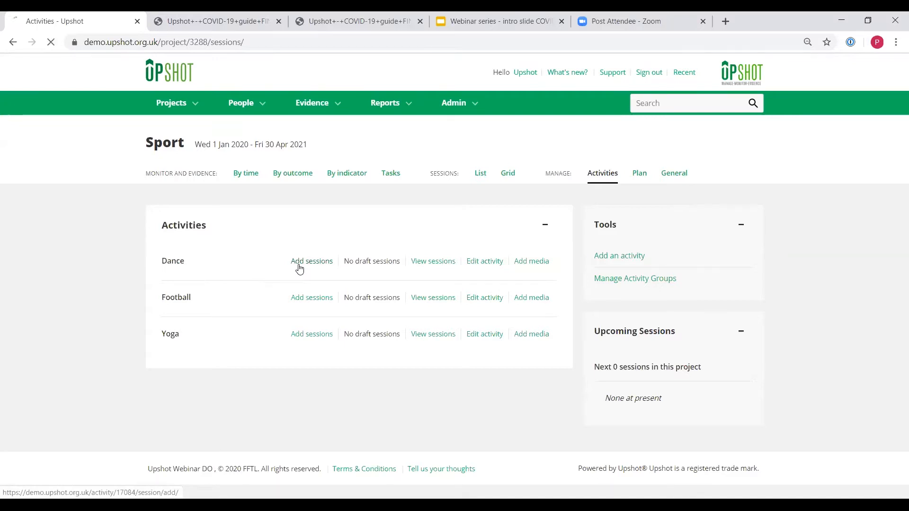
click(311, 261)
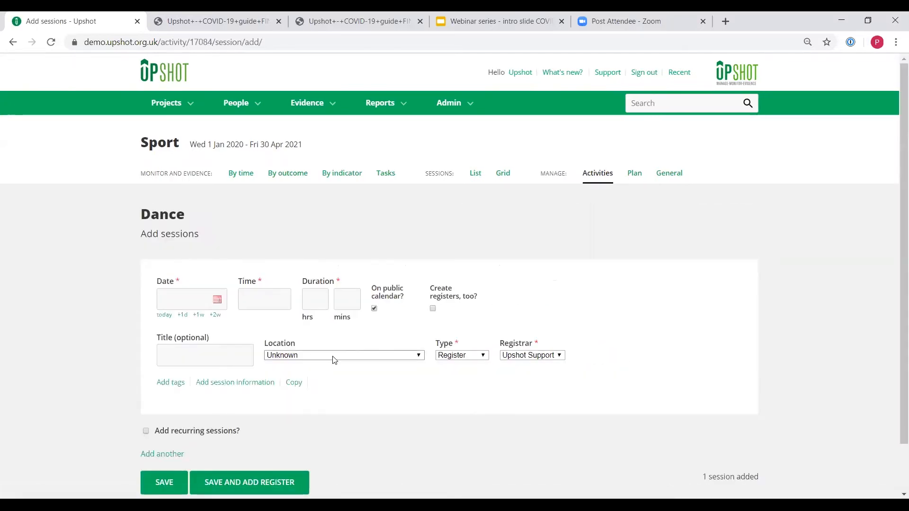
click(343, 354)
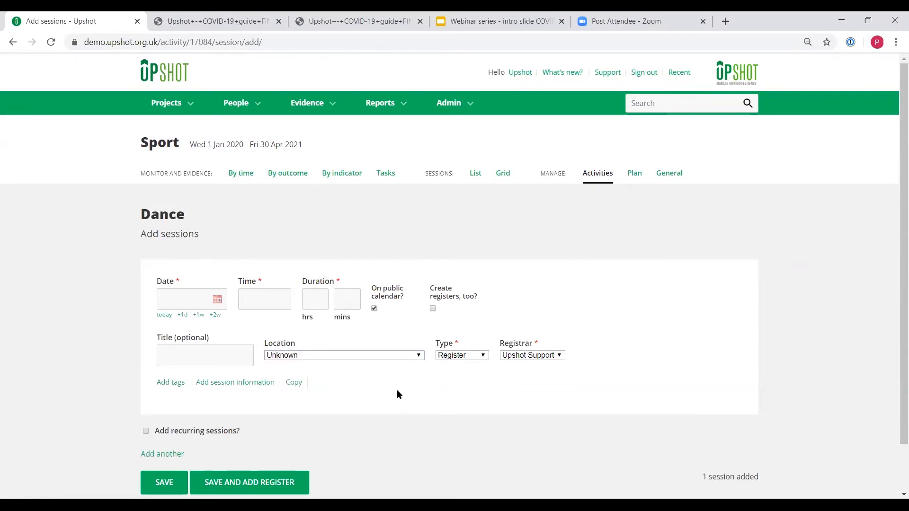
Open Admin > Add location, reveal the new-location form and enter the first address line
click(448, 103)
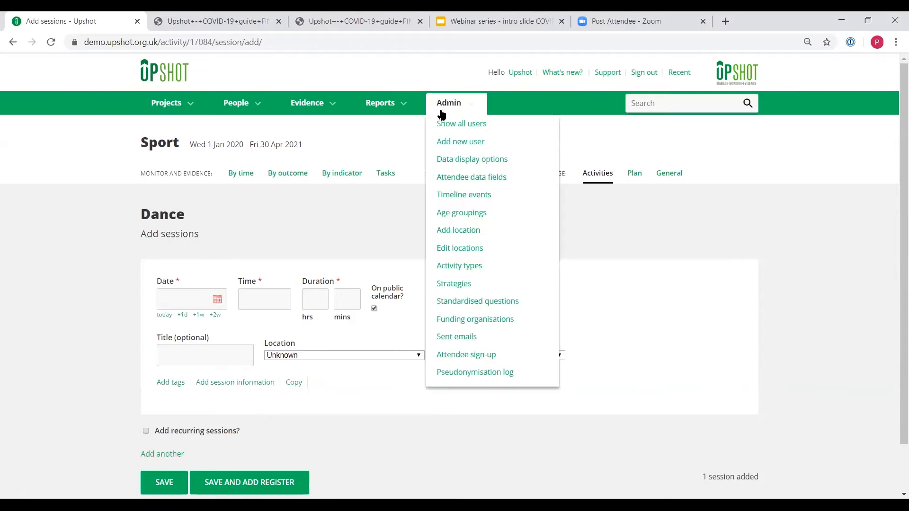
mouse_move(458, 230)
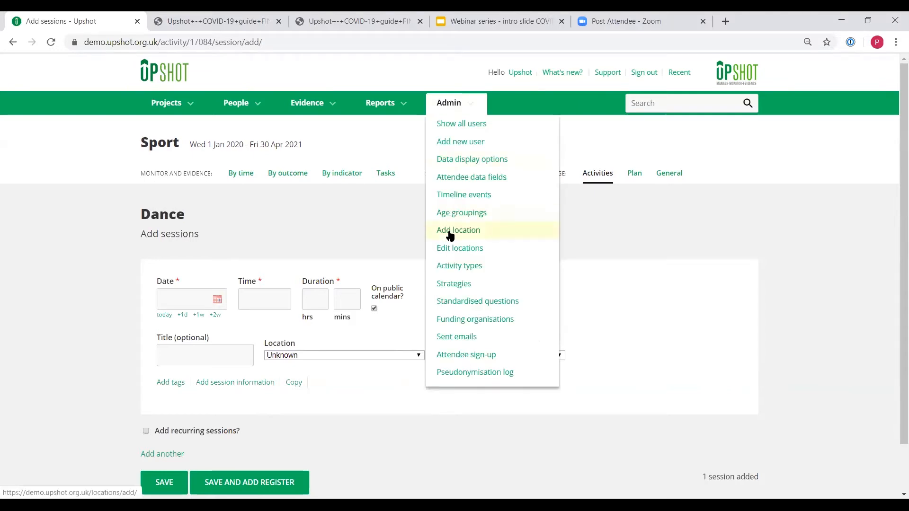
click(458, 230)
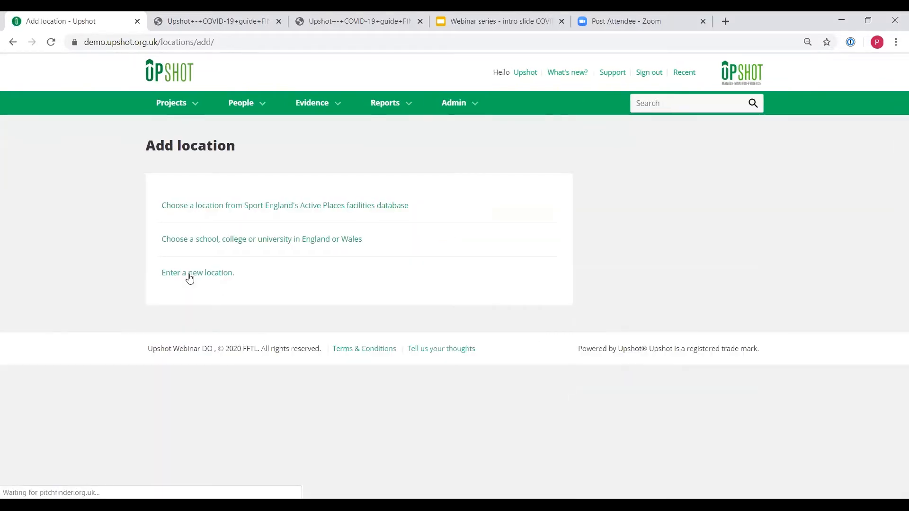
click(197, 272)
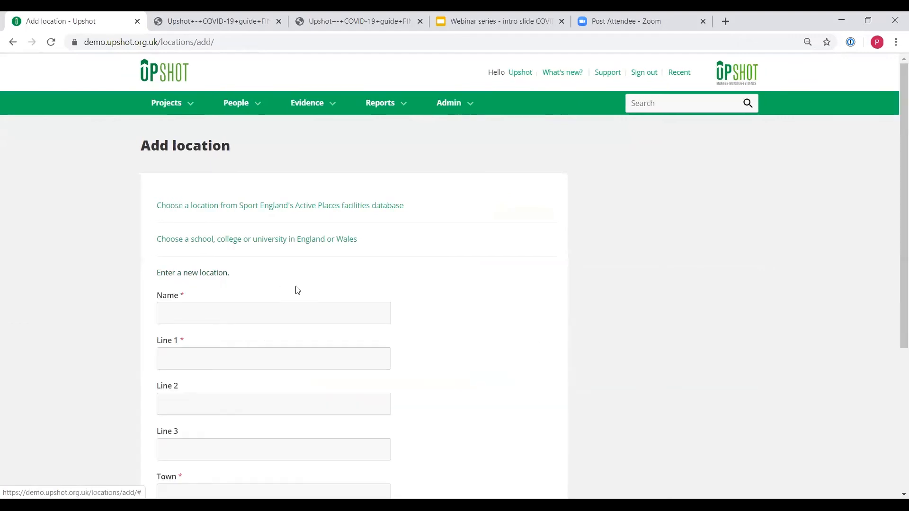
scroll(down, 3)
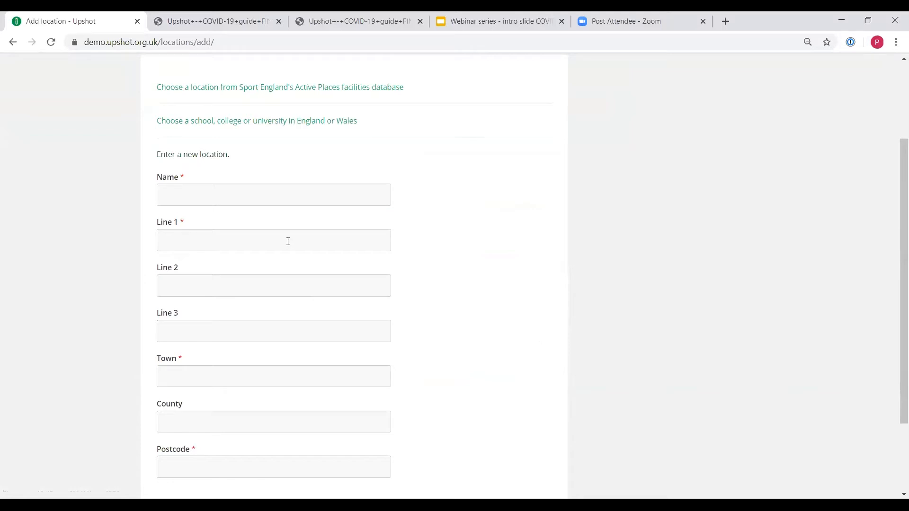
click(274, 240)
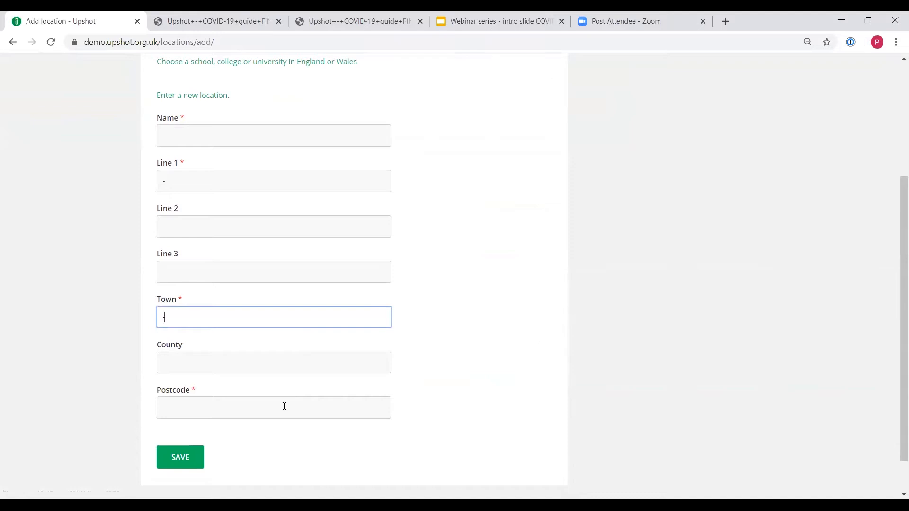
text(-)
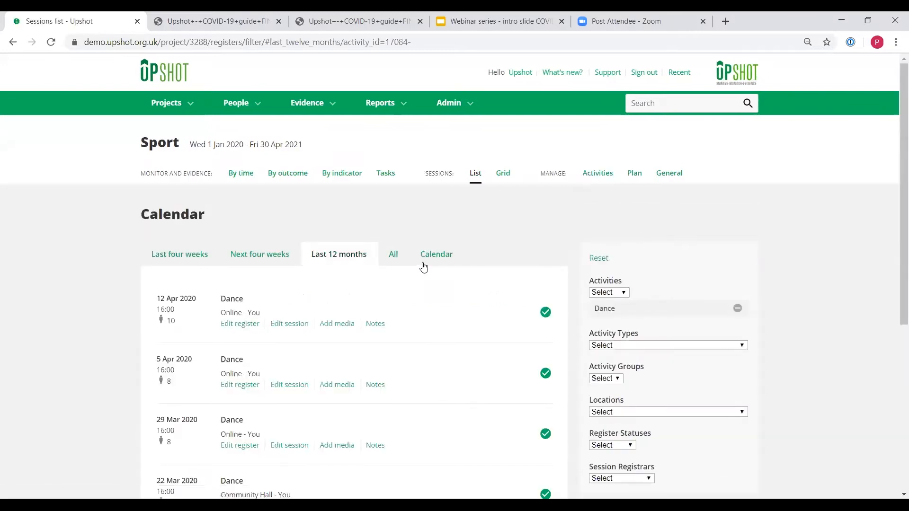
scroll(down, 3)
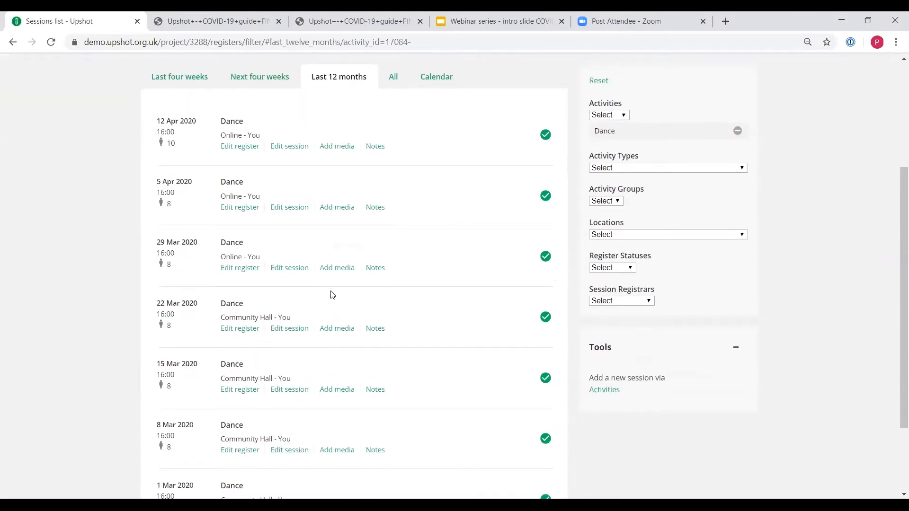
mouse_move(256, 317)
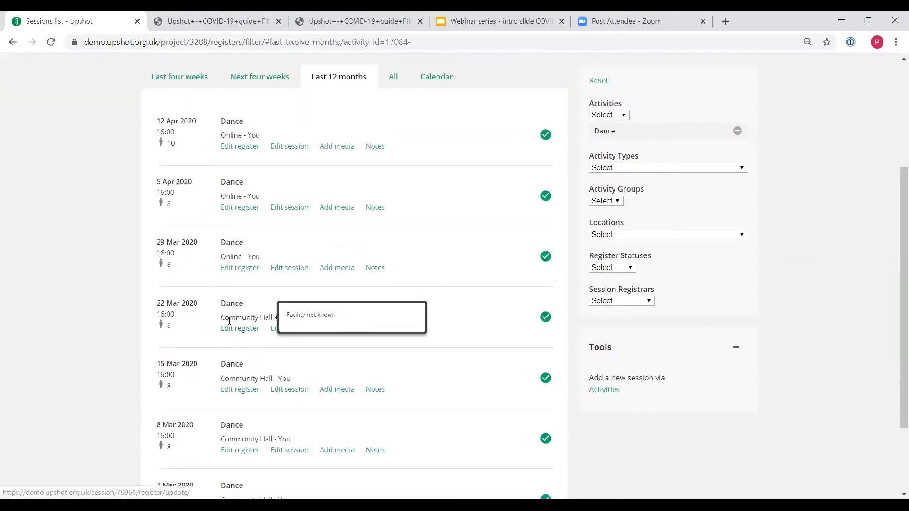
mouse_move(240, 256)
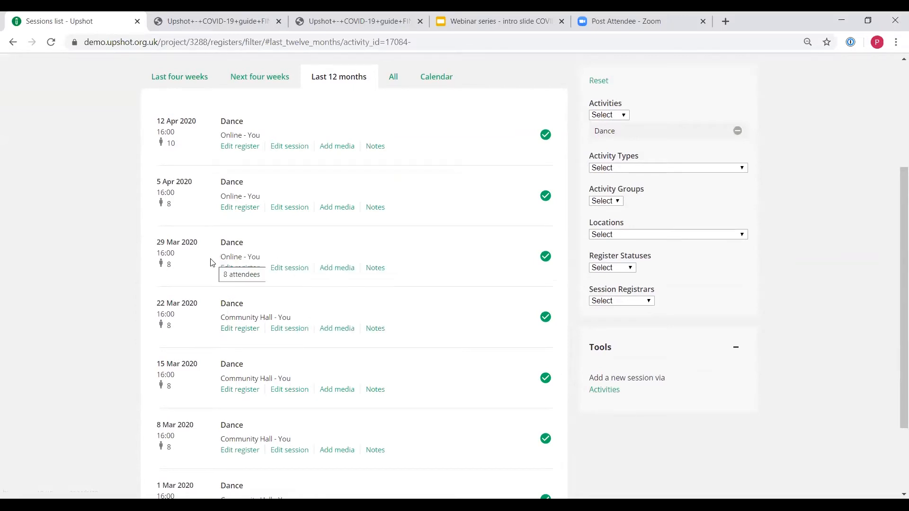
mouse_move(203, 275)
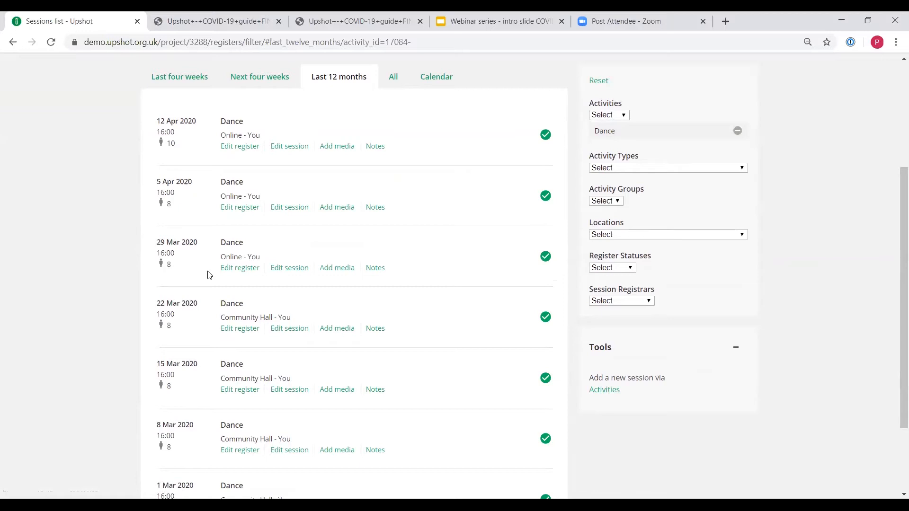
mouse_move(242, 429)
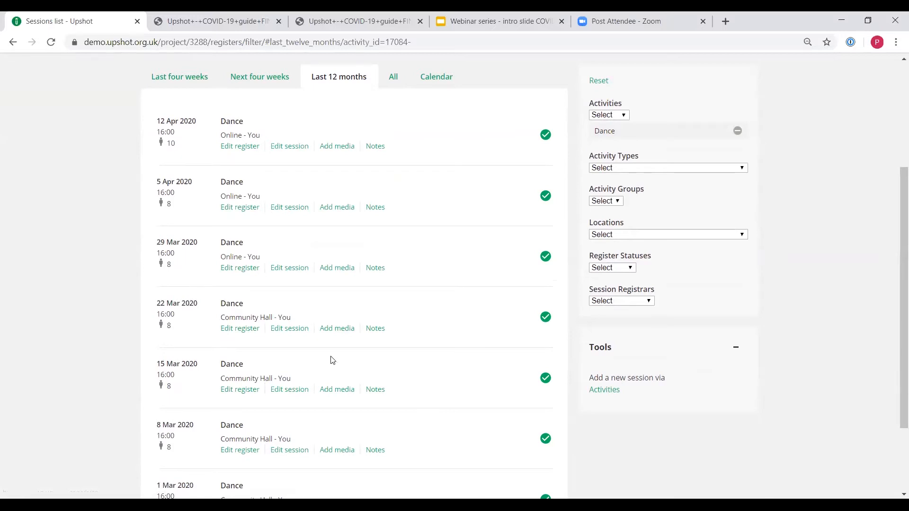
mouse_move(247, 287)
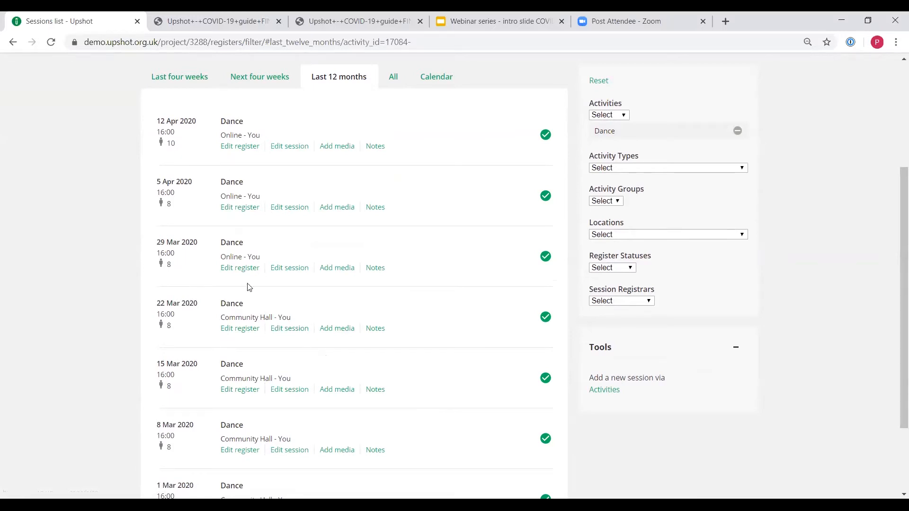
mouse_move(234, 276)
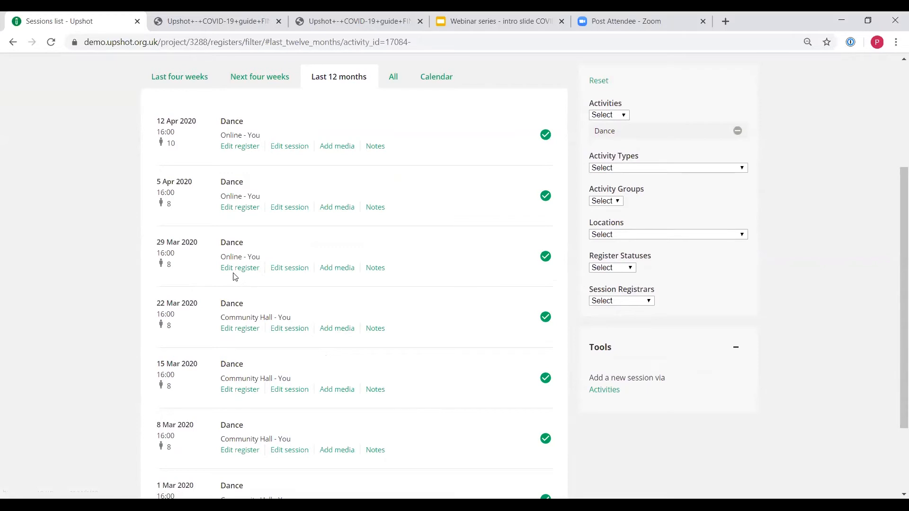
Open the register for the 29 Mar 2020 online Dance session
click(239, 267)
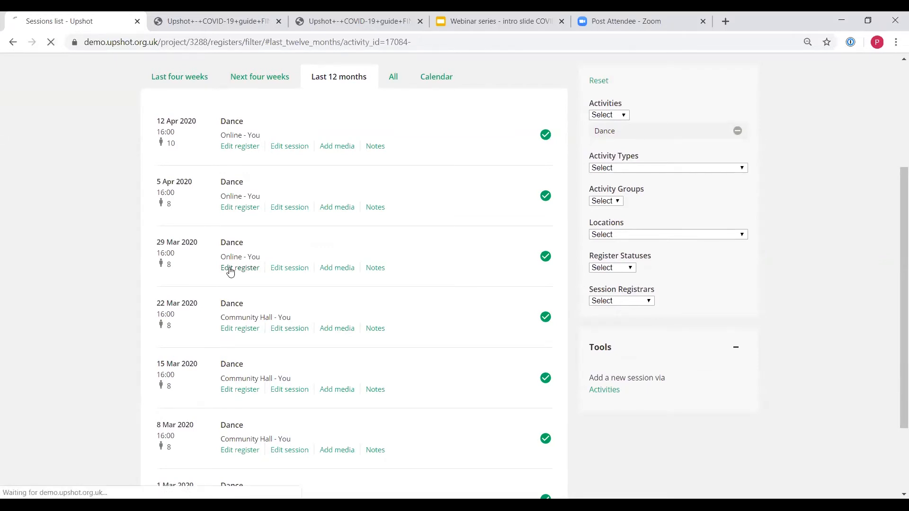
click(240, 267)
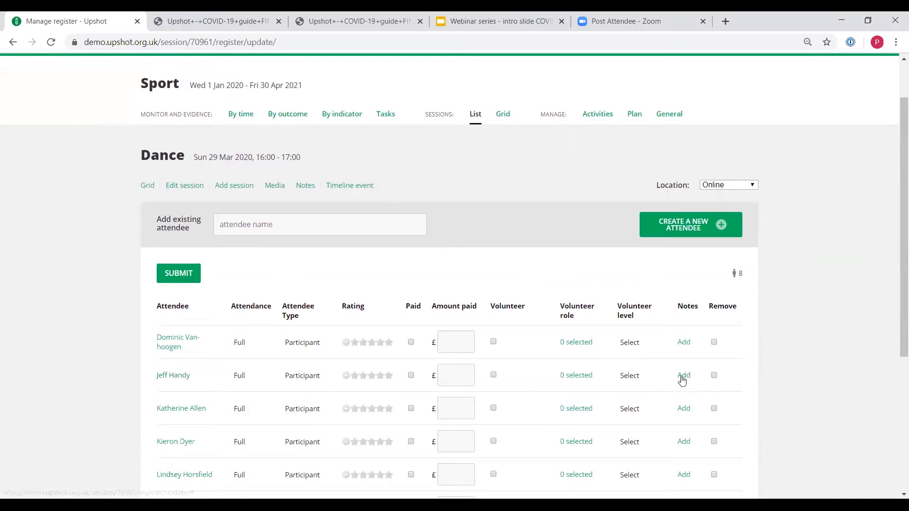
mouse_move(348, 214)
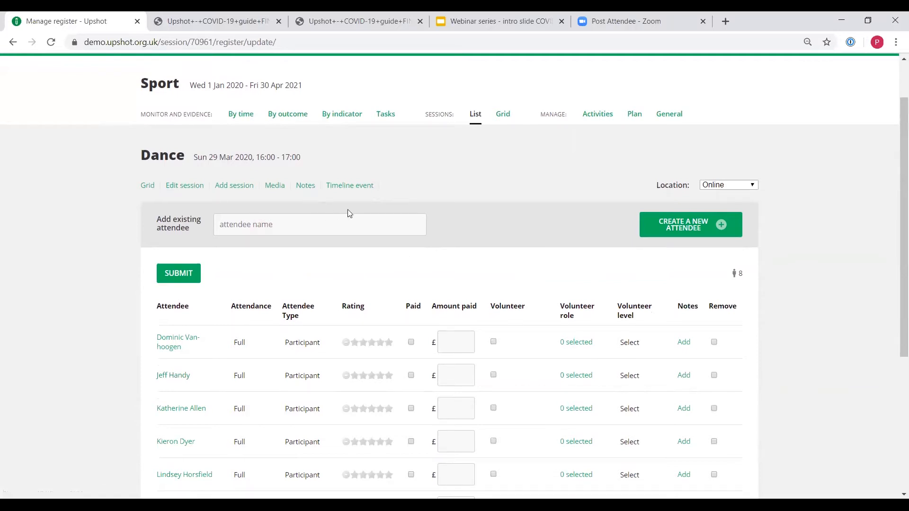
mouse_move(500, 275)
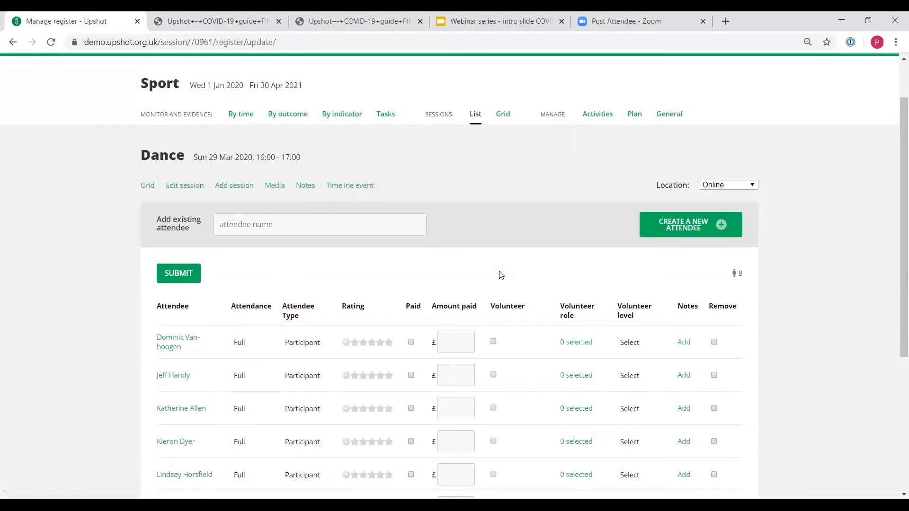
Note that the second attendee struggled to connect and may join 5-10 minutes earlier
scroll(down, 3)
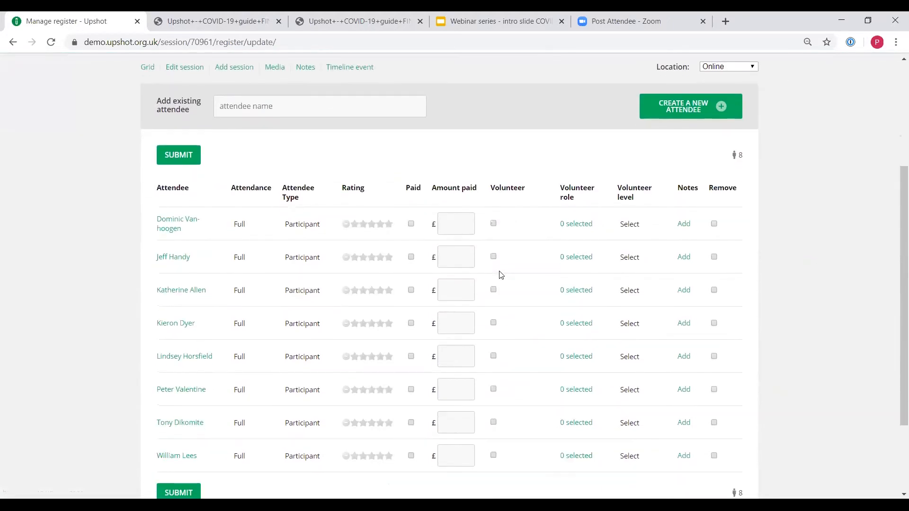
mouse_move(658, 274)
text(Jeff struggled to connect, may ask him to join S)
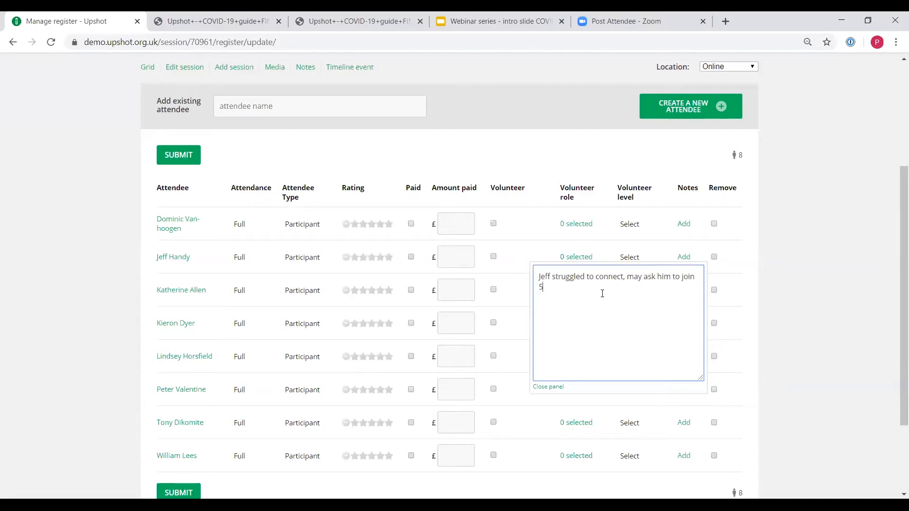
text(-10 minutes earlier next time)
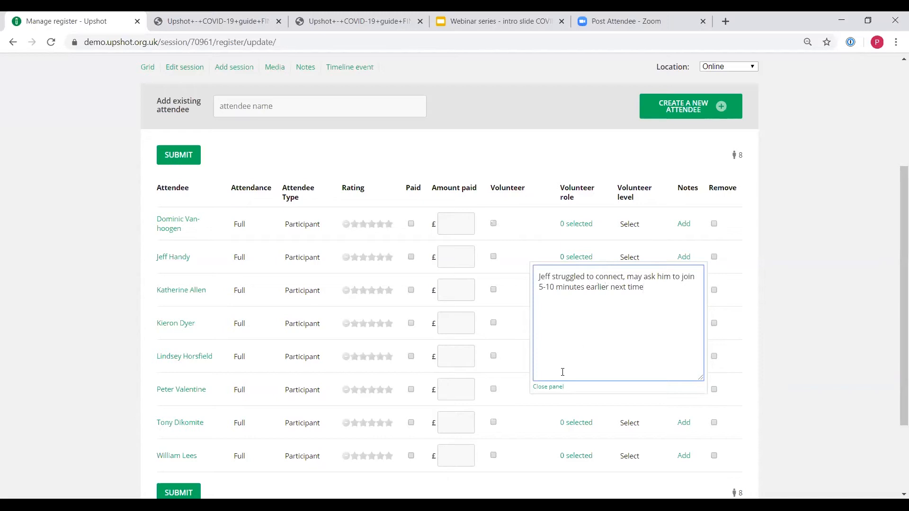
mouse_move(553, 385)
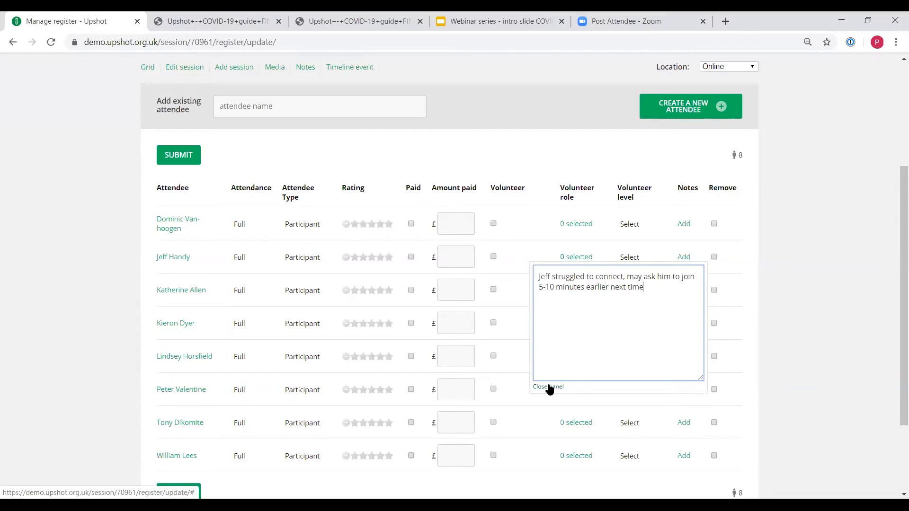
click(547, 386)
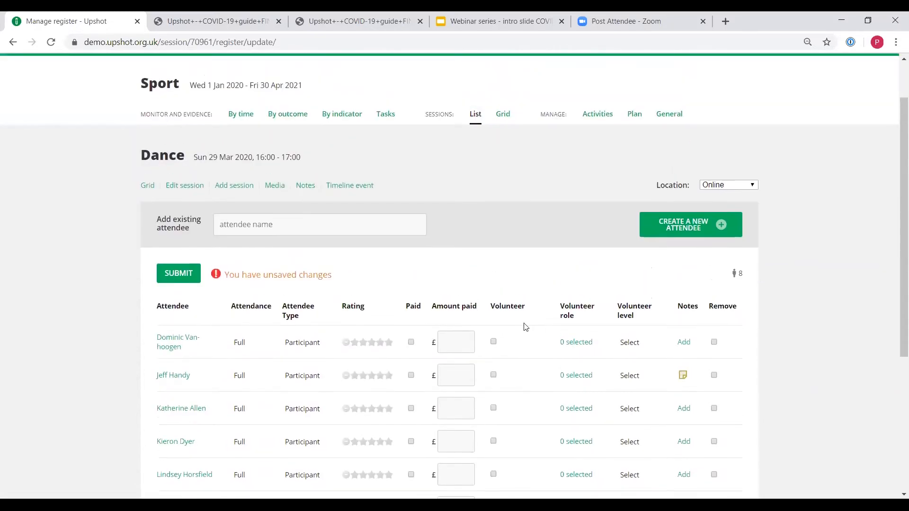
mouse_move(497, 319)
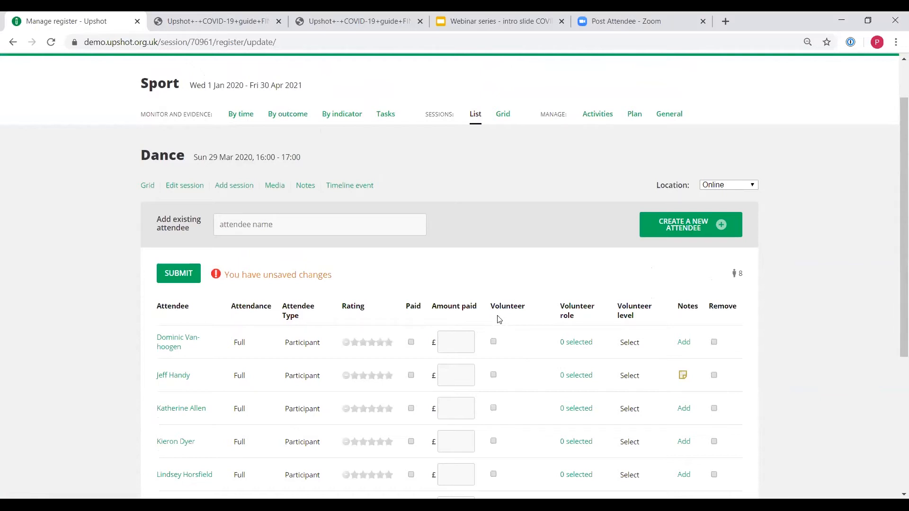
mouse_move(346, 211)
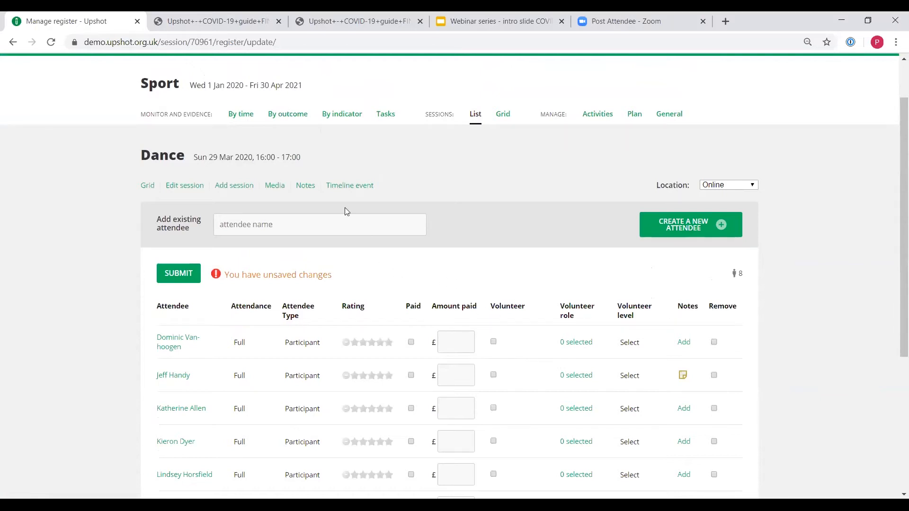
click(305, 185)
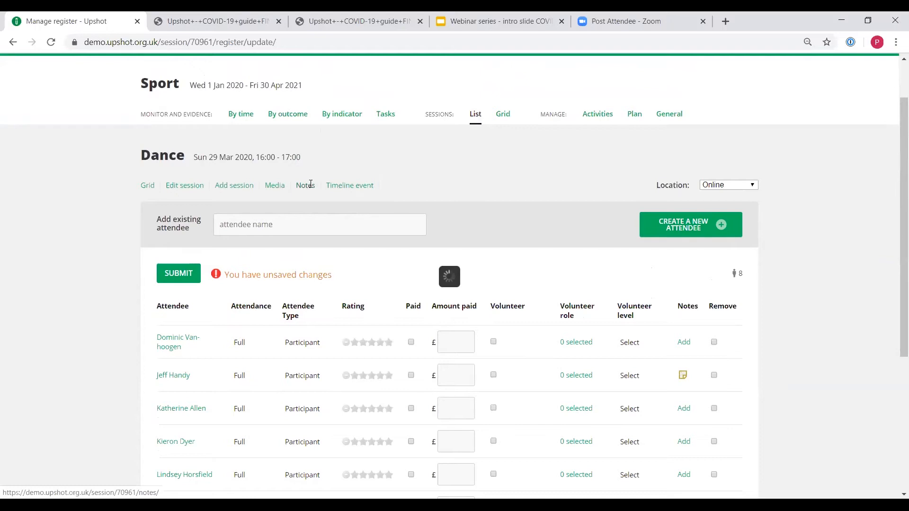
Dismiss the 'Notes for this session' popup for the Dance session
click(304, 185)
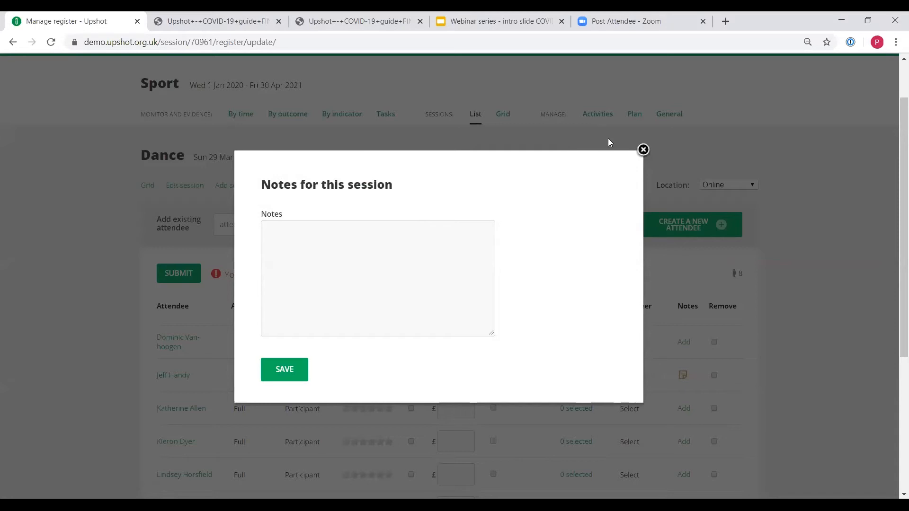
click(643, 149)
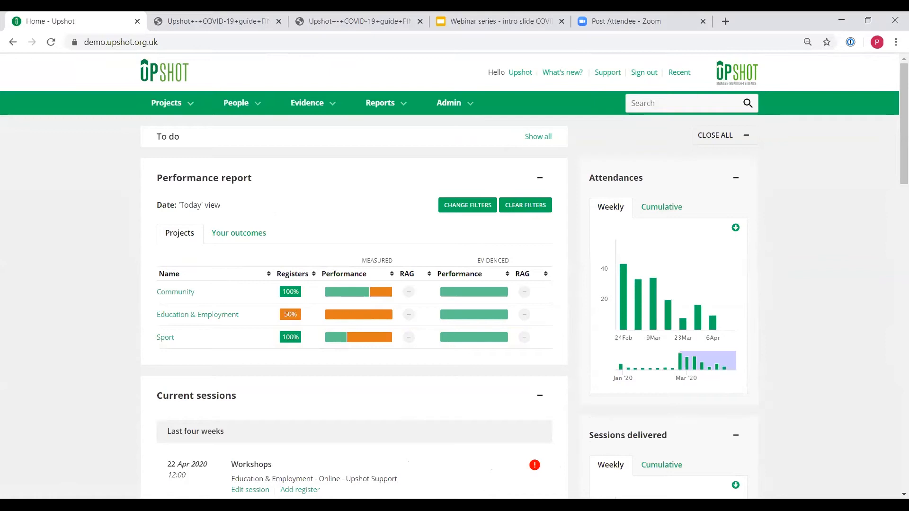
mouse_move(98, 361)
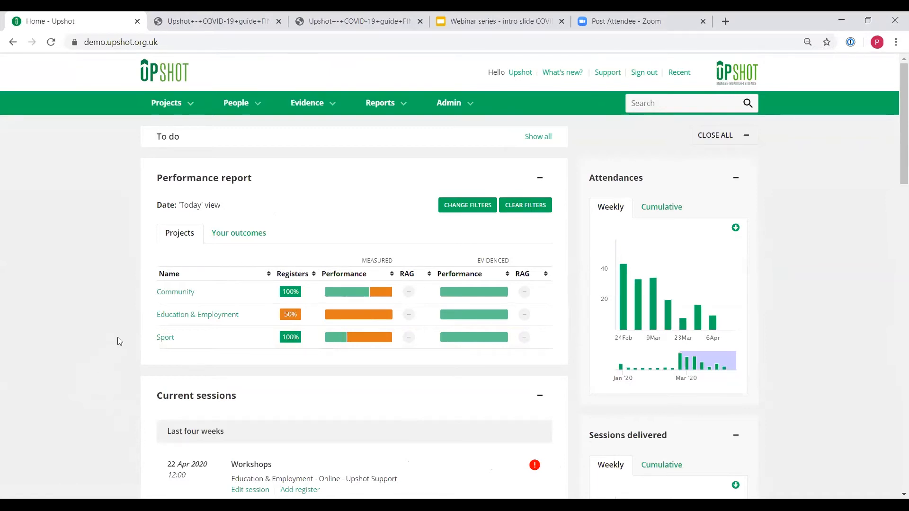
mouse_move(123, 319)
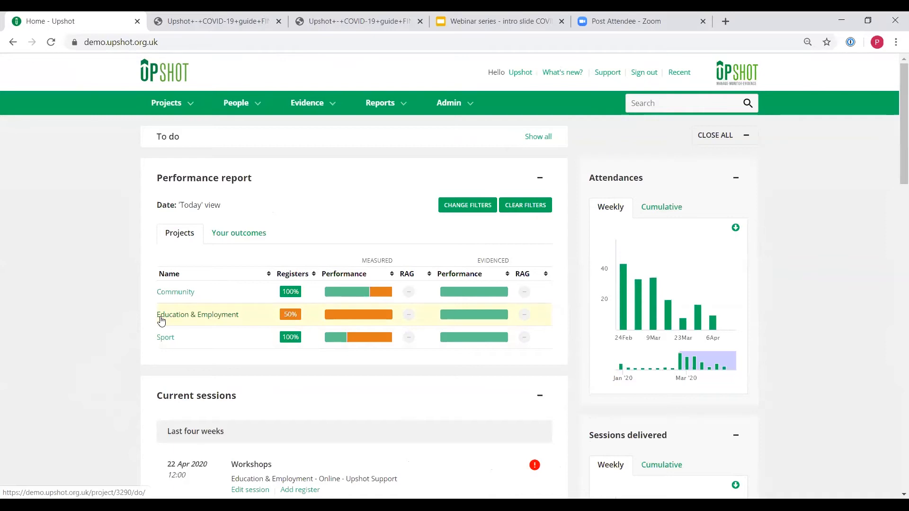
Open Education & Employment from the Performance report's Projects table
click(300, 490)
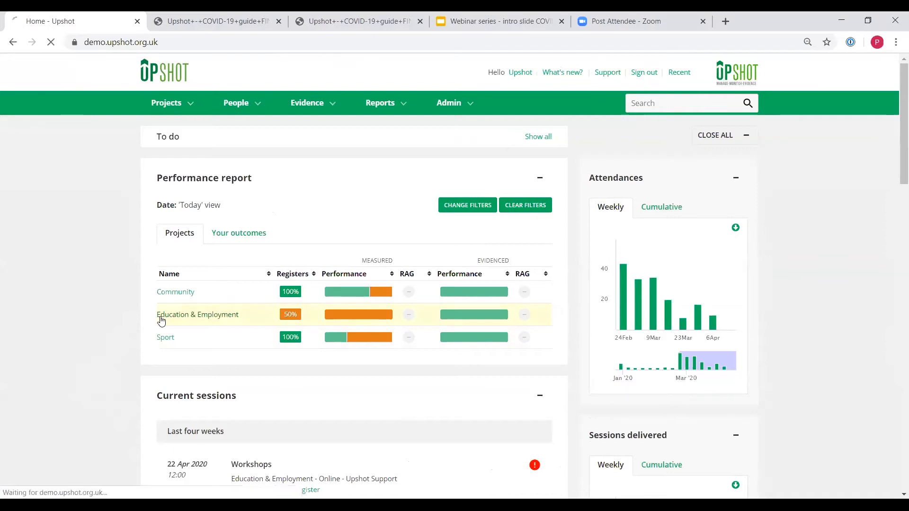
click(198, 314)
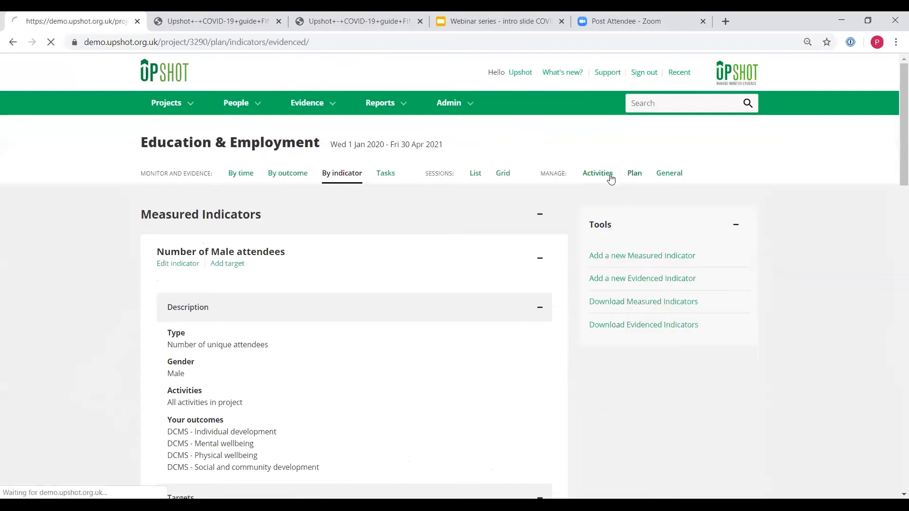
Open the Education & Employment project's activities and list the Workshops sessions
click(597, 173)
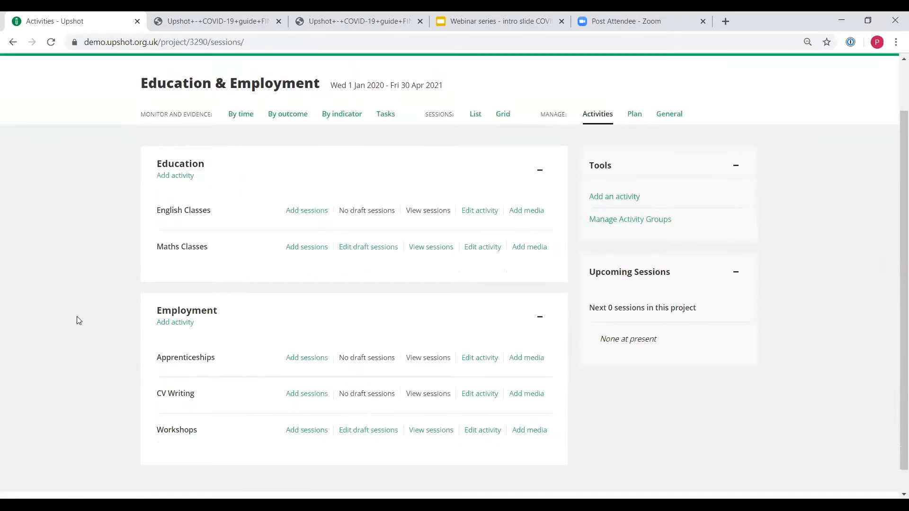
mouse_move(165, 452)
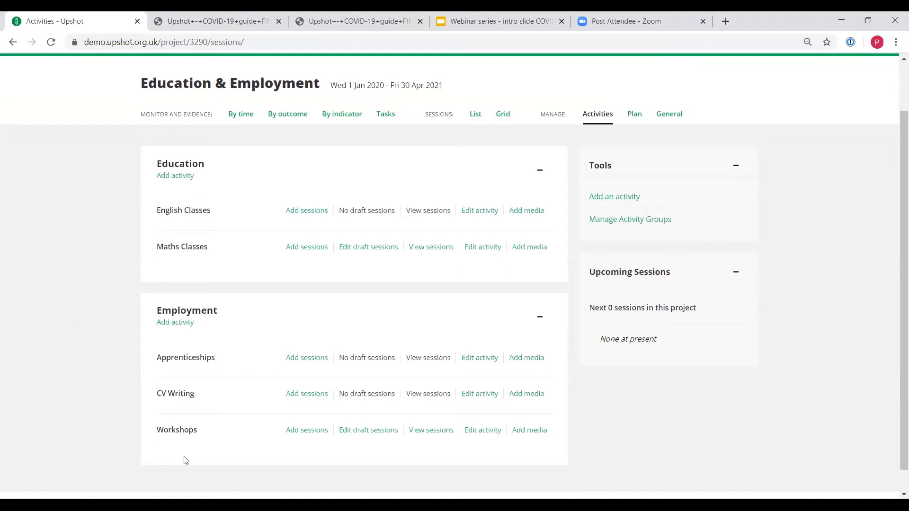
mouse_move(204, 459)
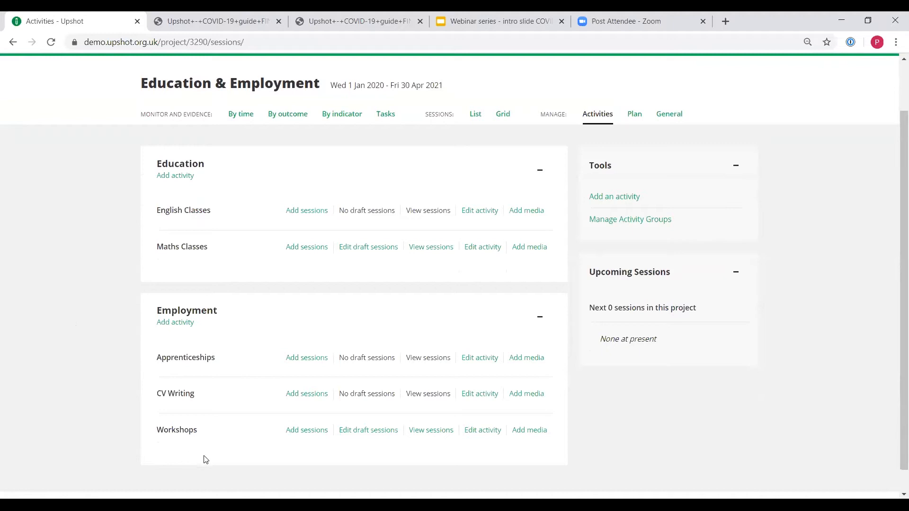
mouse_move(348, 460)
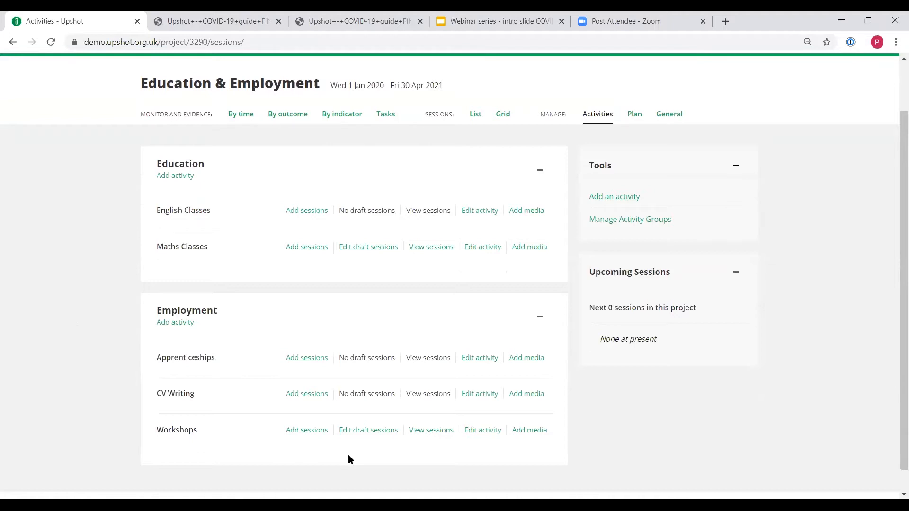
mouse_move(356, 447)
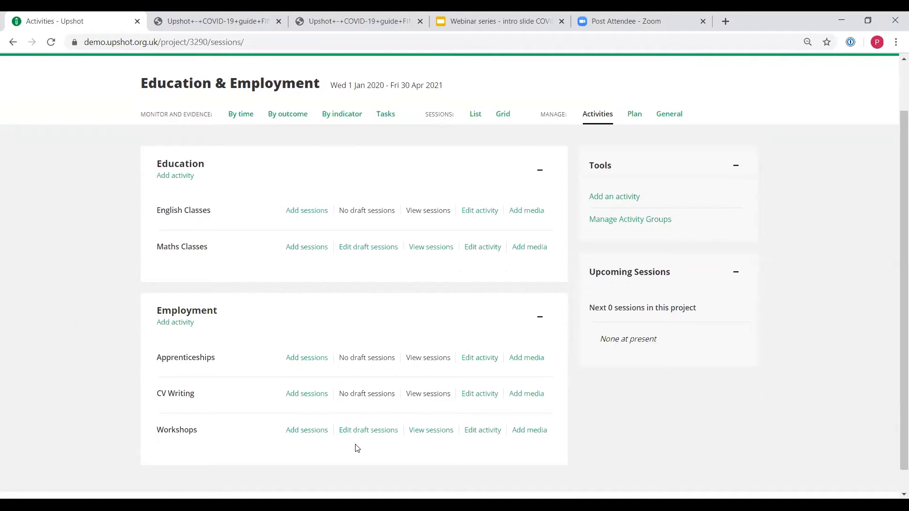
mouse_move(418, 445)
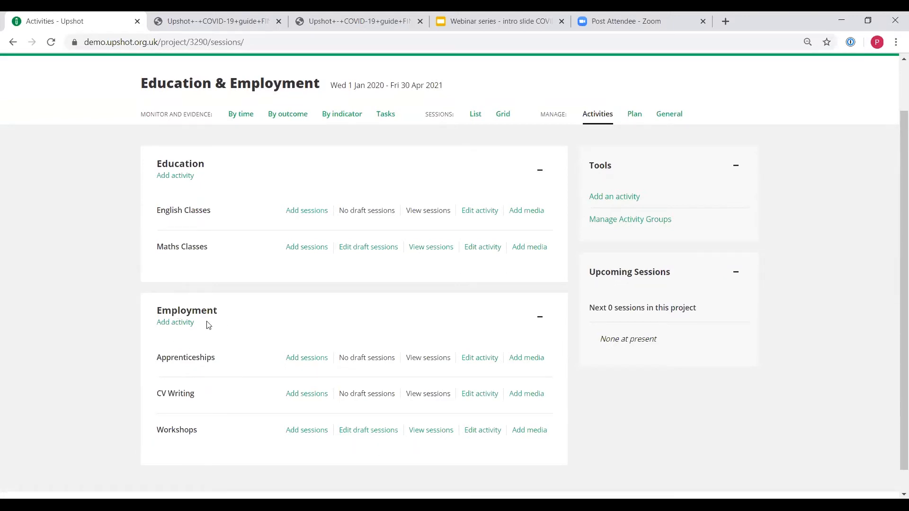
mouse_move(187, 449)
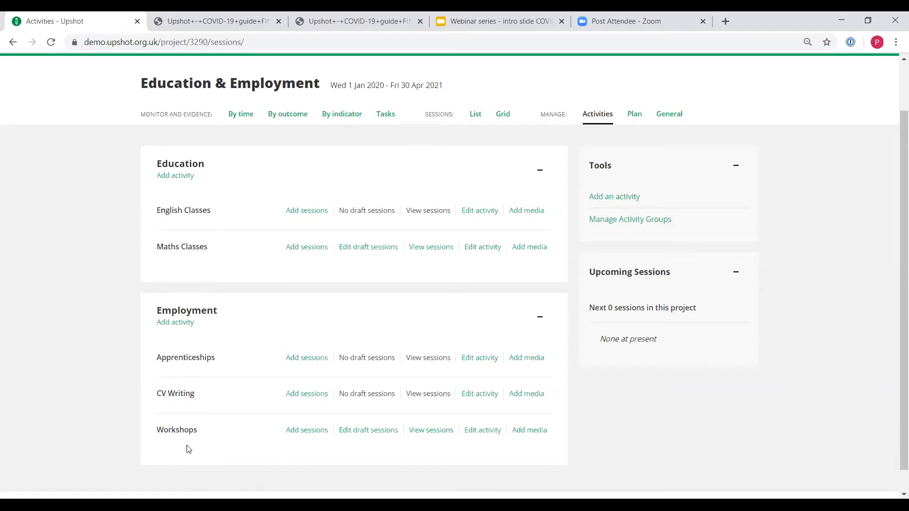
mouse_move(318, 450)
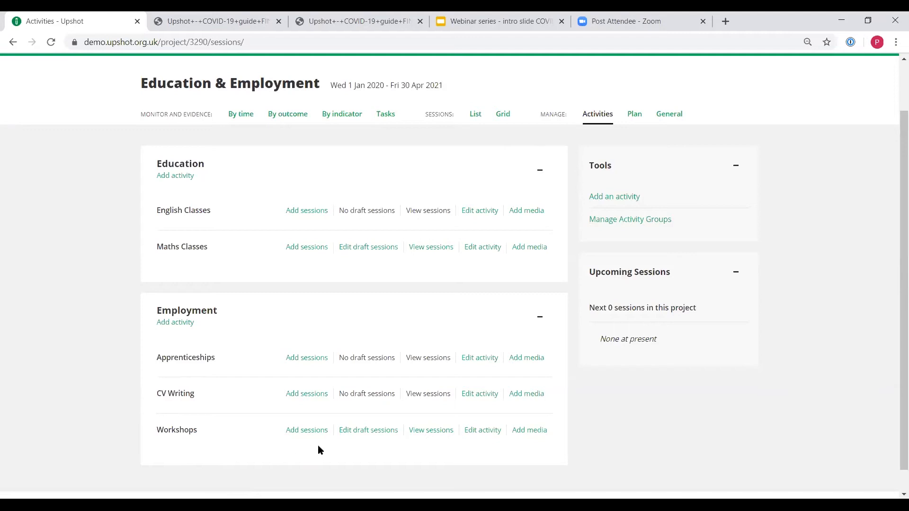
mouse_move(430, 432)
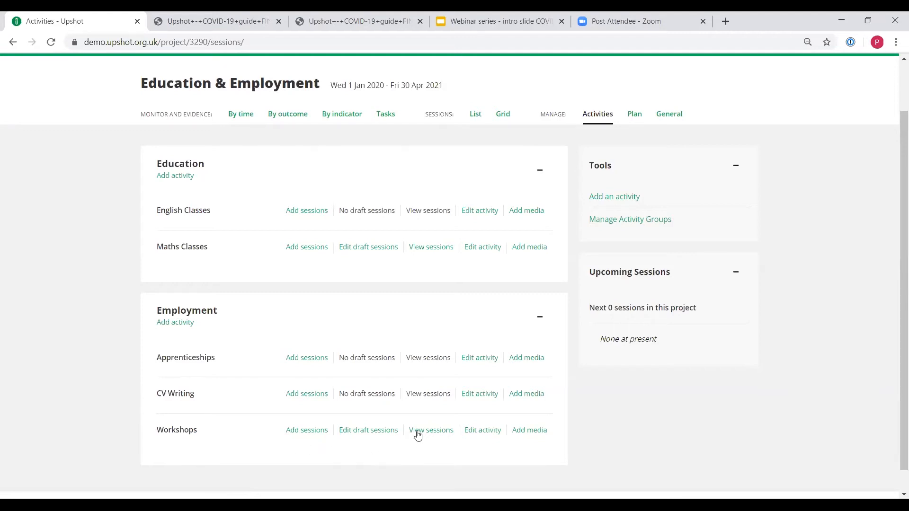
click(431, 430)
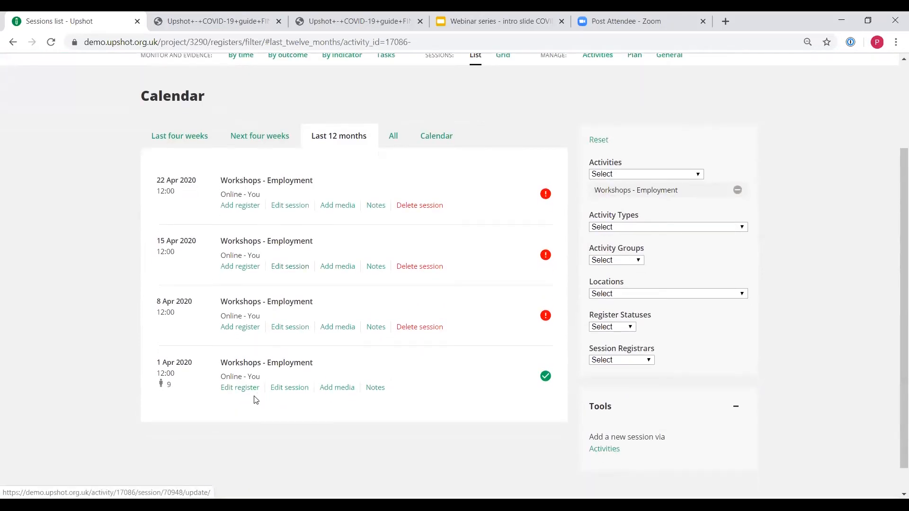
mouse_move(289, 387)
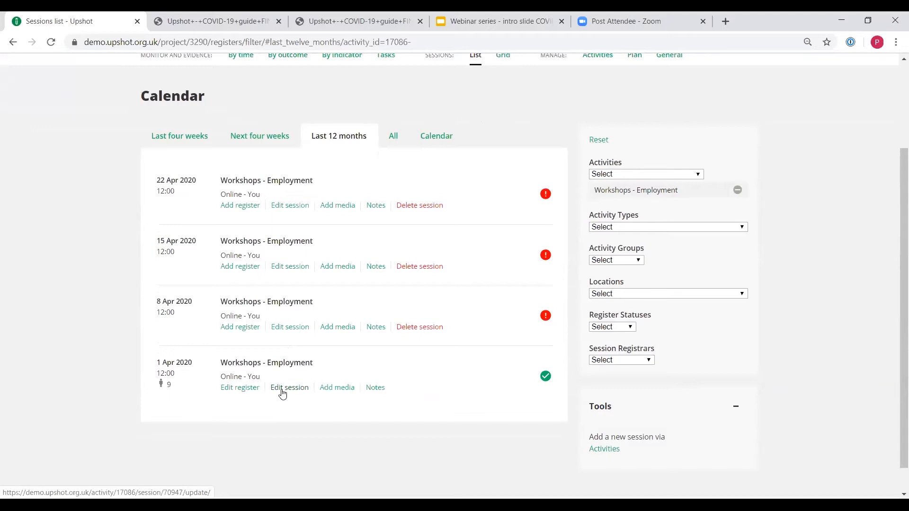
Open the edit form for the 1 April 2020 Workshops session
click(289, 387)
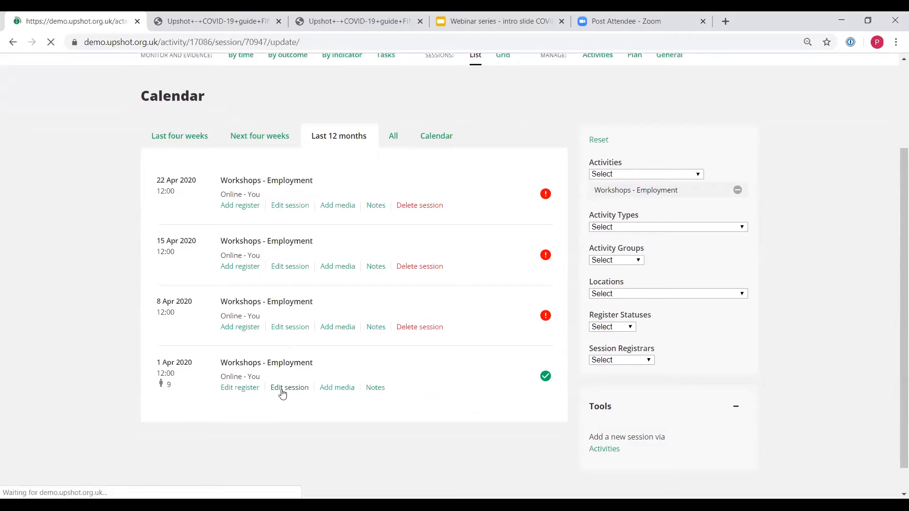
click(290, 387)
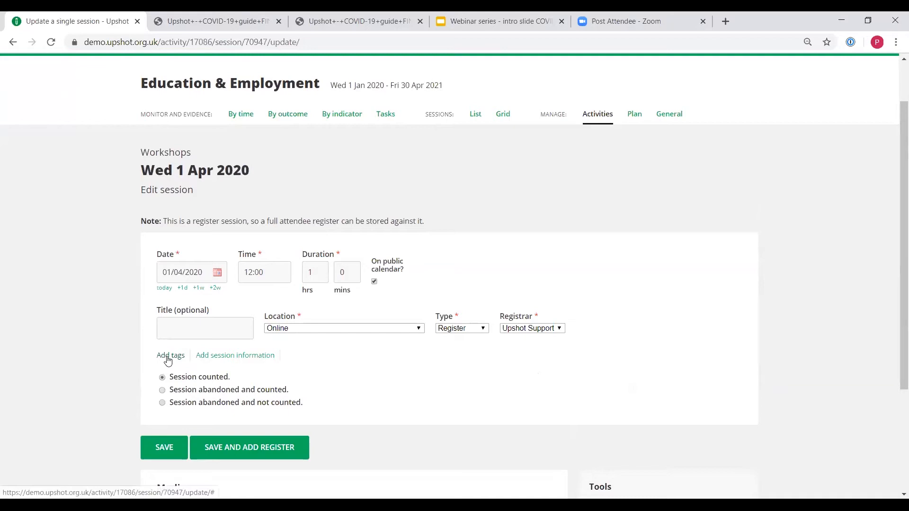
Add a covid-19 tag to the 1 April 2020 session and save it
click(171, 356)
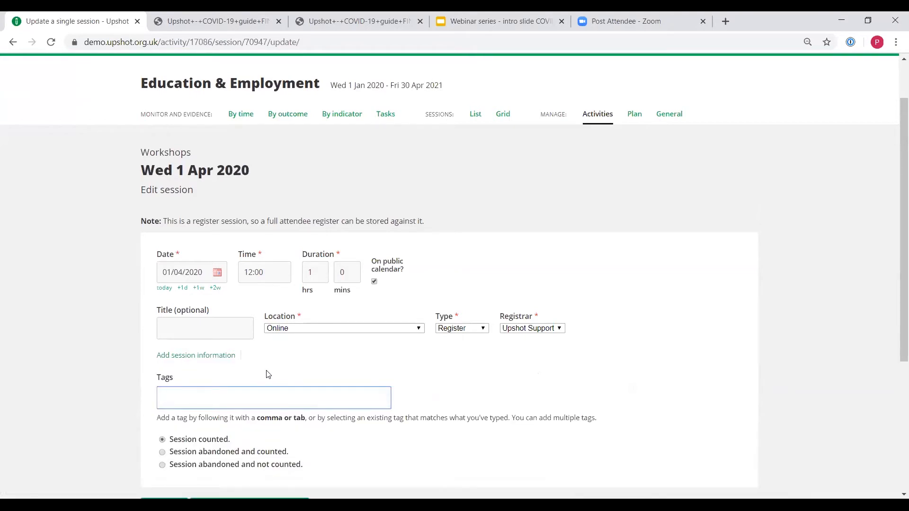
text(covid-19)
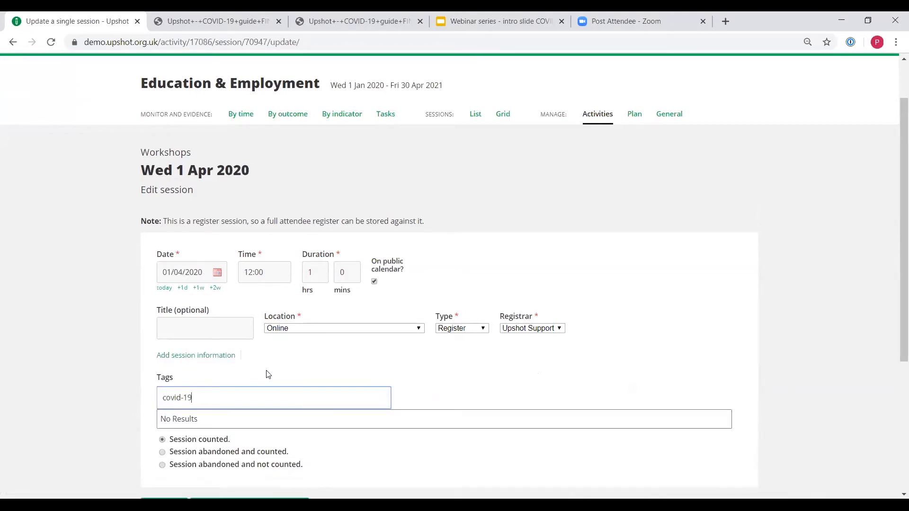
key(Tab)
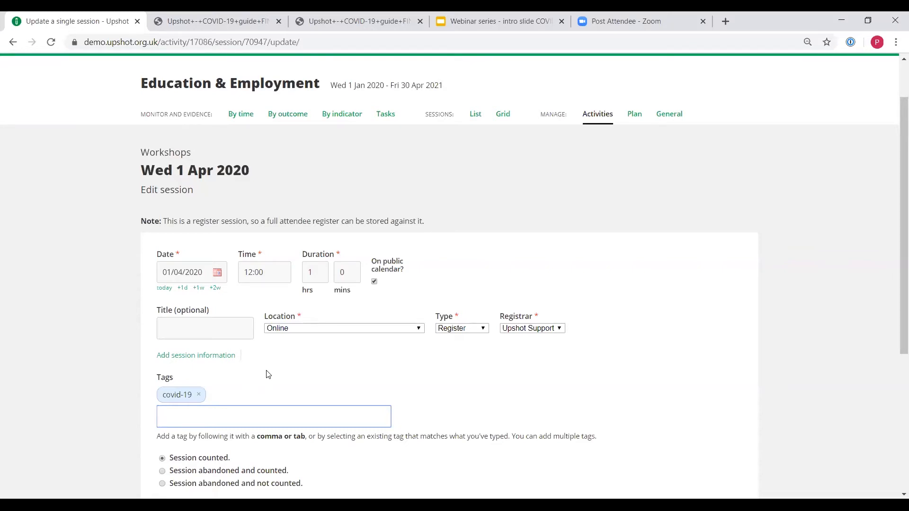
mouse_move(312, 376)
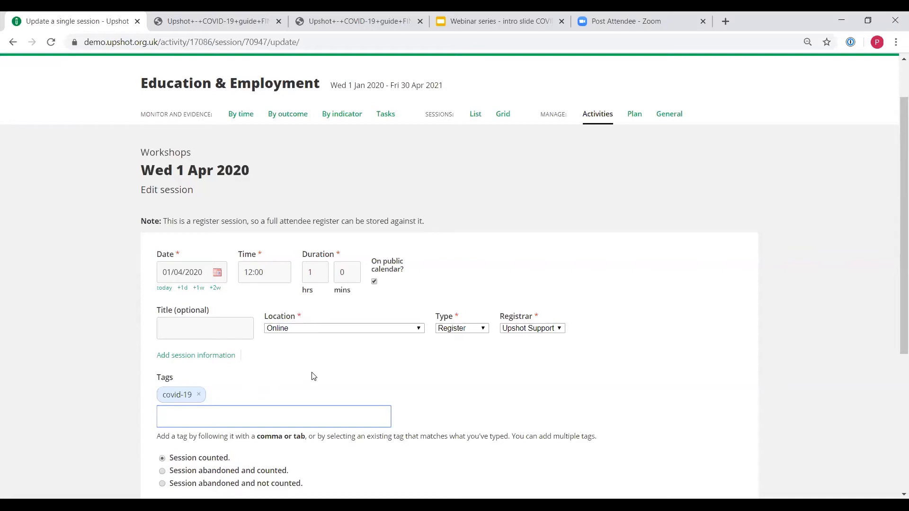
click(272, 416)
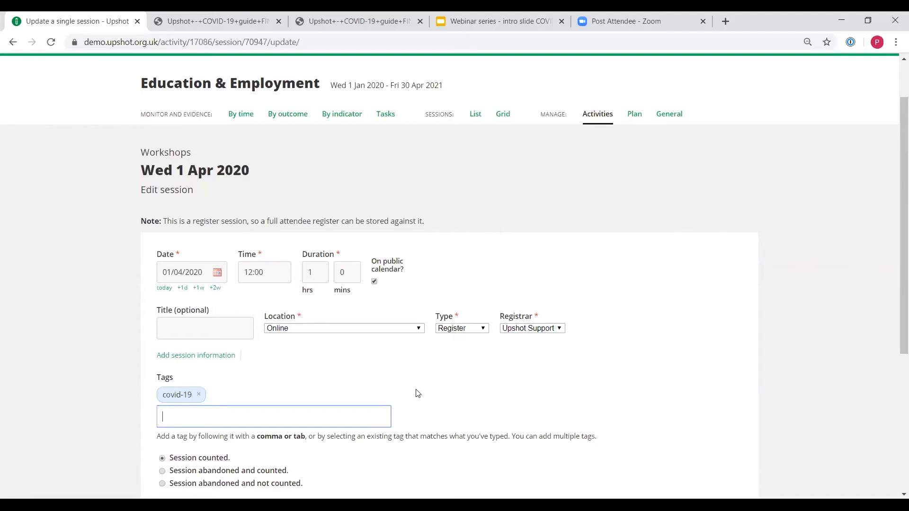
mouse_move(422, 397)
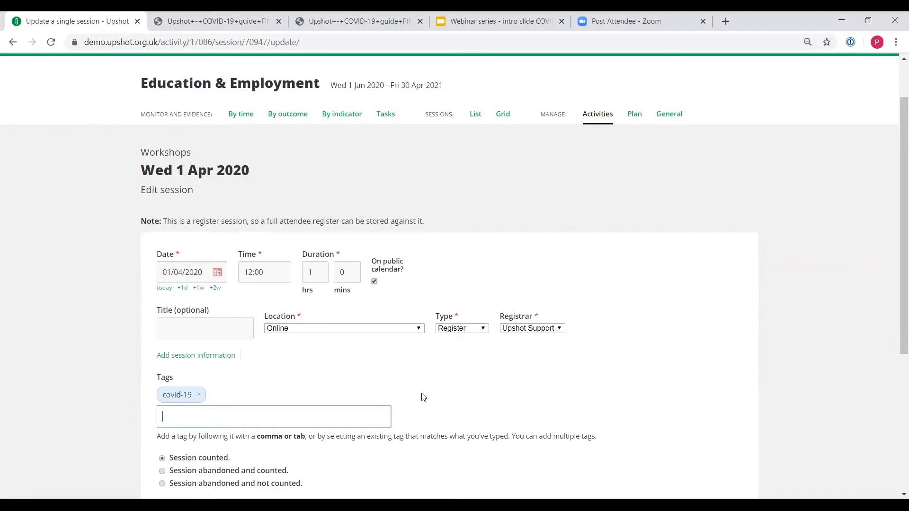
scroll(down, 3)
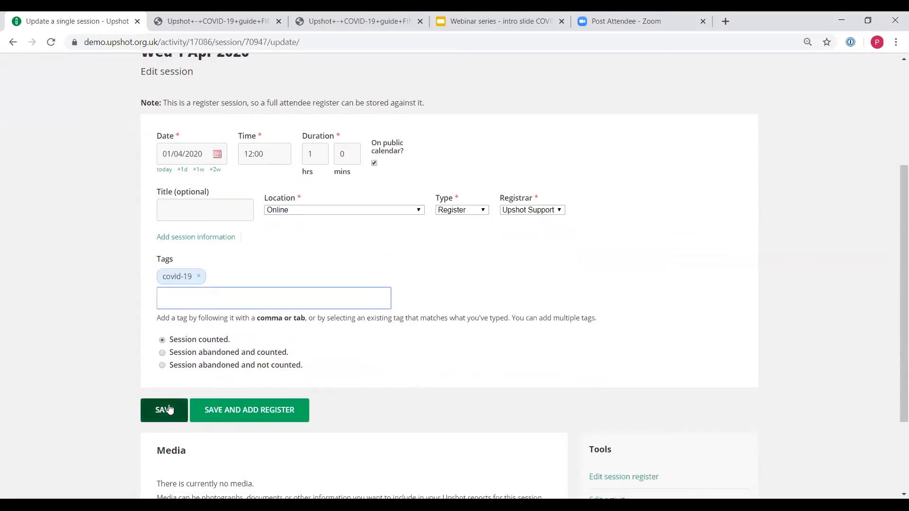
click(163, 410)
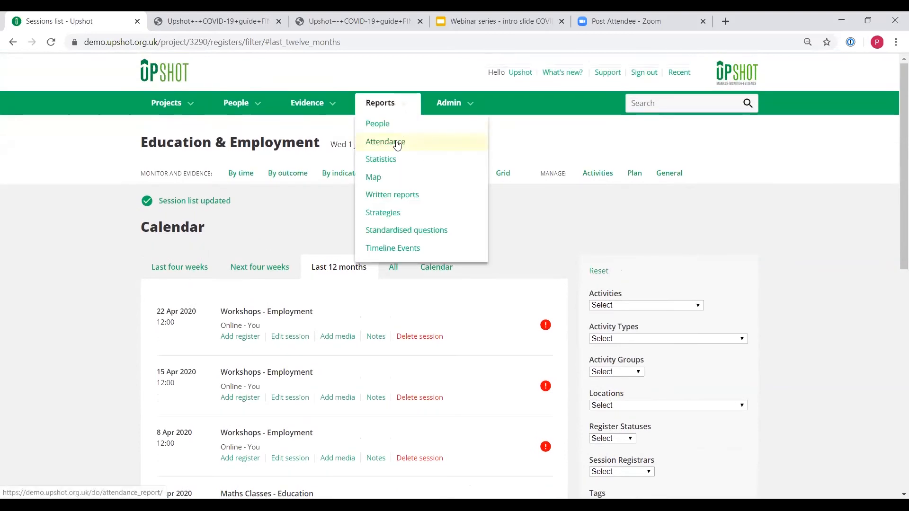
View the attendance report's covid-19 tag filter, then return to the home dashboard
click(384, 141)
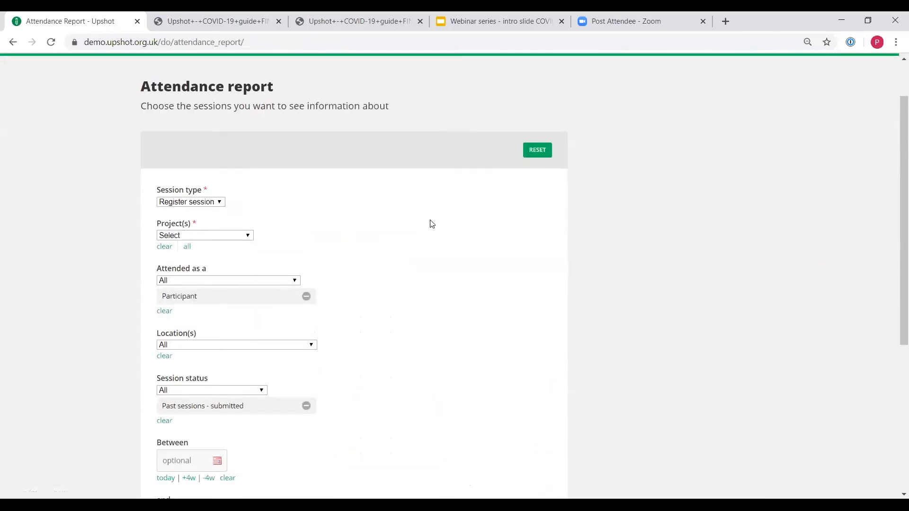
click(177, 392)
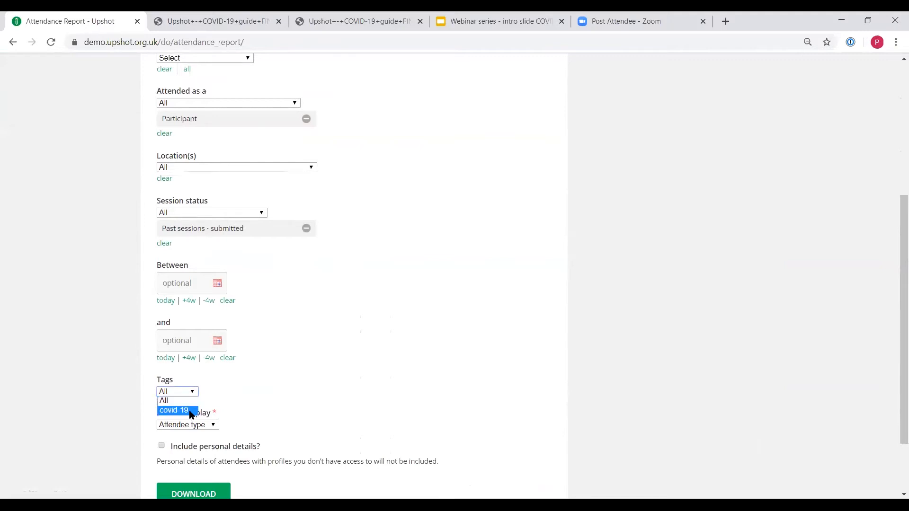
click(164, 400)
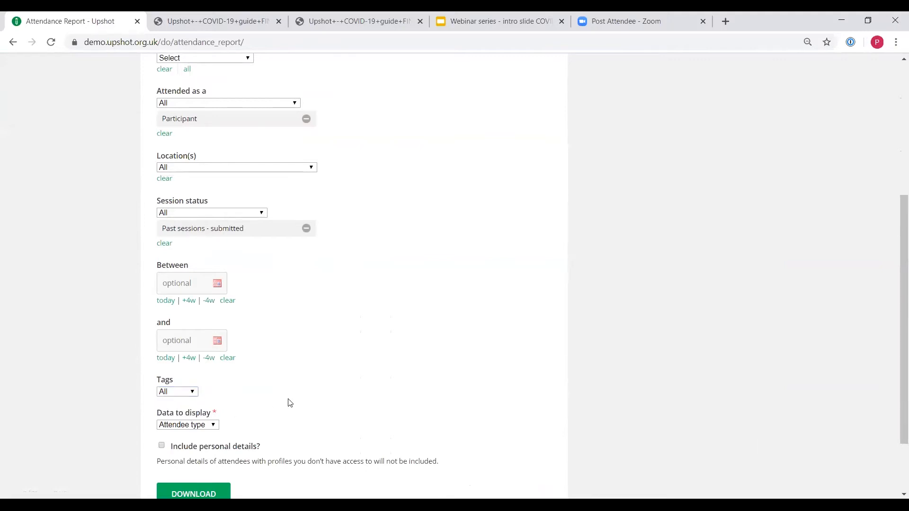
mouse_move(375, 385)
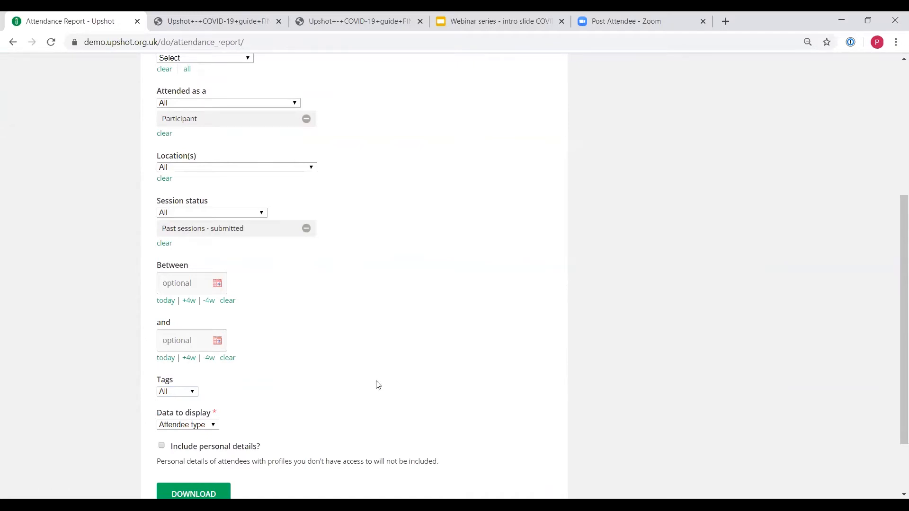
scroll(up, 3)
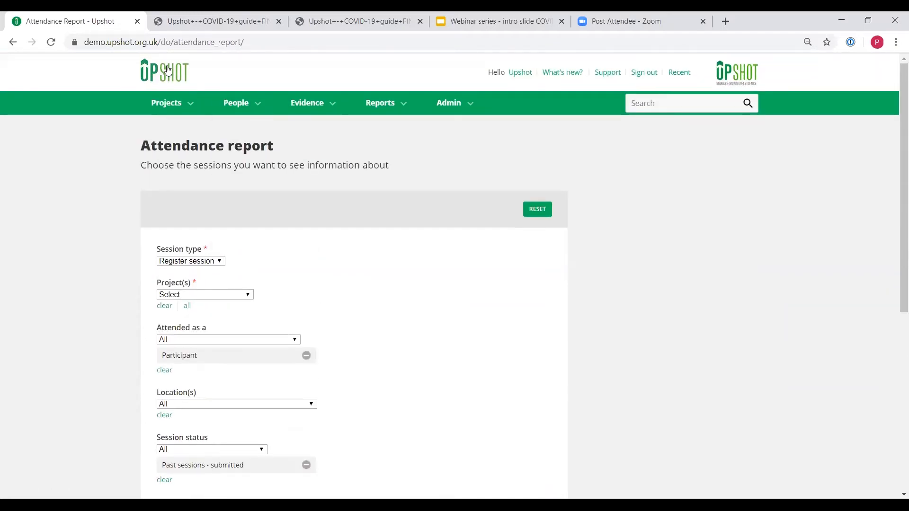
click(163, 71)
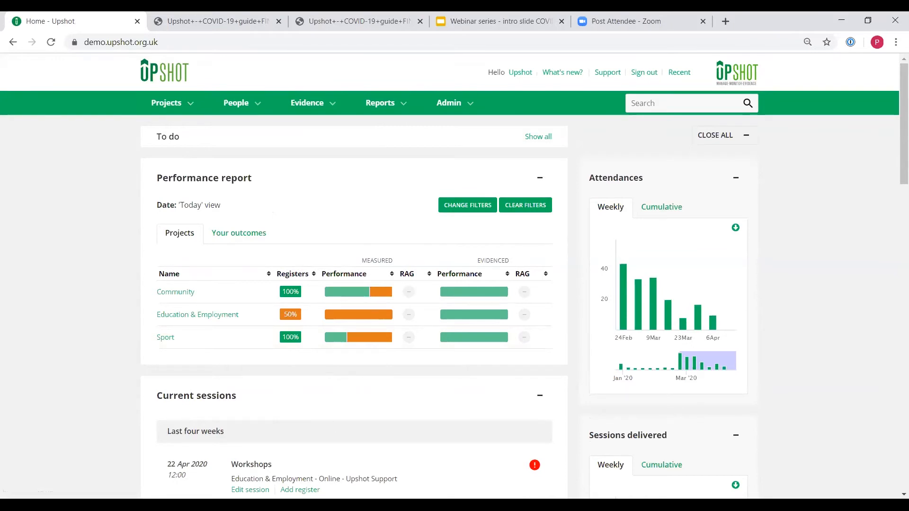
mouse_move(386, 405)
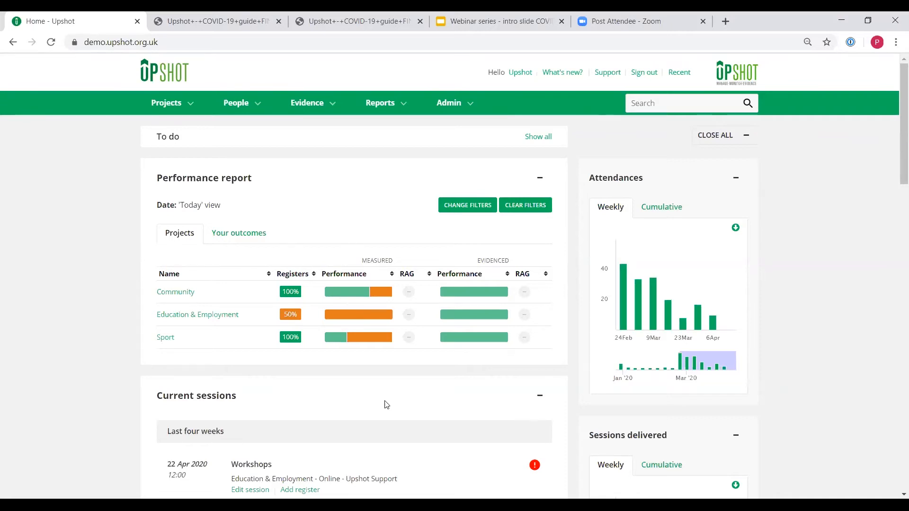
mouse_move(620, 125)
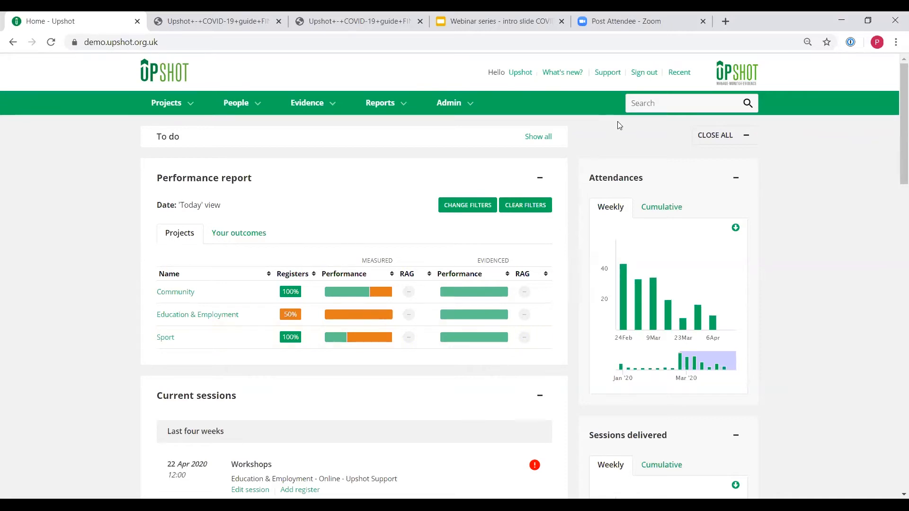
text(lucy)
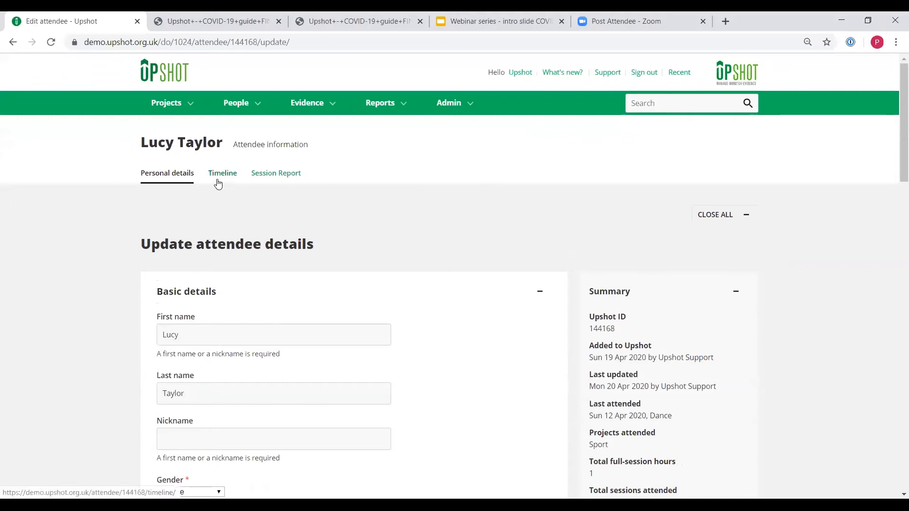
Show the attendee's timeline and its event types, such as Covid-19 Phone Call
click(222, 173)
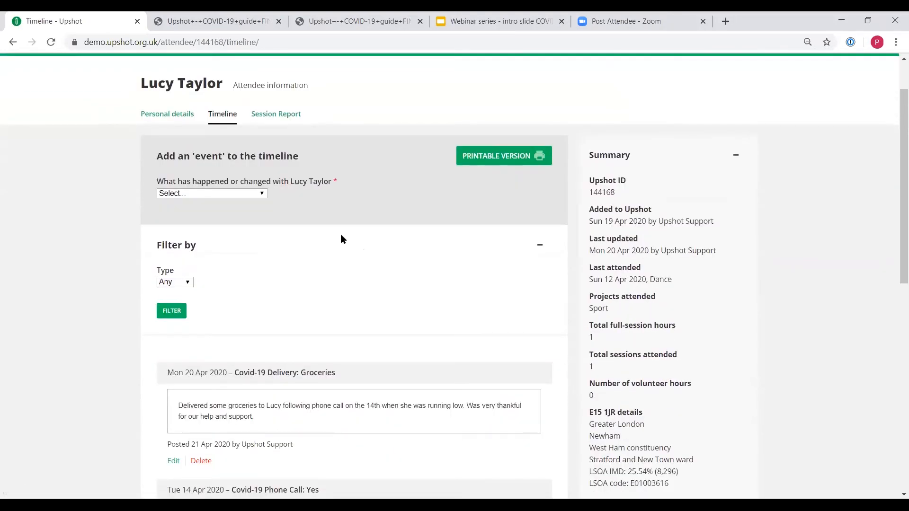
mouse_move(342, 249)
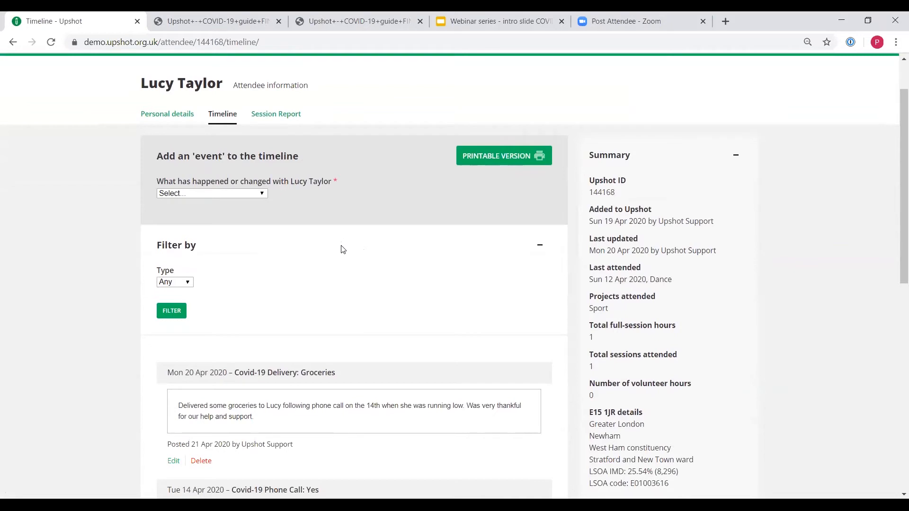
mouse_move(264, 201)
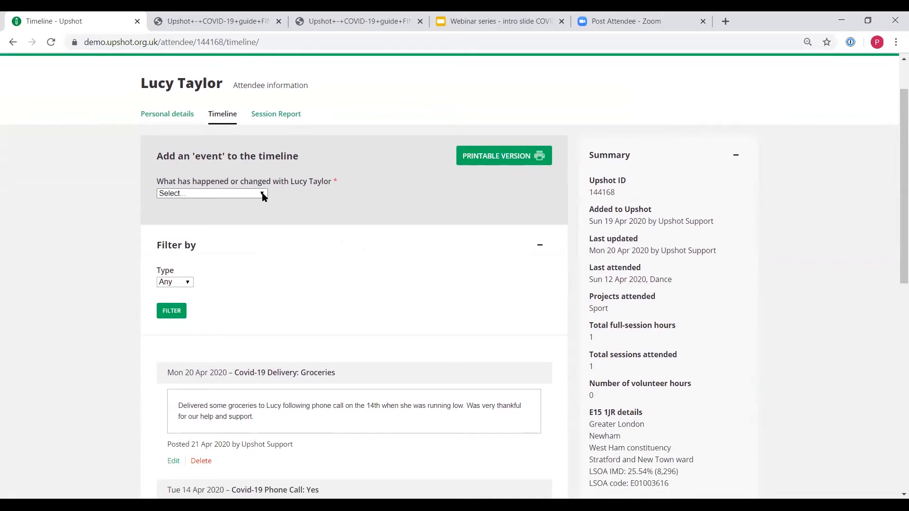
click(211, 193)
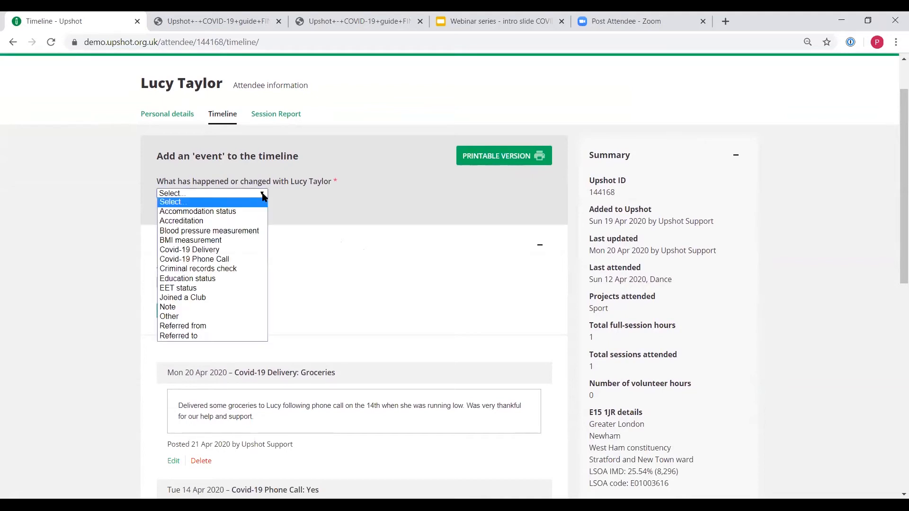
mouse_move(189, 250)
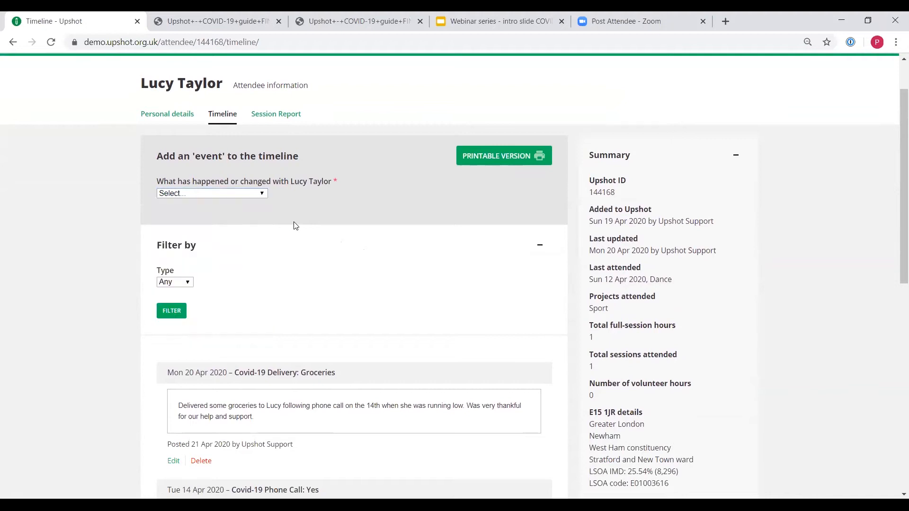
click(448, 103)
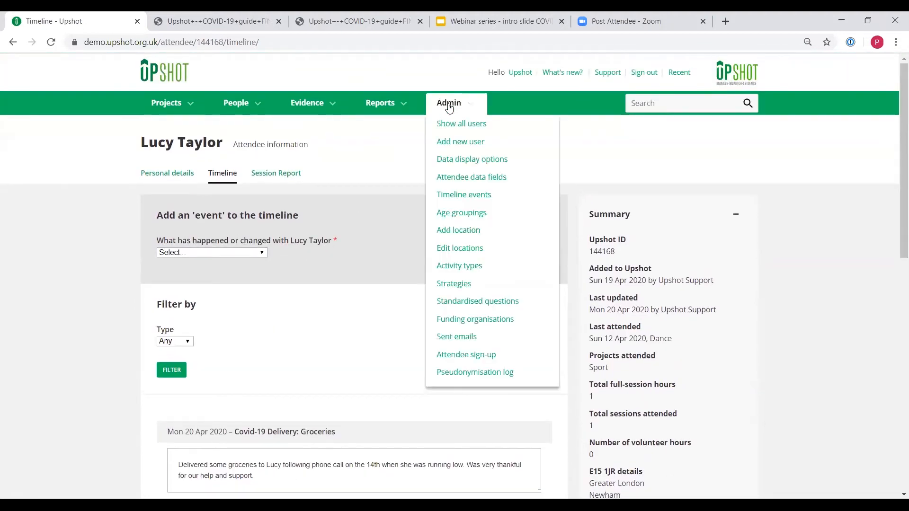
mouse_move(463, 194)
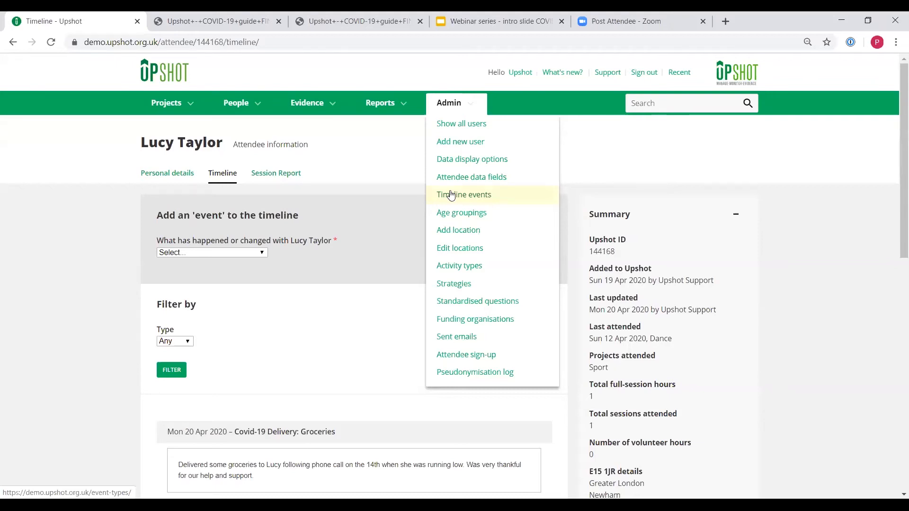
click(212, 253)
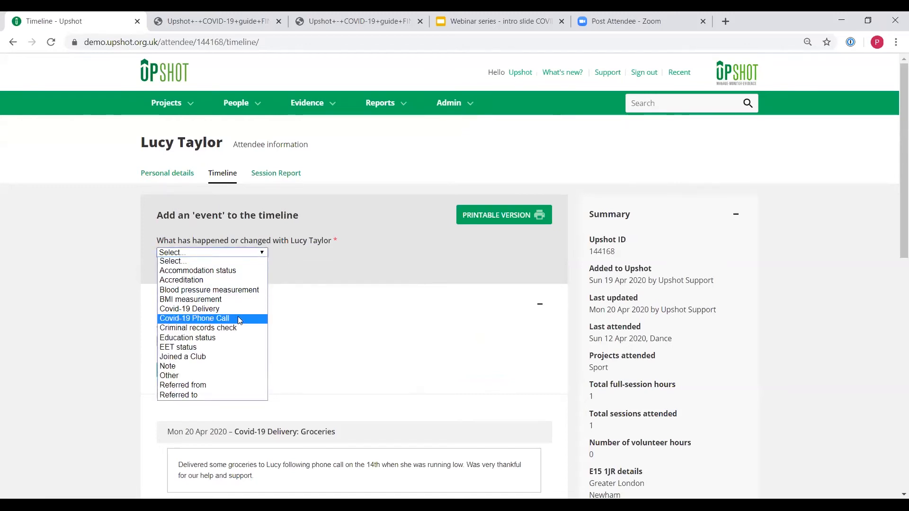
mouse_move(191, 309)
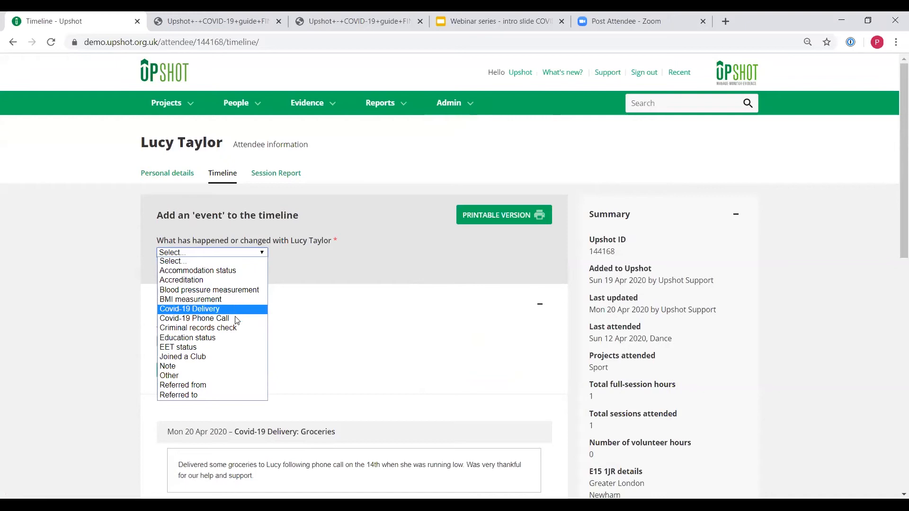
Draft a Covid-19 Phone Call on 21/04/2020 noting Lucy's family worries and low supplies
click(194, 319)
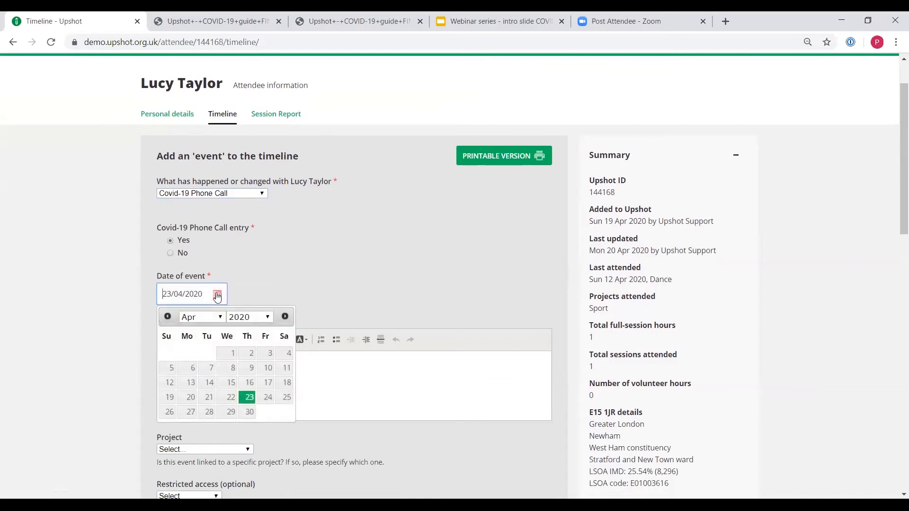
click(209, 397)
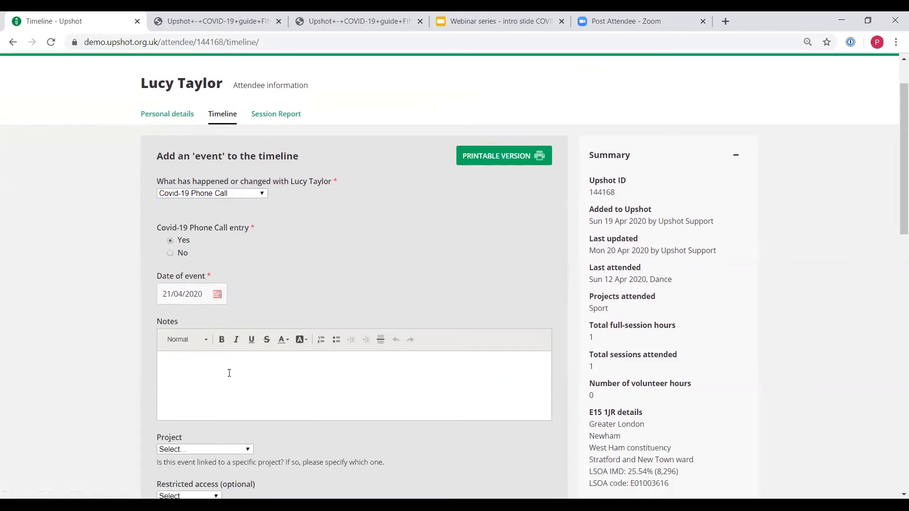
text(Lucy was worried)
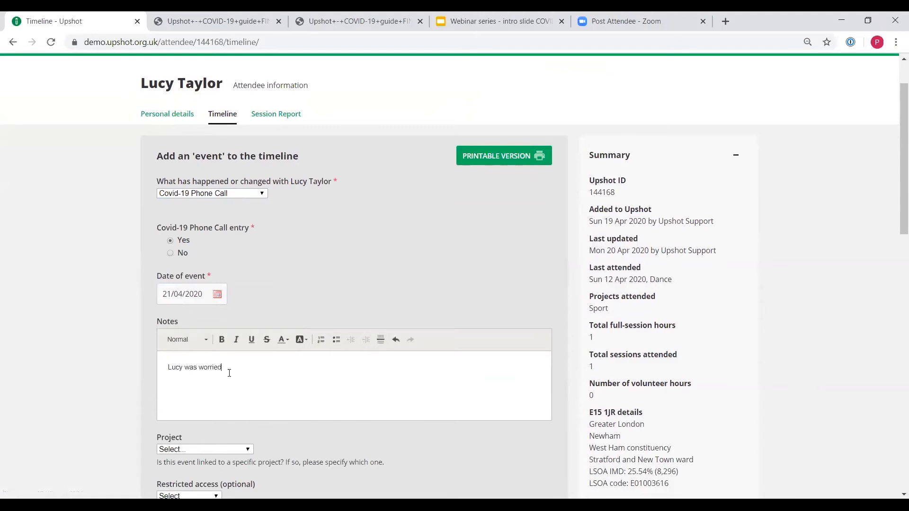
text(as she)
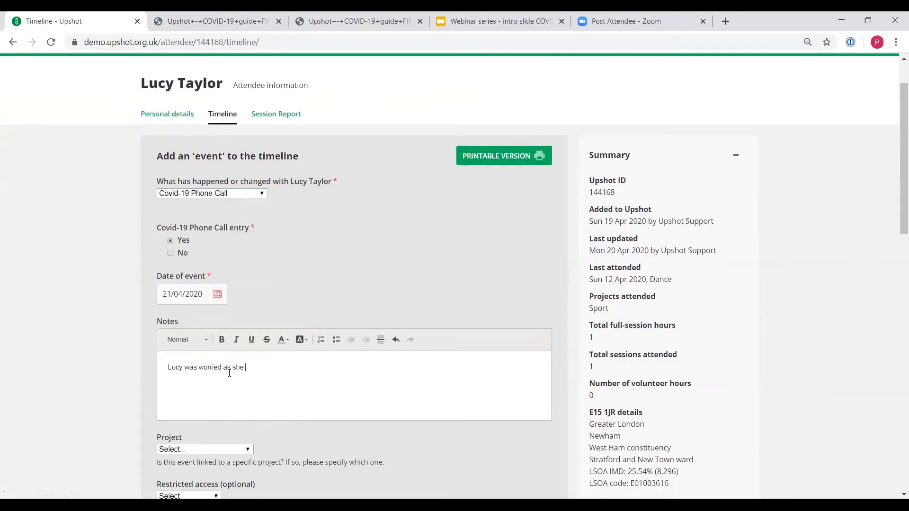
text(hadn't heard fr)
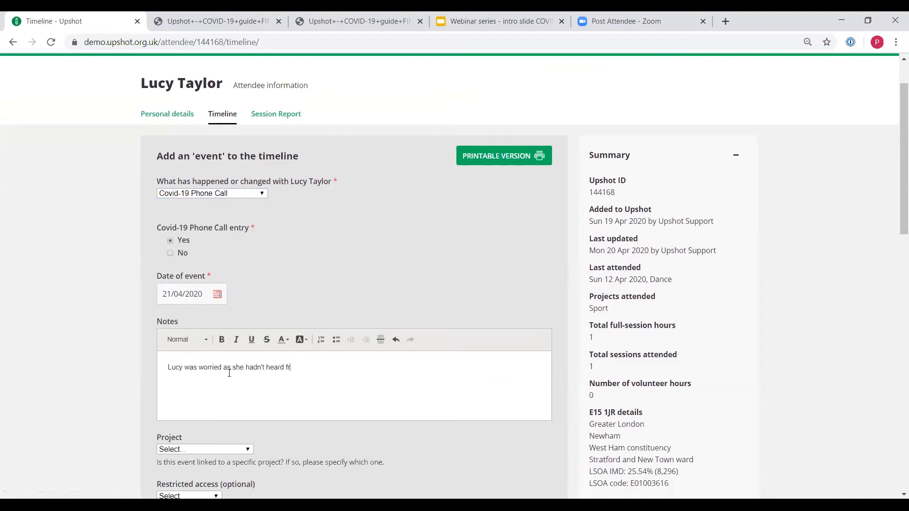
text(om her family for)
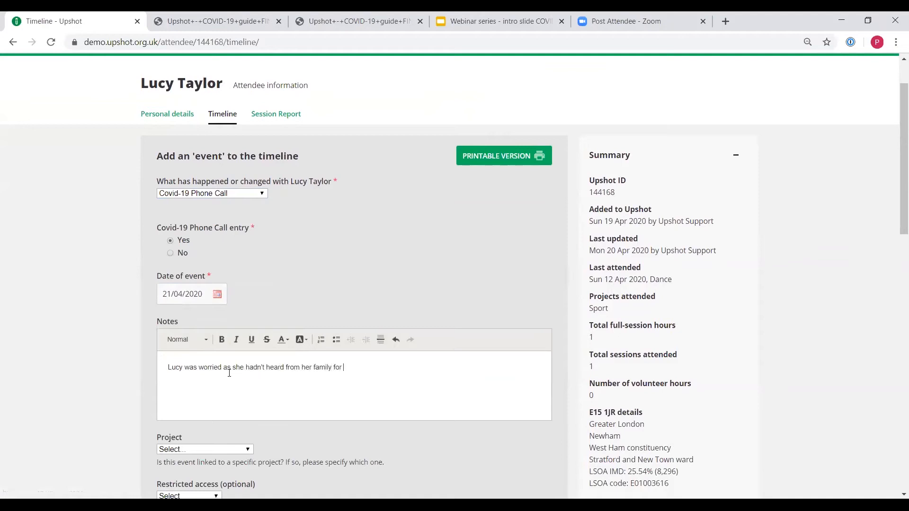
text(a couple of days)
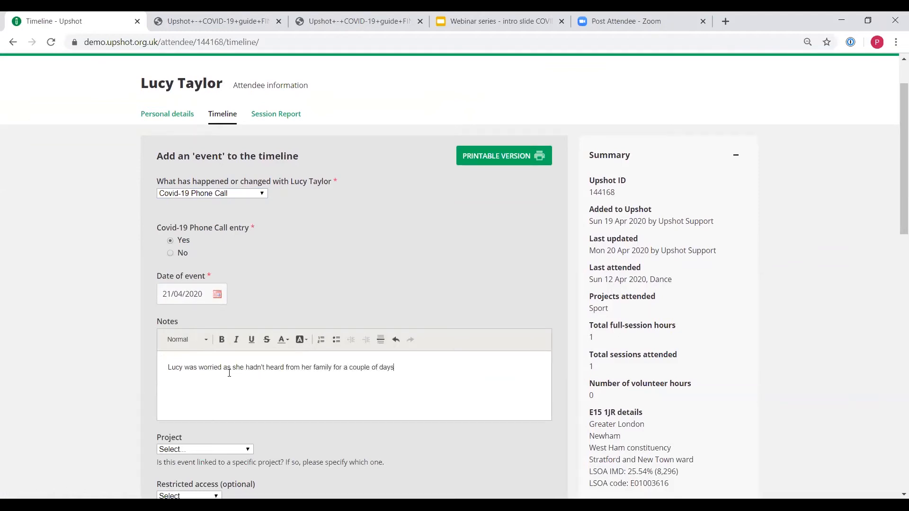
text(and was running ()
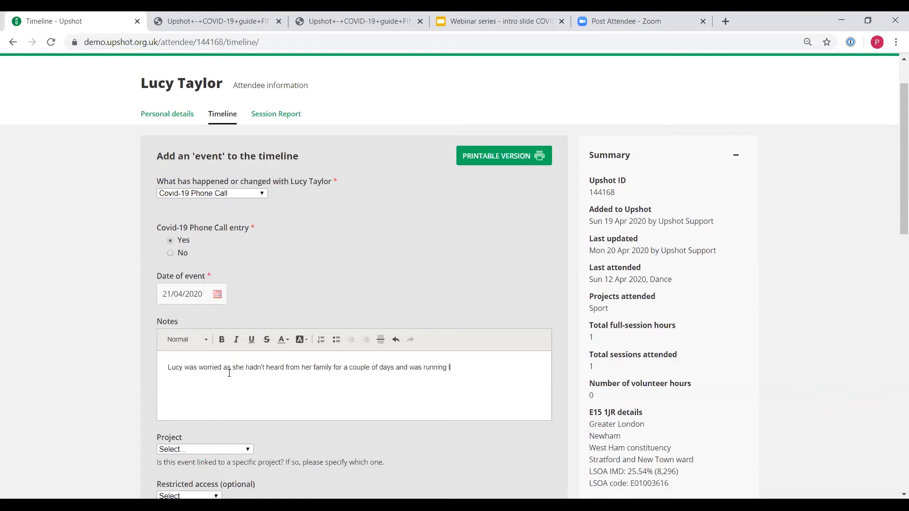
text(low on supplies)
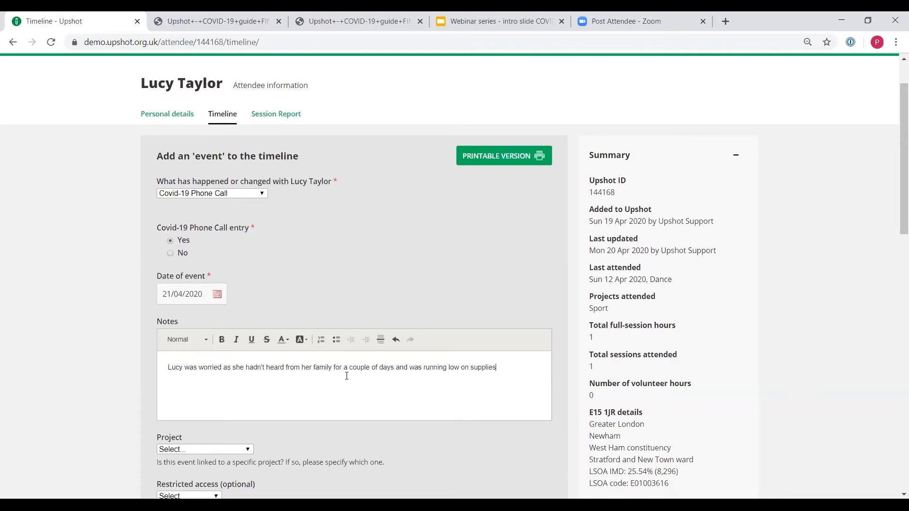
Grant a chosen user access to the phone call event, save it, and review the timeline
scroll(down, 3)
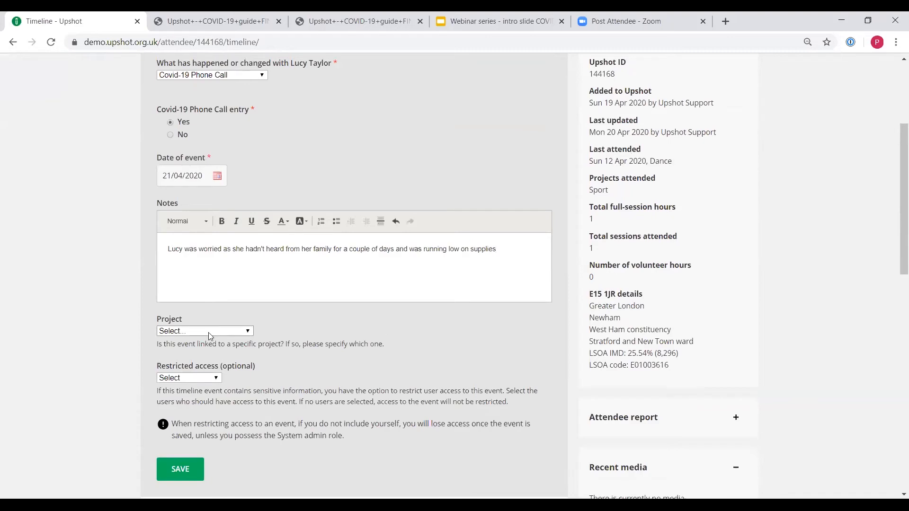
mouse_move(277, 323)
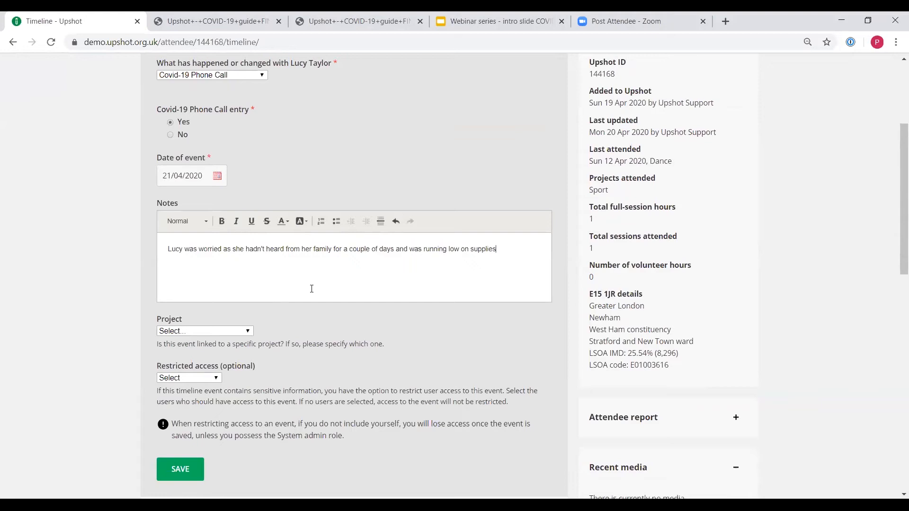
click(188, 377)
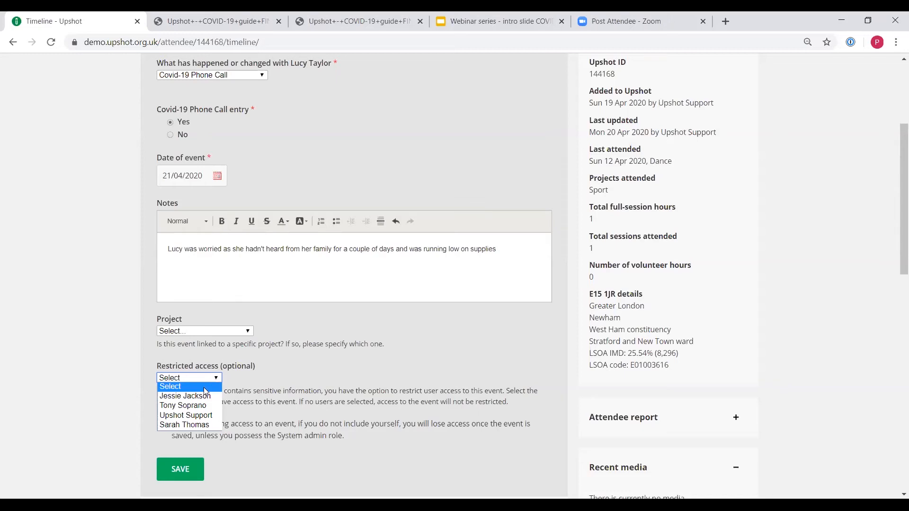
click(186, 415)
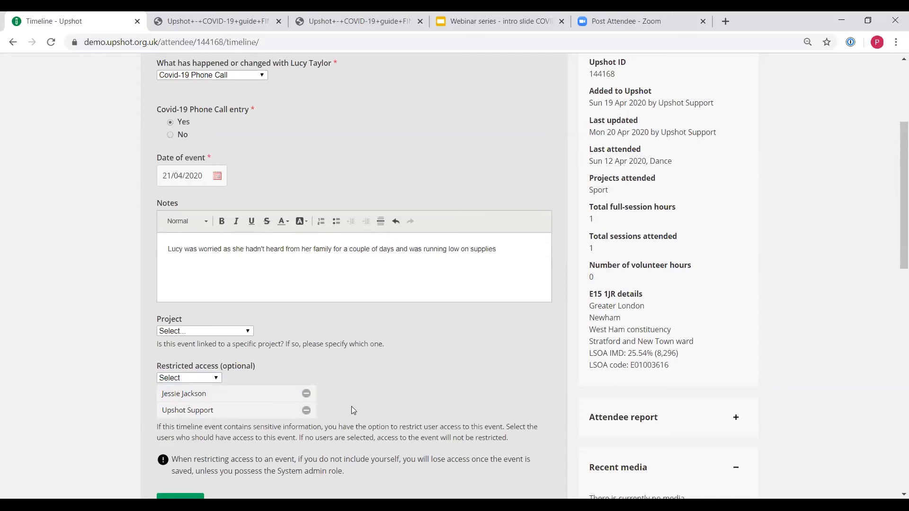
mouse_move(387, 289)
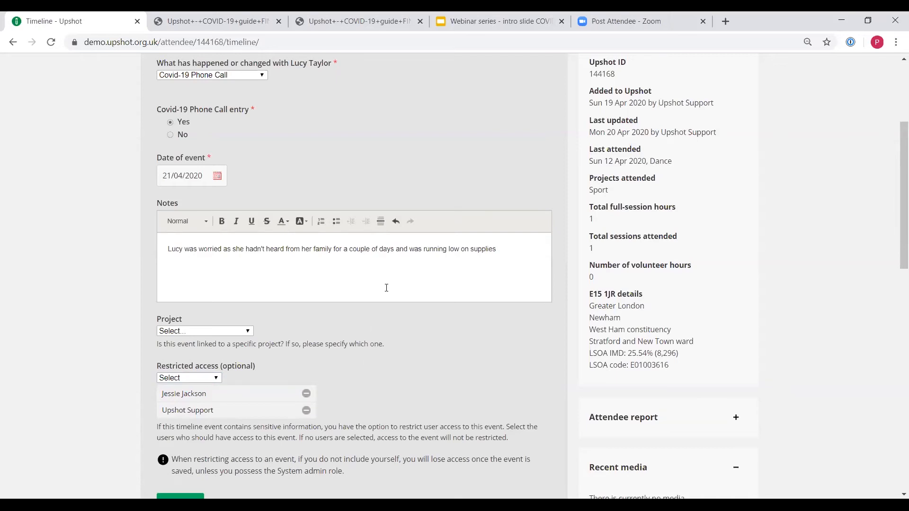
scroll(down, 3)
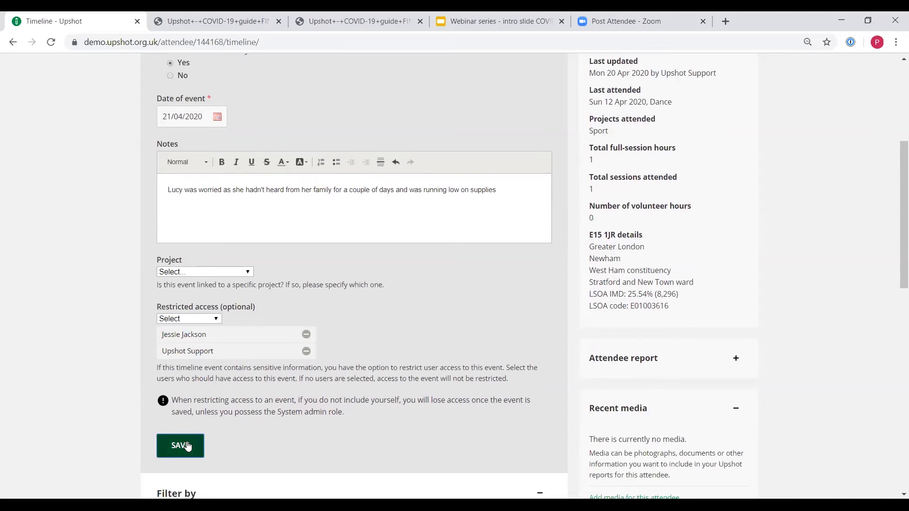
click(180, 445)
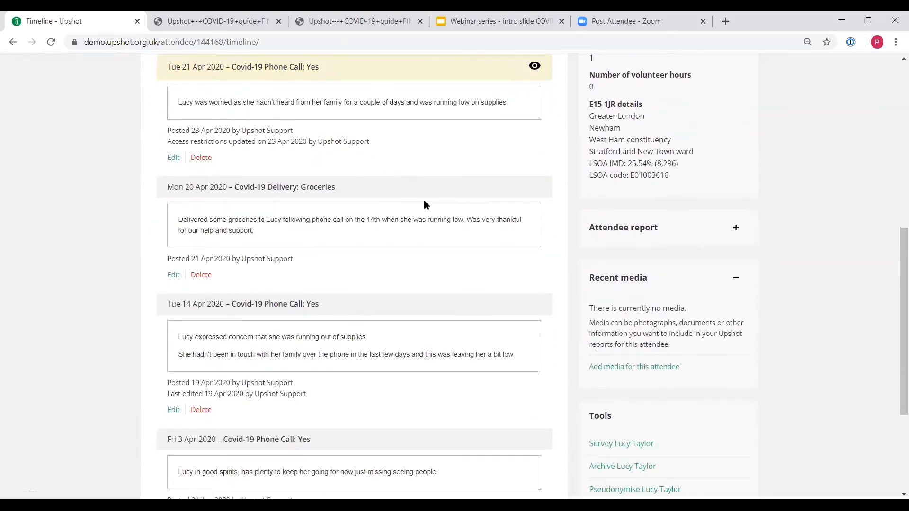
scroll(up, 3)
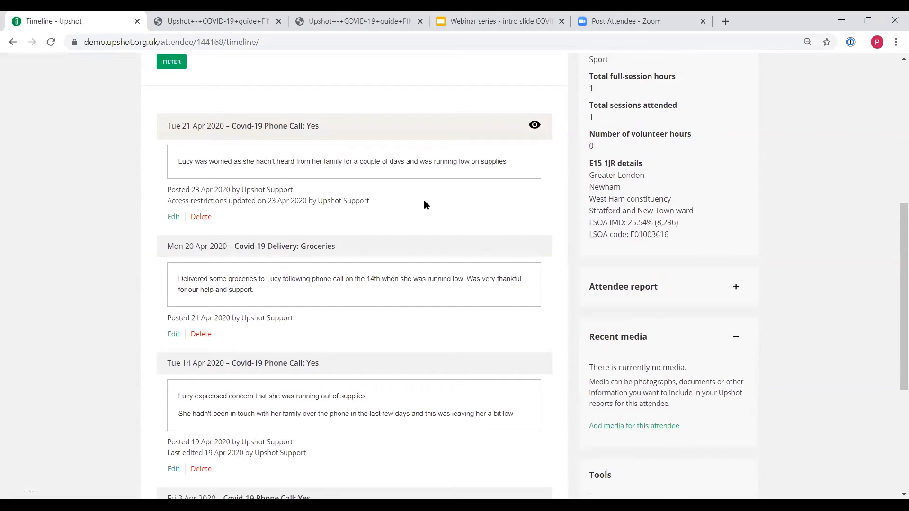
mouse_move(422, 217)
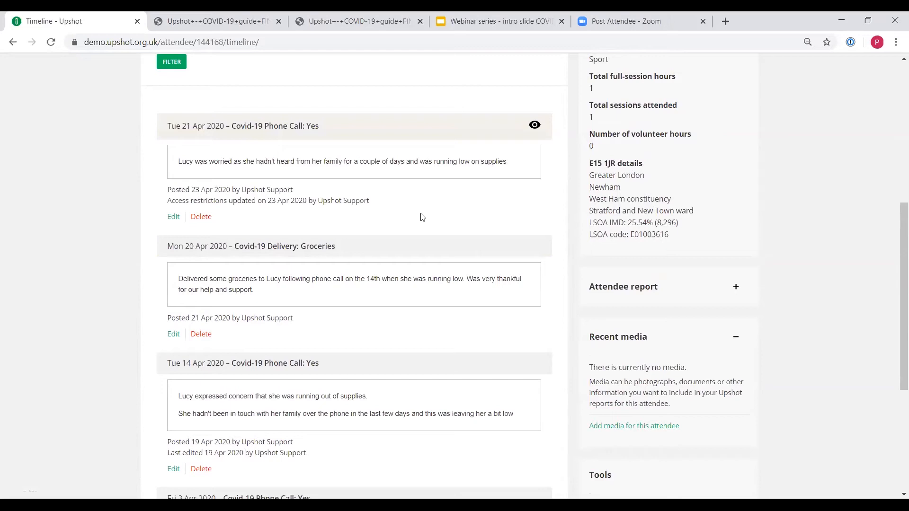
mouse_move(426, 242)
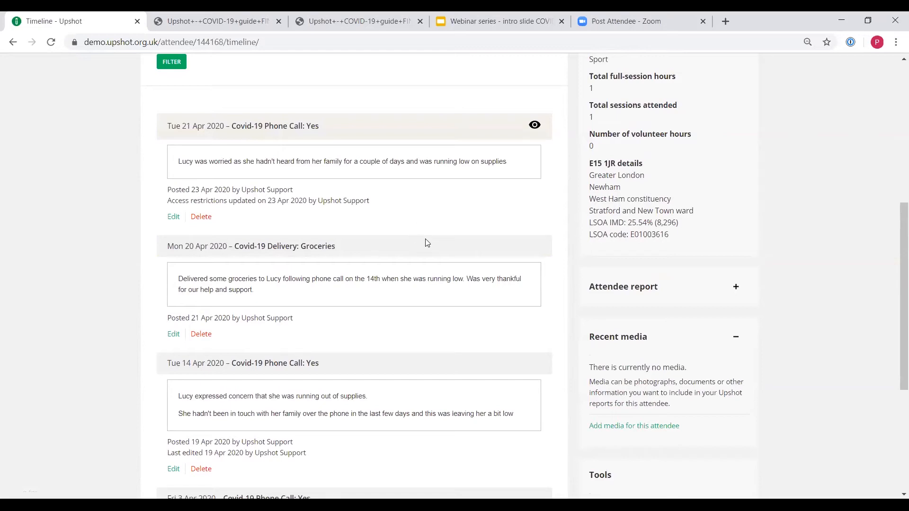
scroll(down, 3)
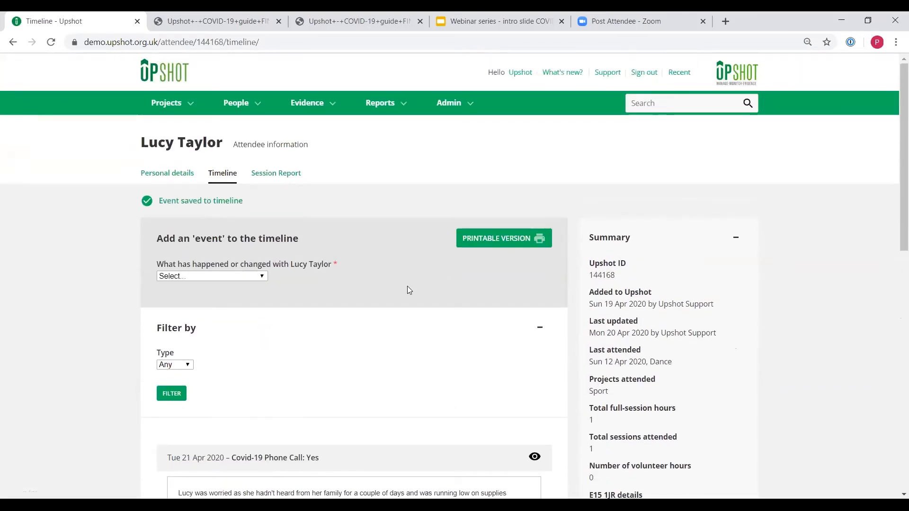
Expand Covid-19 Delivery in the Timeline Events Report into Groceries, Other and Prescriptions
click(380, 103)
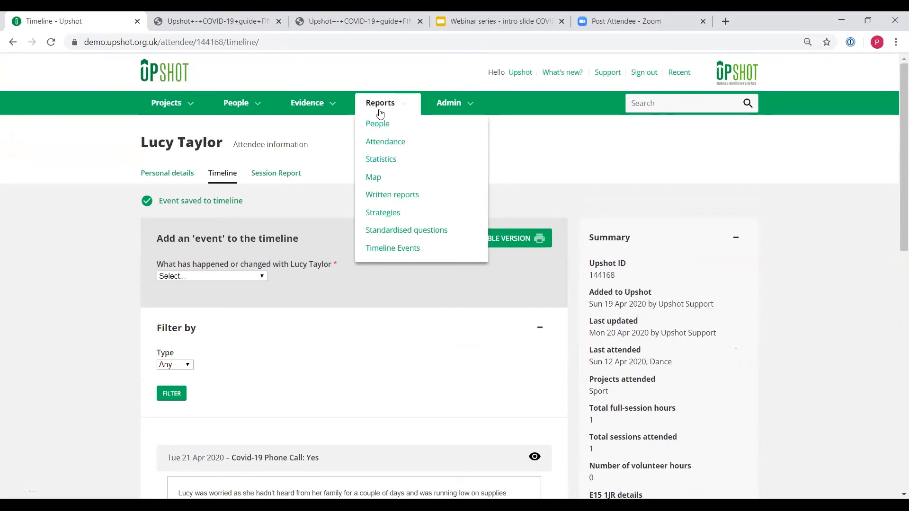
mouse_move(393, 247)
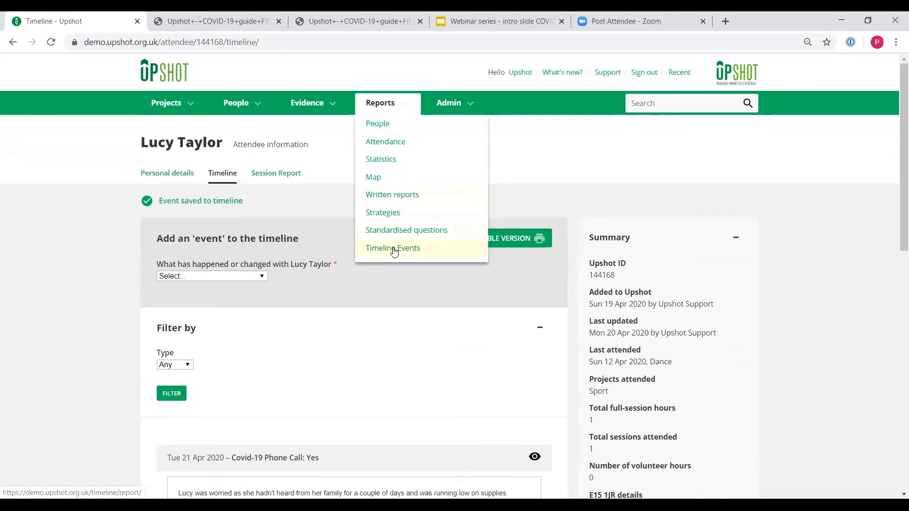
mouse_move(389, 264)
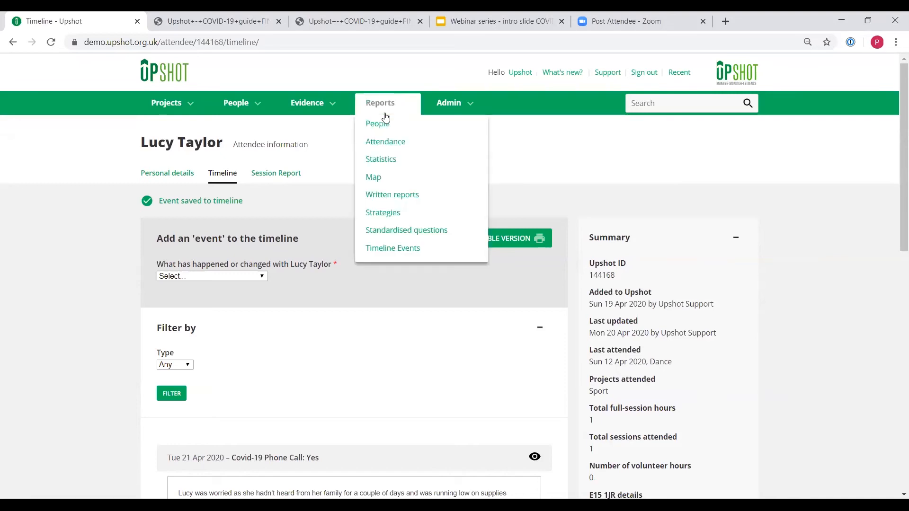
click(393, 247)
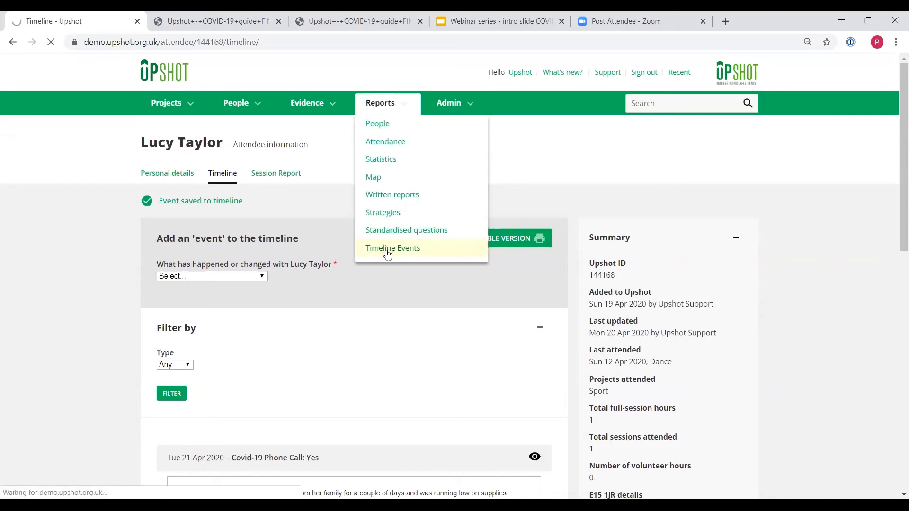
click(392, 247)
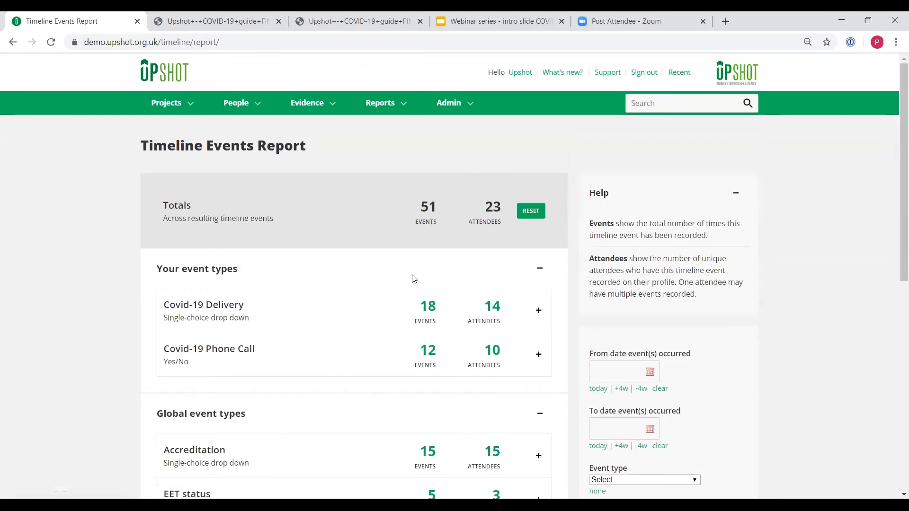
mouse_move(473, 294)
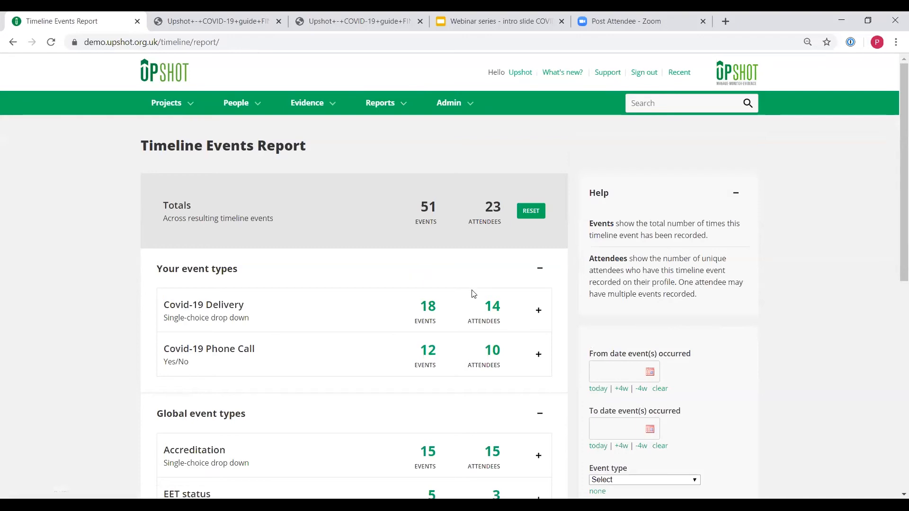
scroll(down, 3)
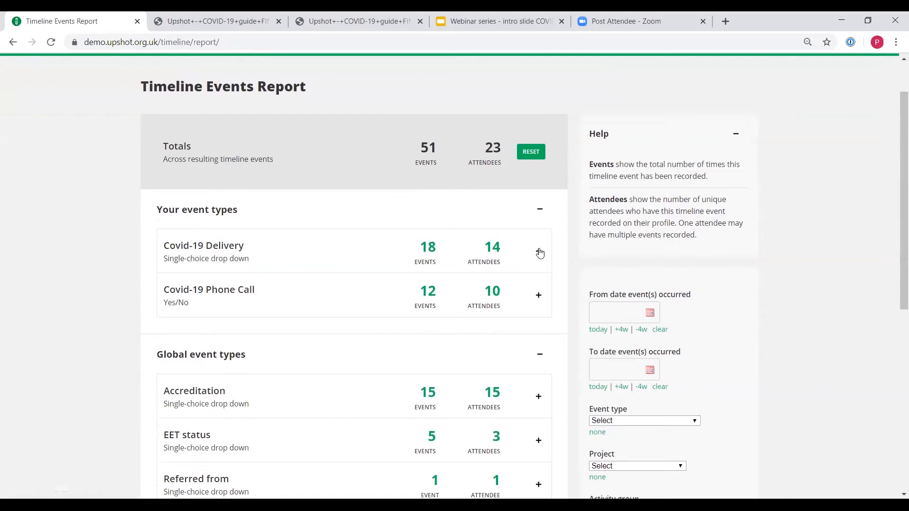
click(537, 251)
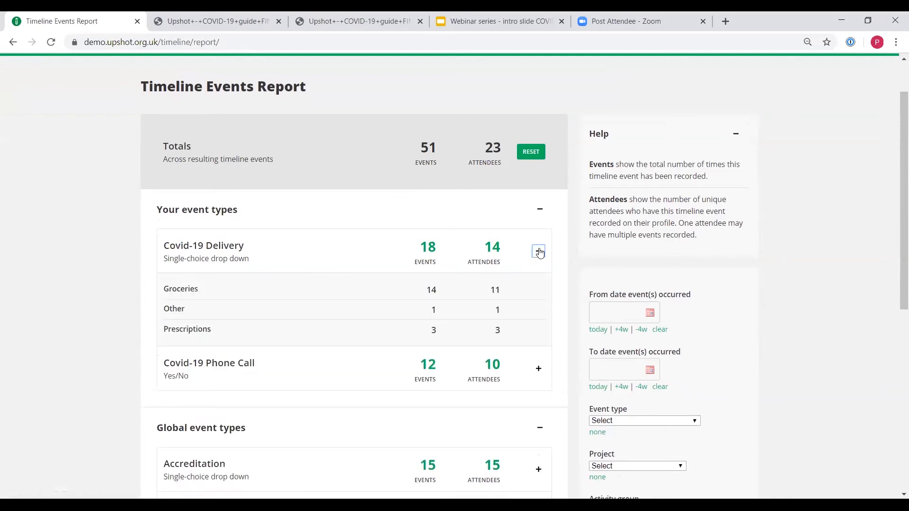
click(537, 250)
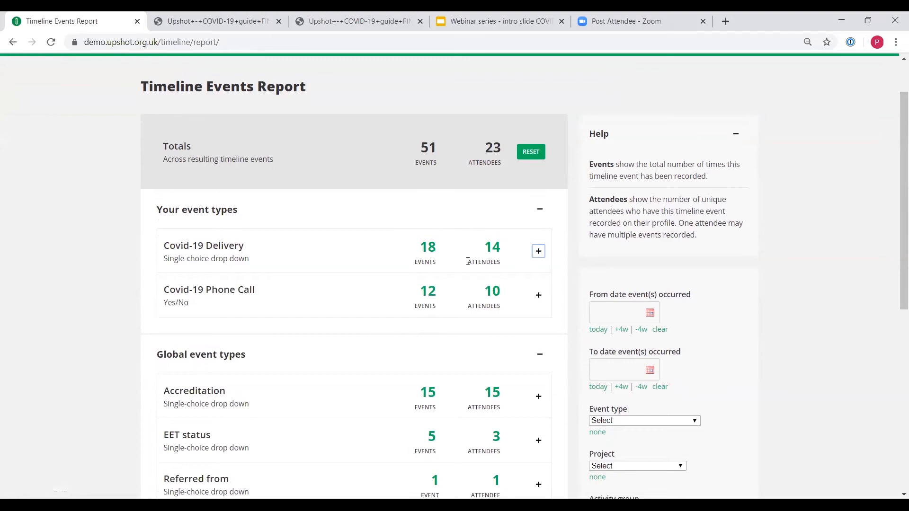
mouse_move(537, 251)
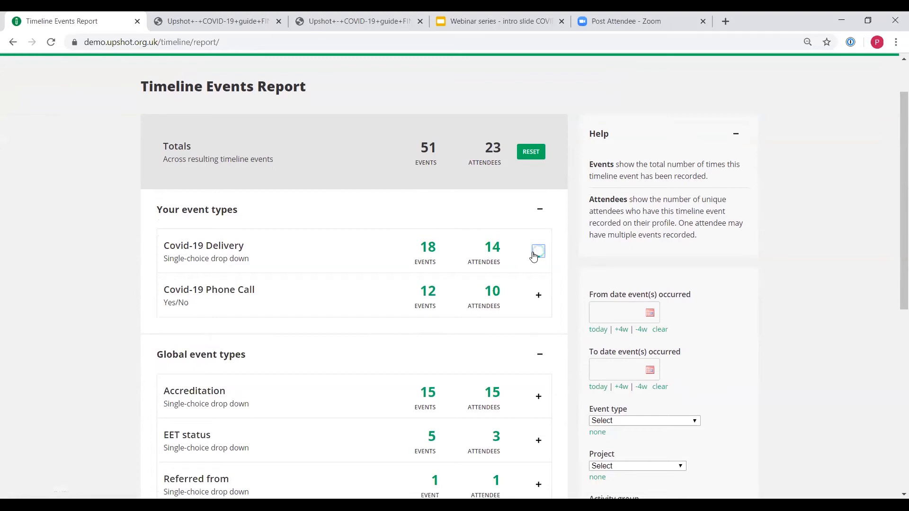
click(537, 251)
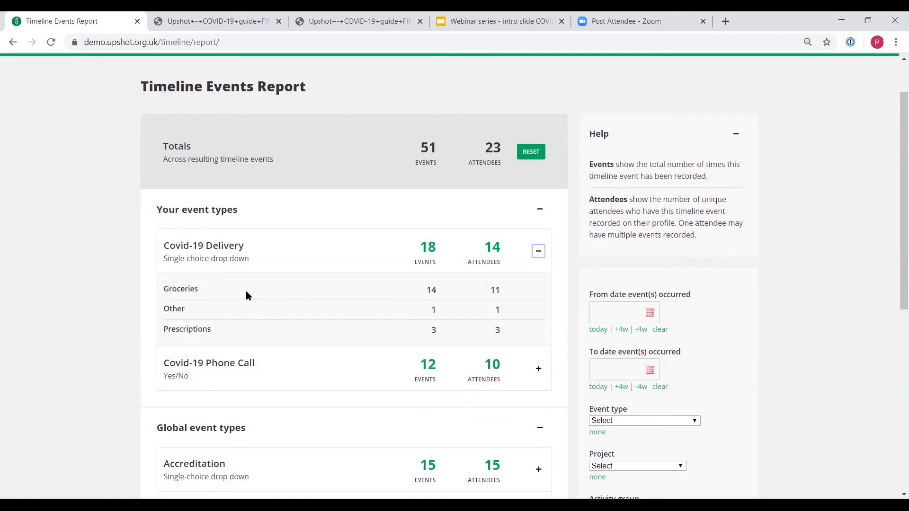
mouse_move(431, 340)
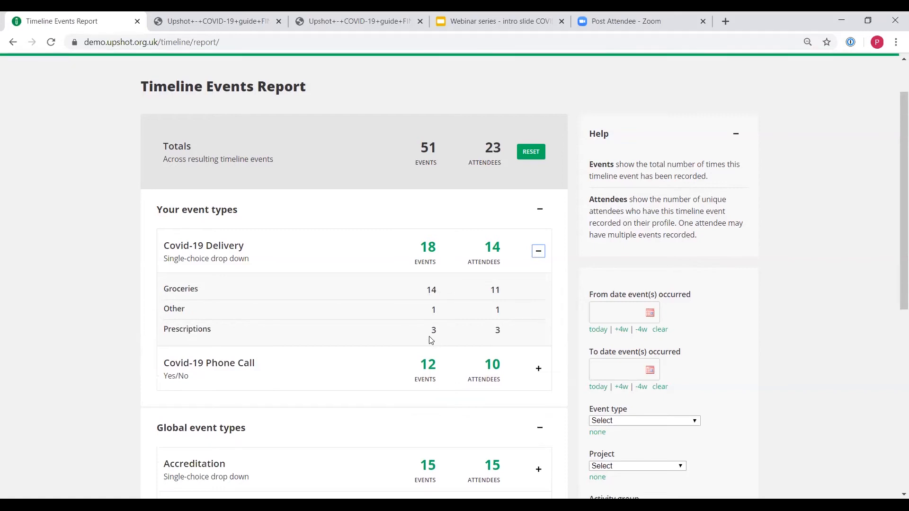
mouse_move(440, 346)
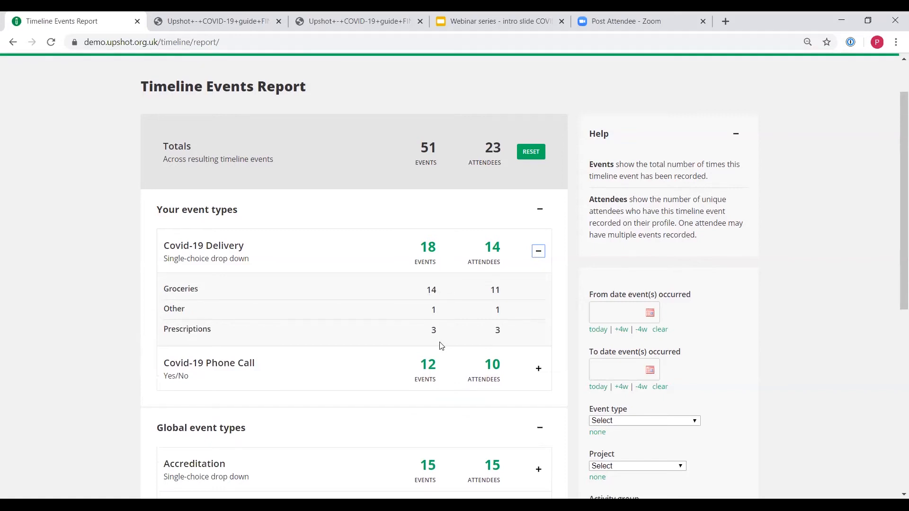
scroll(down, 3)
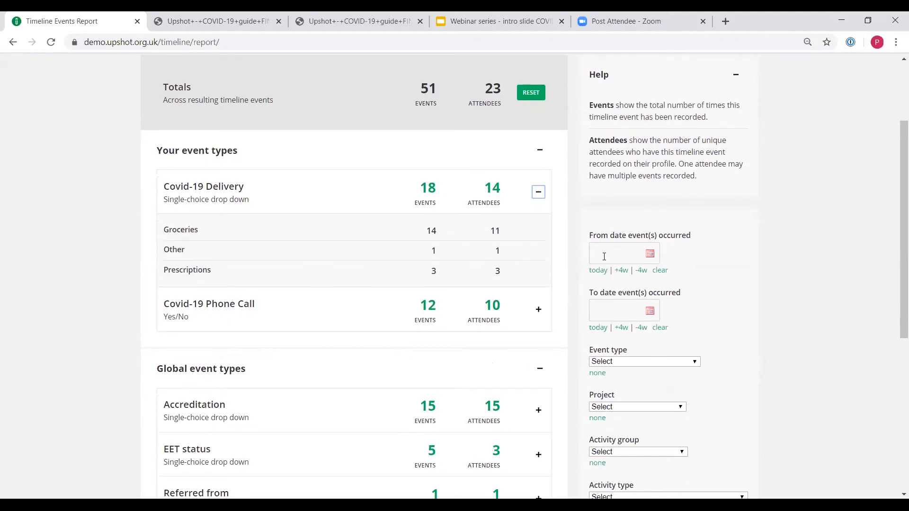
Filter the Timeline Events Report from 12/04/2020 to 18/04/2020
click(617, 253)
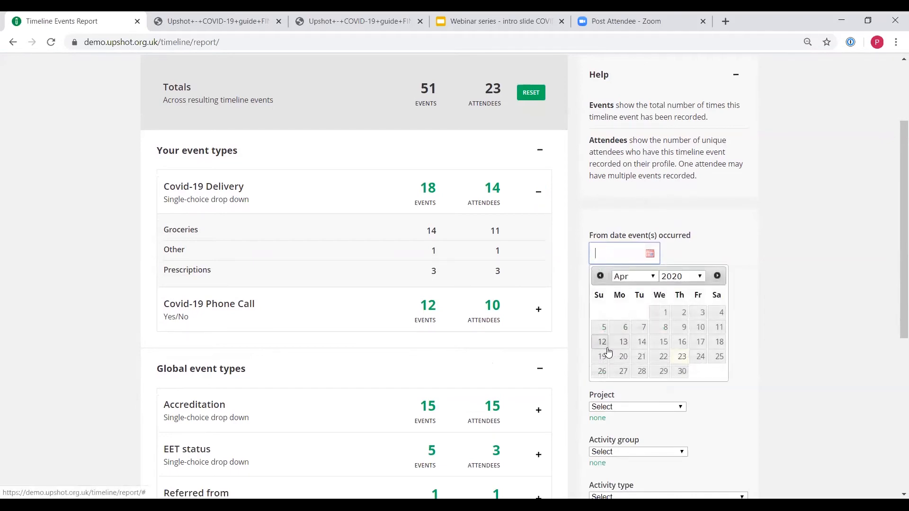
click(602, 341)
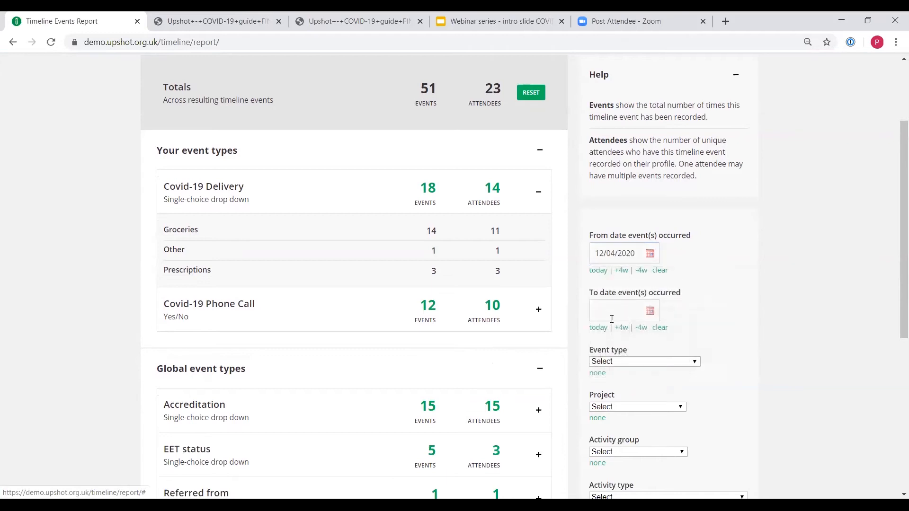
click(618, 310)
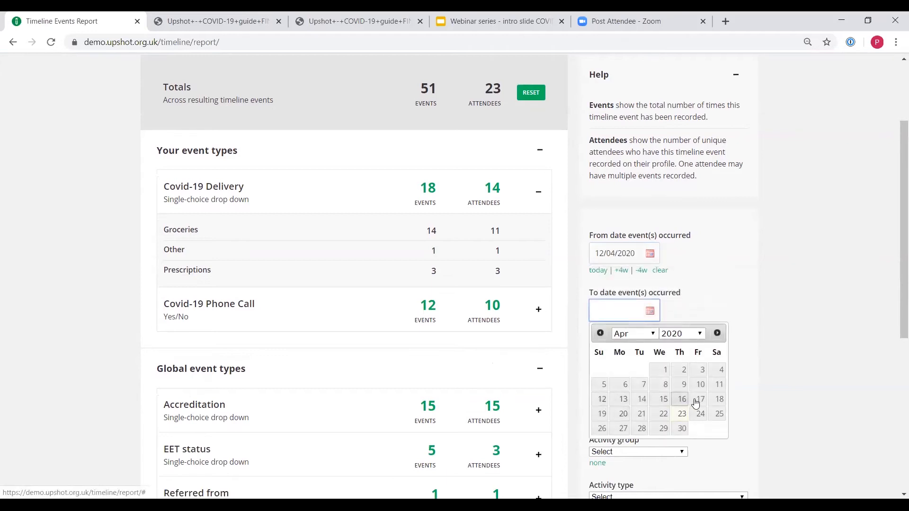
click(719, 399)
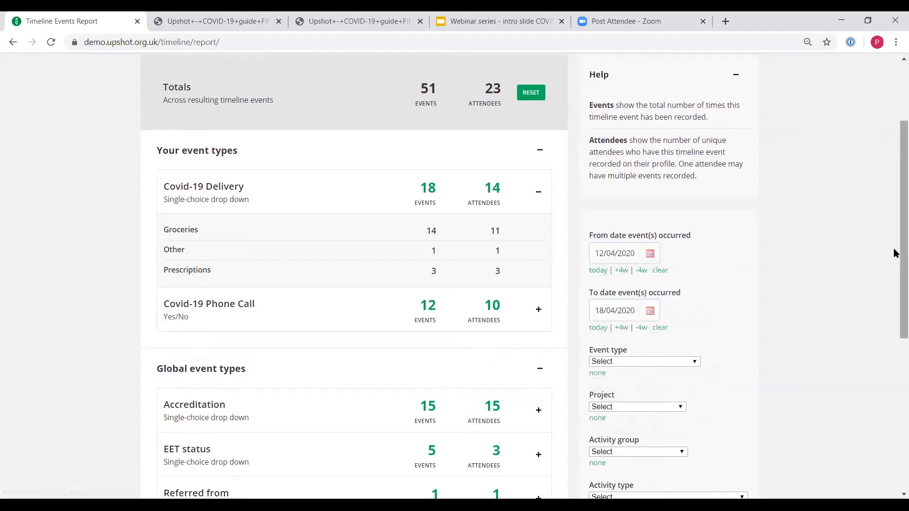
scroll(down, 3)
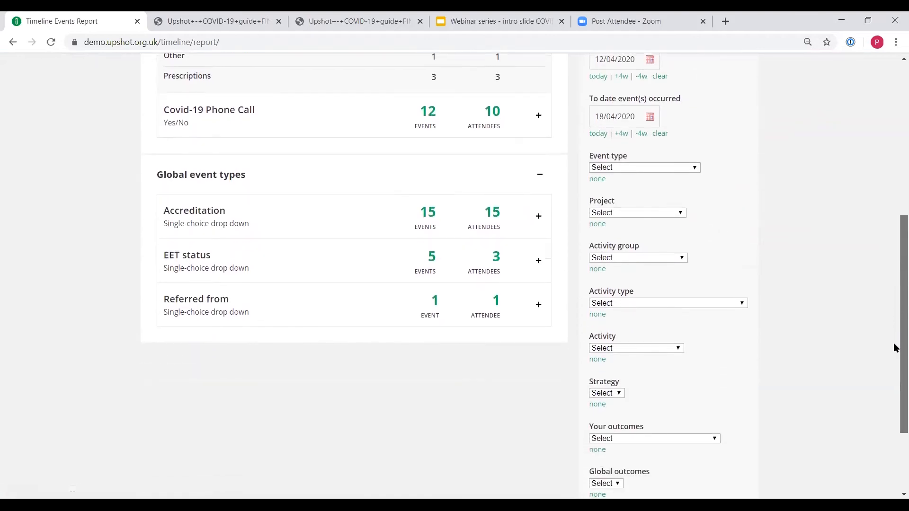
scroll(down, 3)
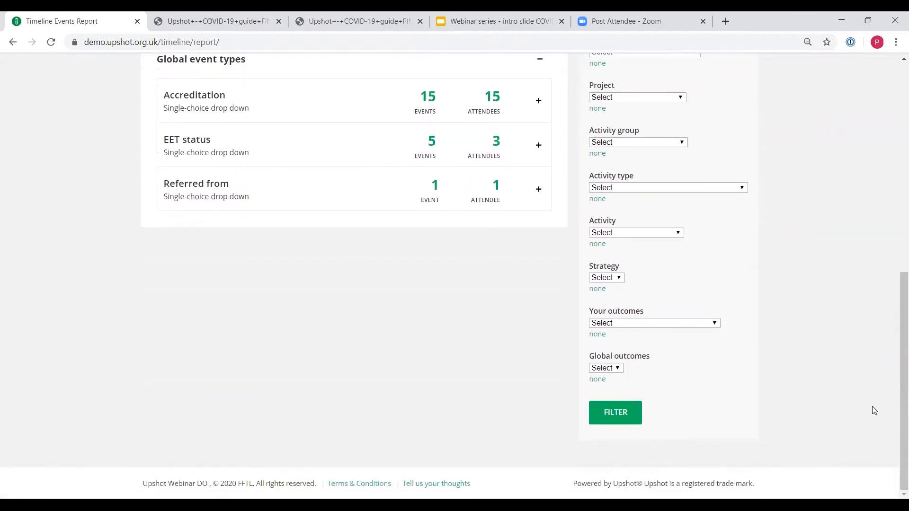
click(614, 412)
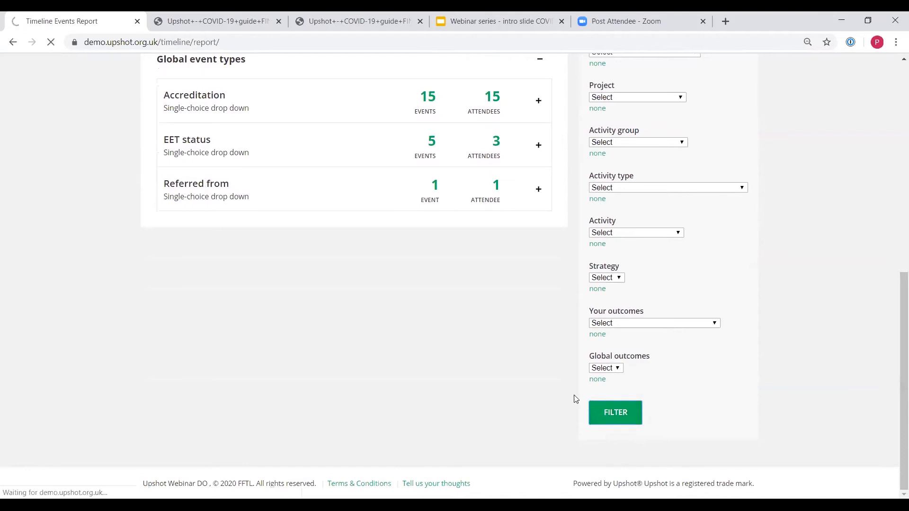
Expand Covid-19 Delivery in the filtered report into its Other and Prescriptions answers
click(614, 412)
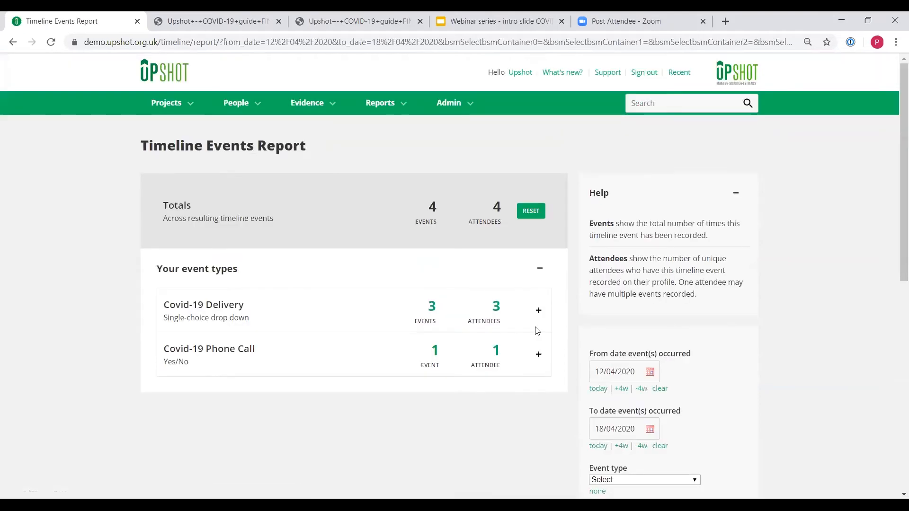
mouse_move(518, 362)
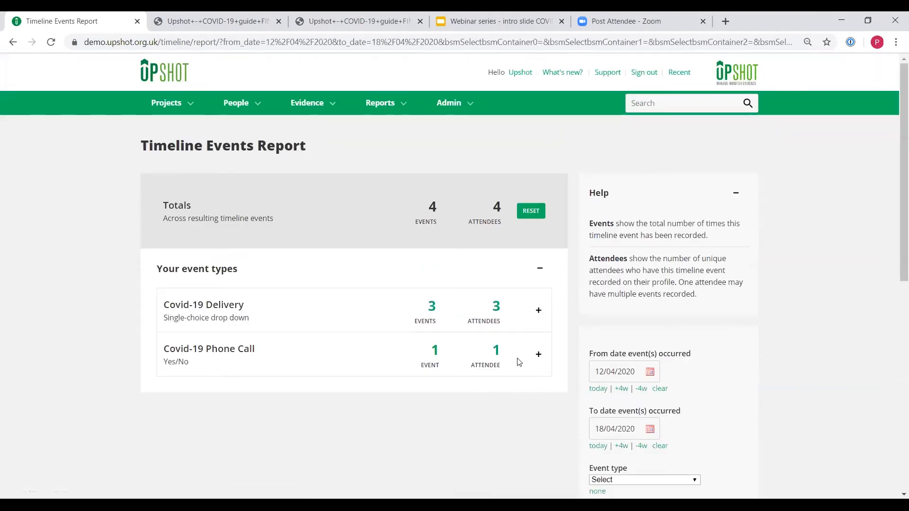
mouse_move(425, 271)
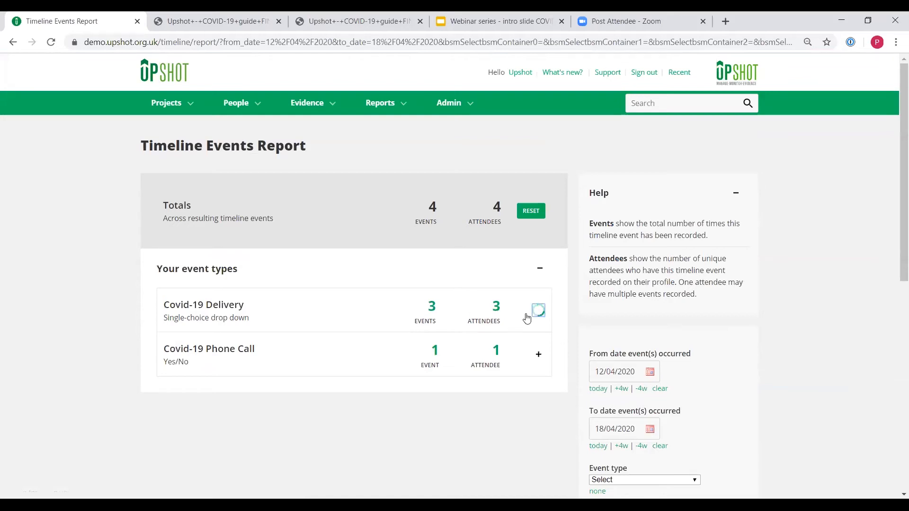
click(537, 310)
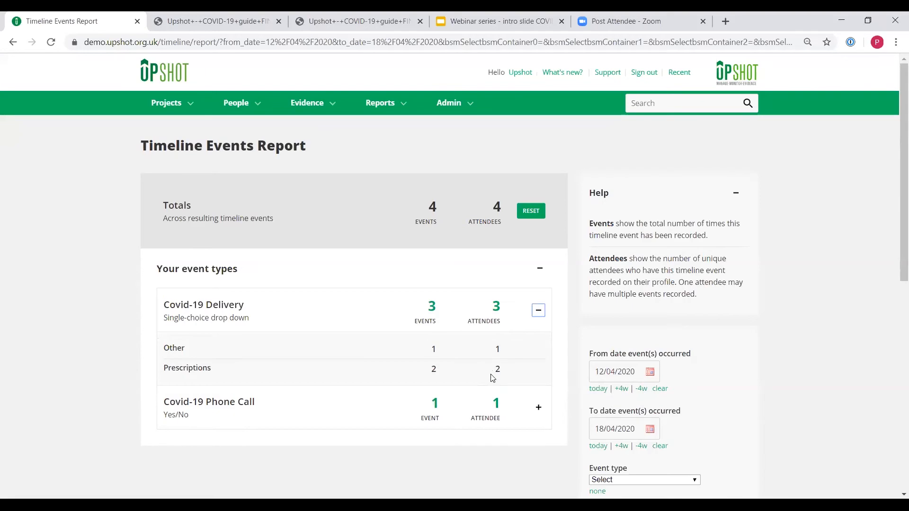
mouse_move(451, 277)
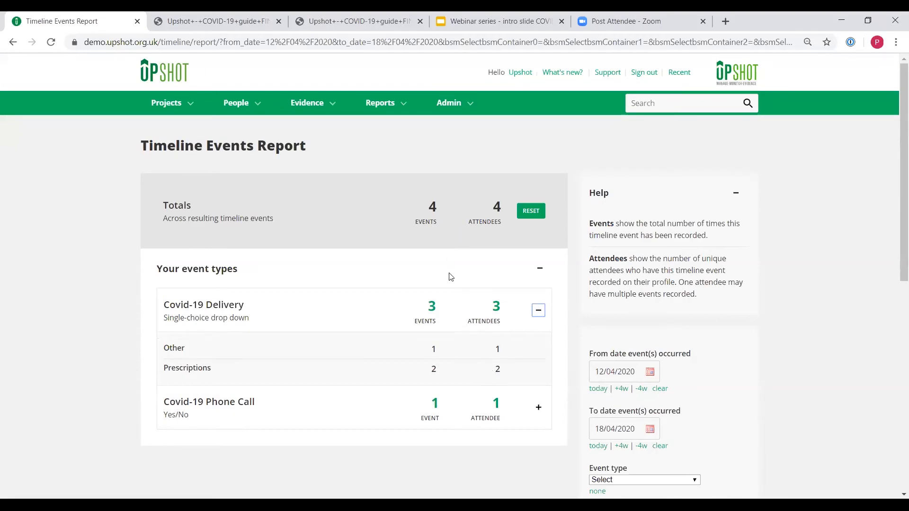
mouse_move(448, 283)
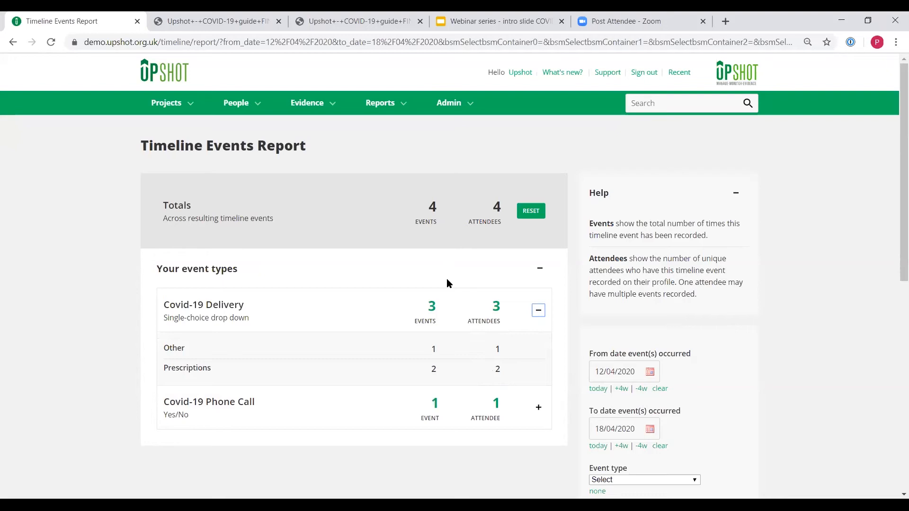
mouse_move(148, 85)
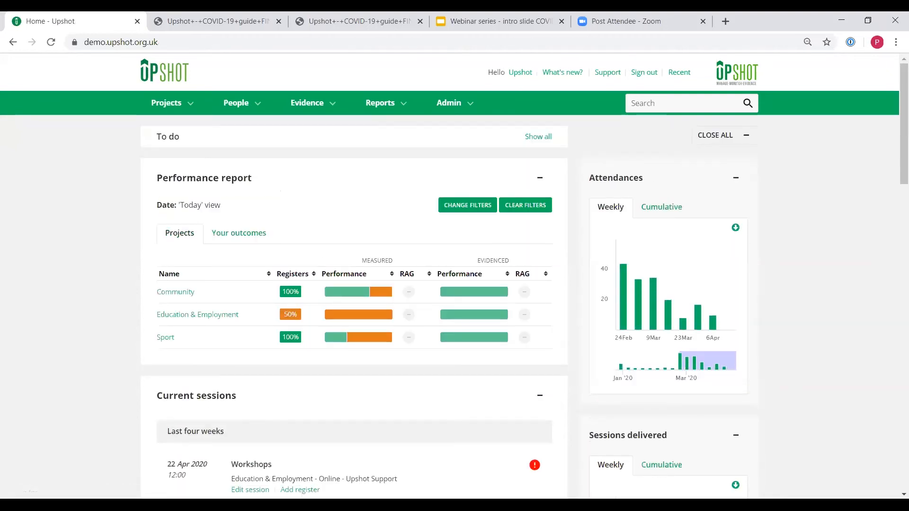
mouse_move(323, 377)
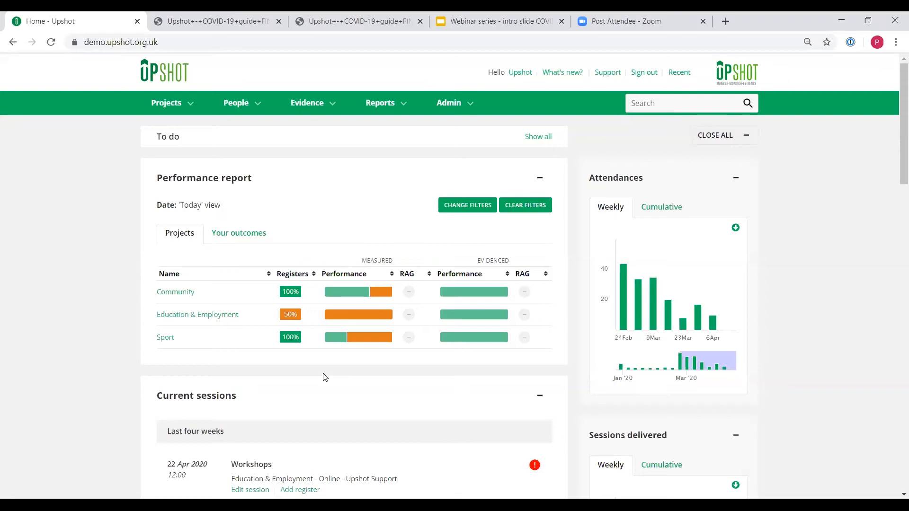
mouse_move(329, 372)
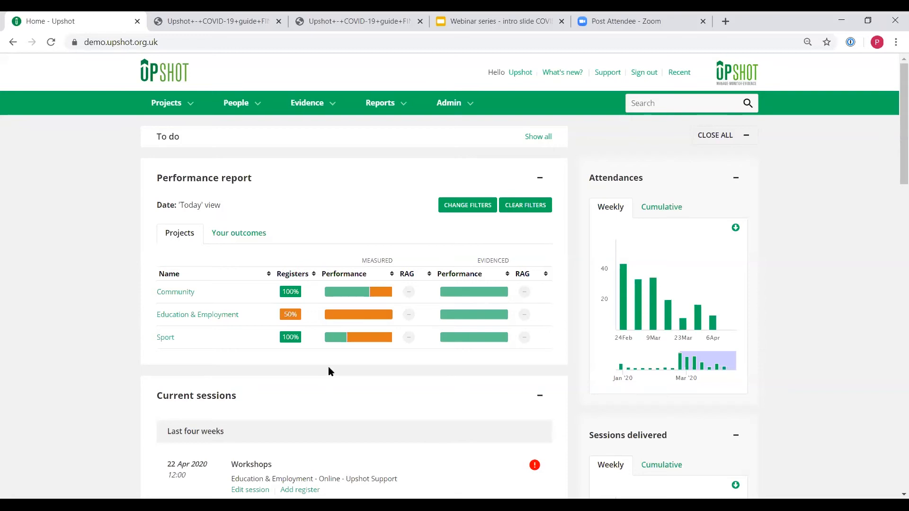
mouse_move(342, 190)
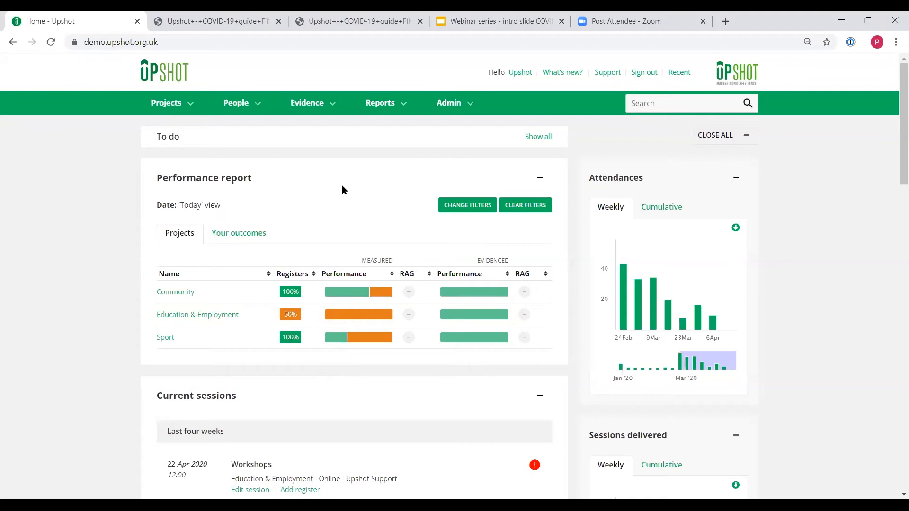
Open the People report and browse its status, age, gender, ethnicity and location filters
click(377, 123)
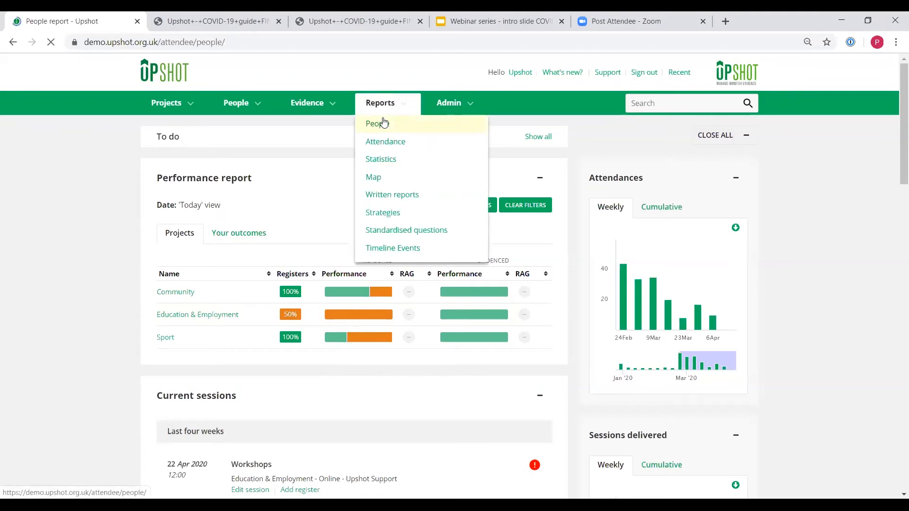
click(376, 123)
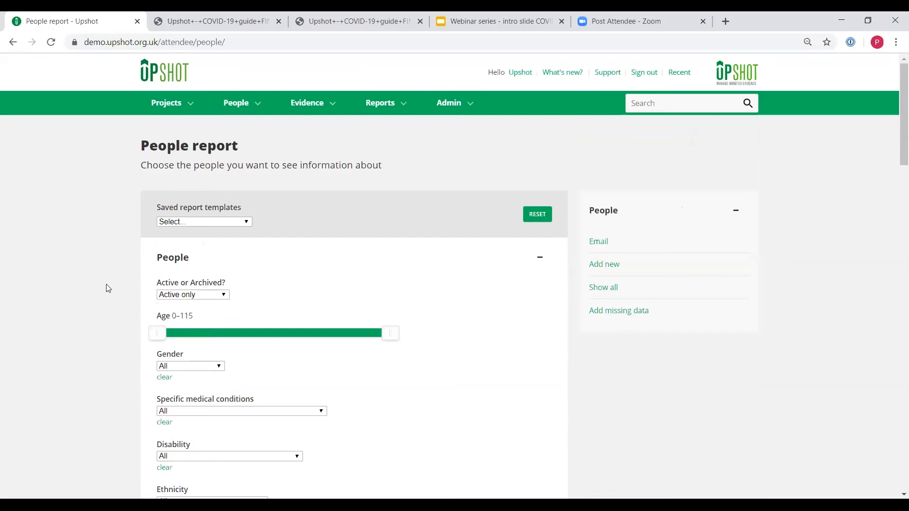
scroll(down, 3)
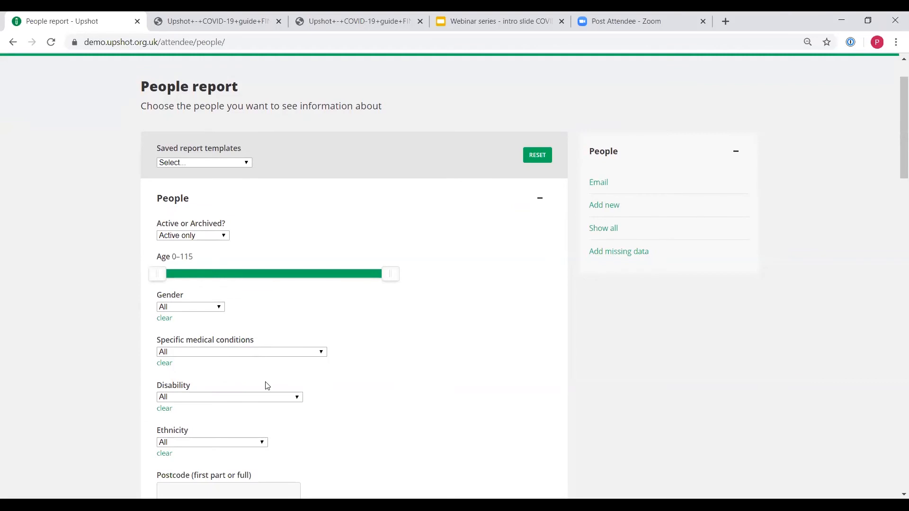
scroll(down, 3)
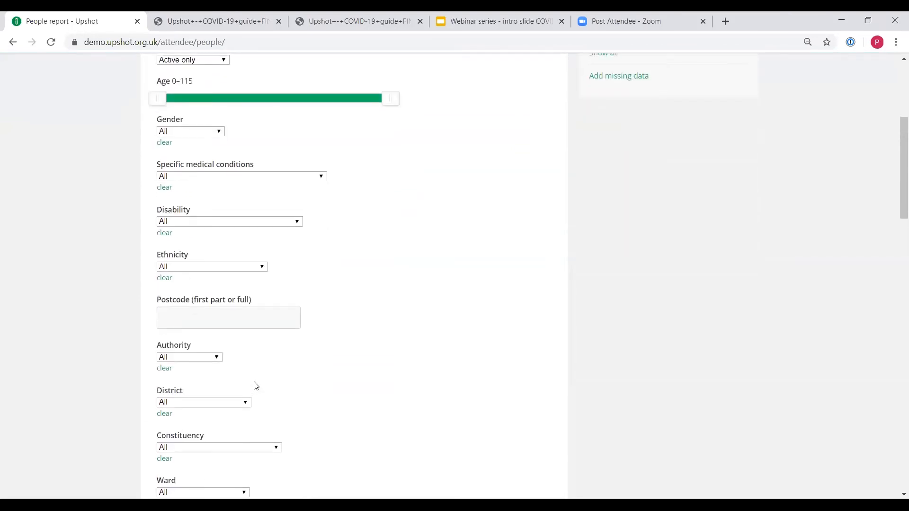
scroll(down, 3)
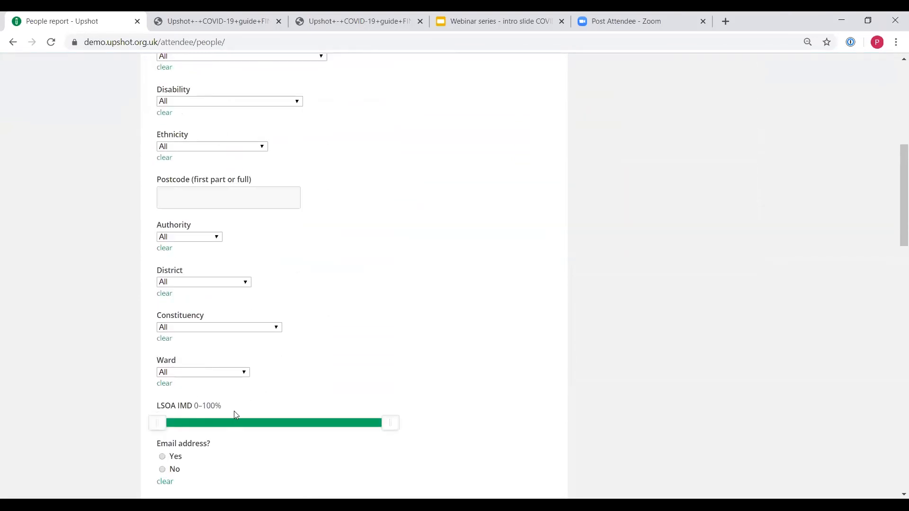
mouse_move(259, 415)
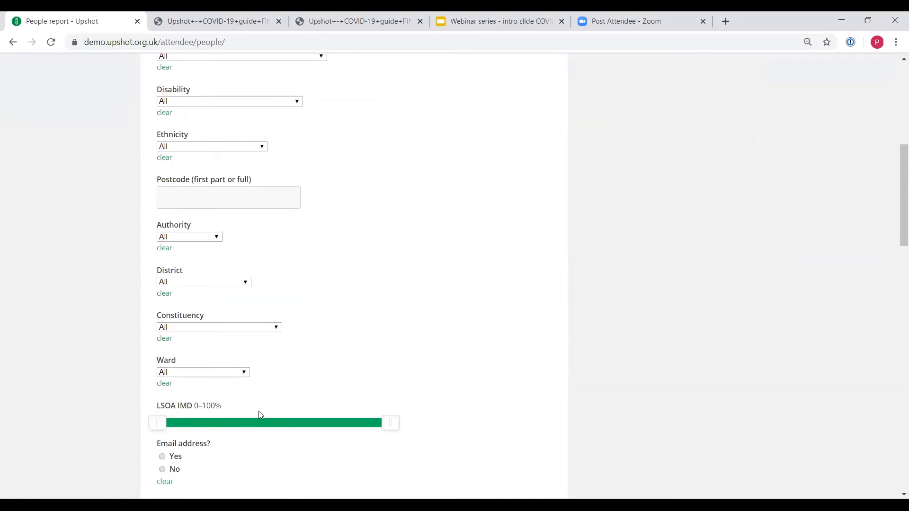
scroll(up, 3)
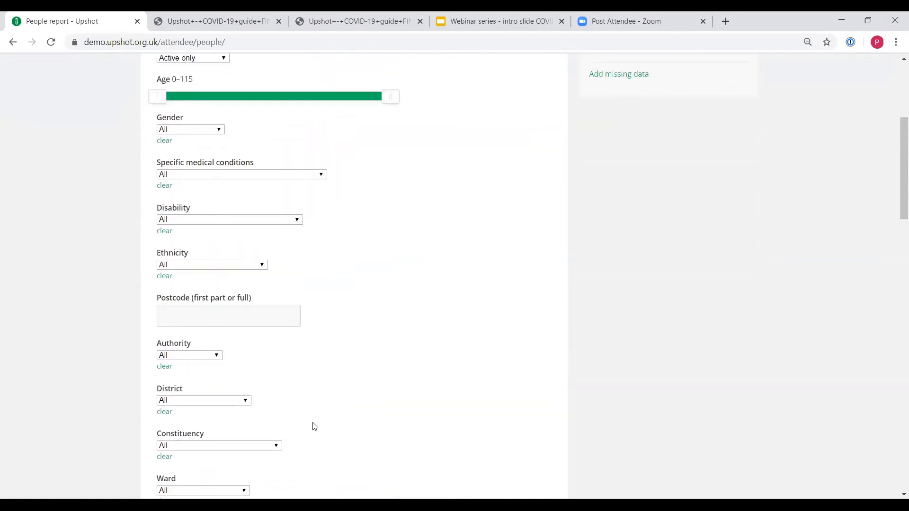
scroll(up, 3)
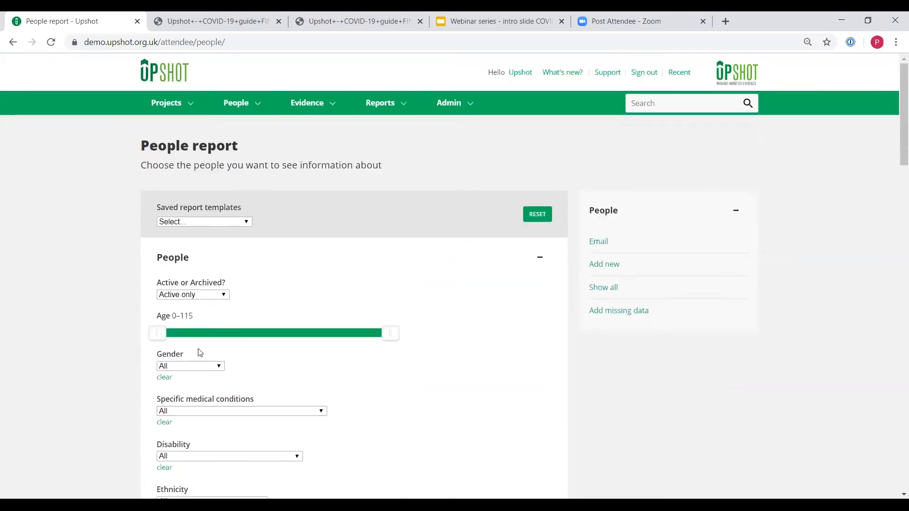
Raise the People report's minimum age to 70, giving a 70–115 range, and scroll to the bottom filters
drag(157, 332, 292, 333)
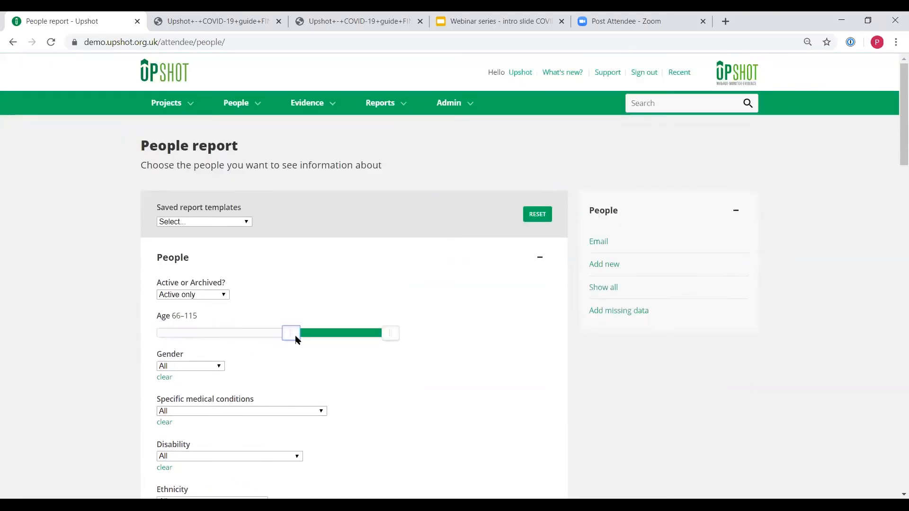
drag(291, 333, 299, 332)
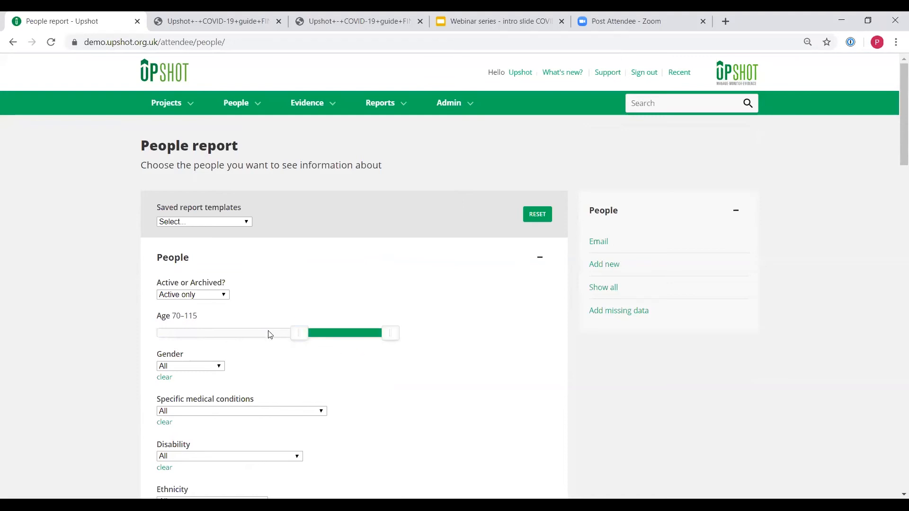
mouse_move(271, 349)
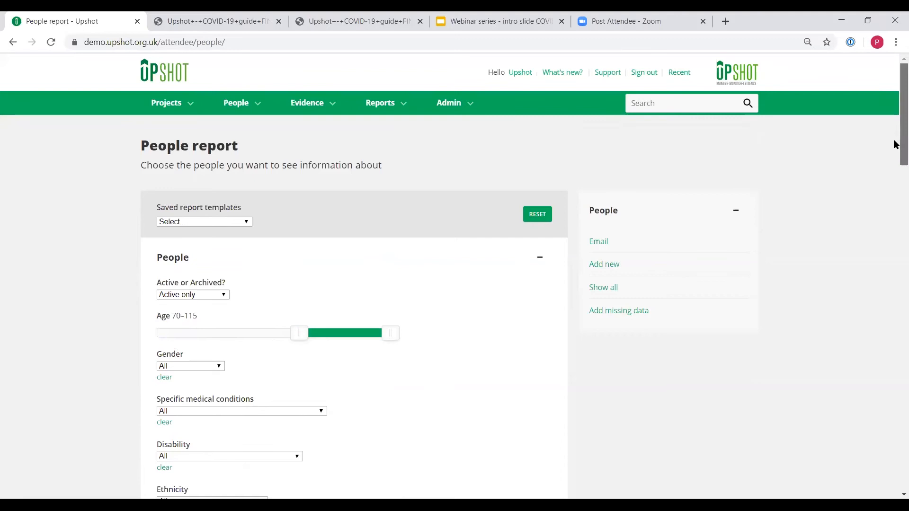
scroll(down, 3)
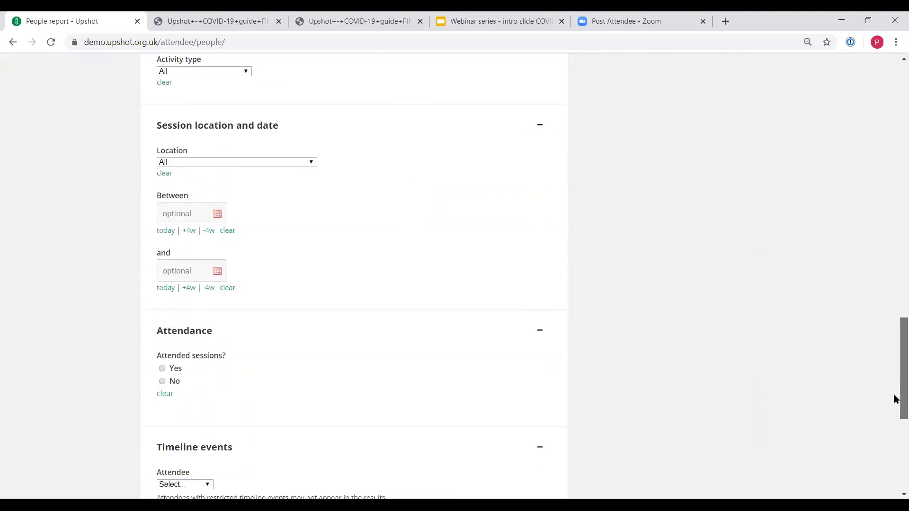
scroll(down, 3)
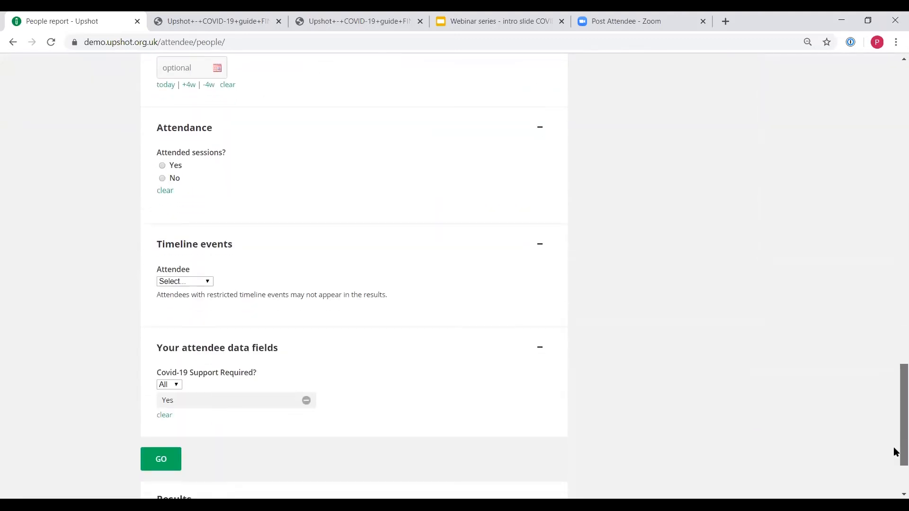
scroll(down, 3)
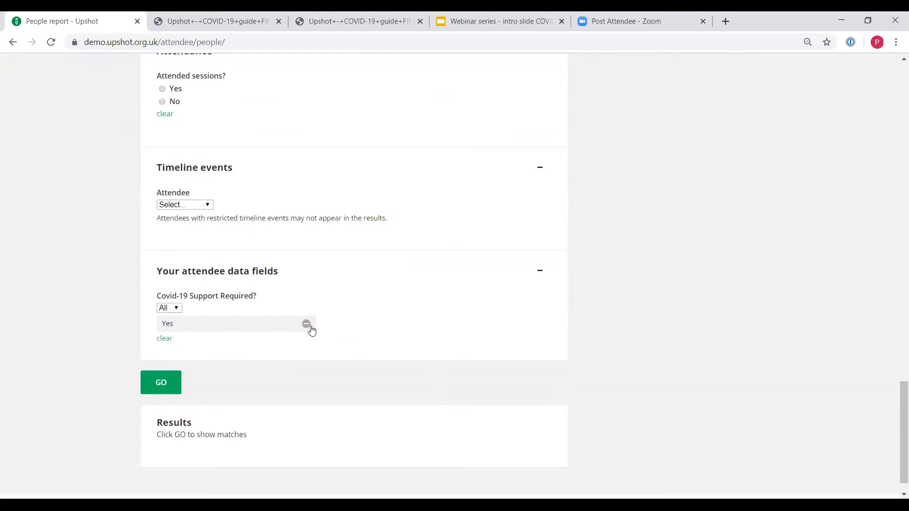
Remove the Yes tag from the Covid-19 Support Required filter
click(307, 324)
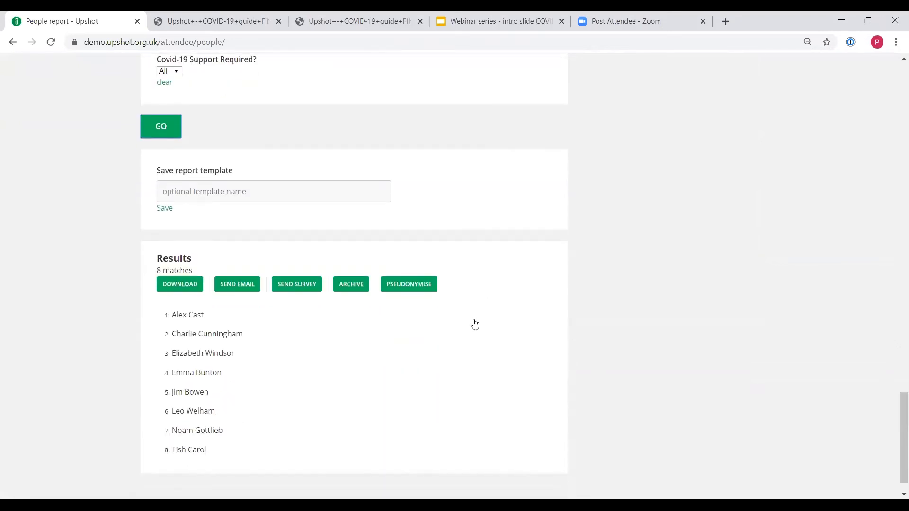
mouse_move(202, 442)
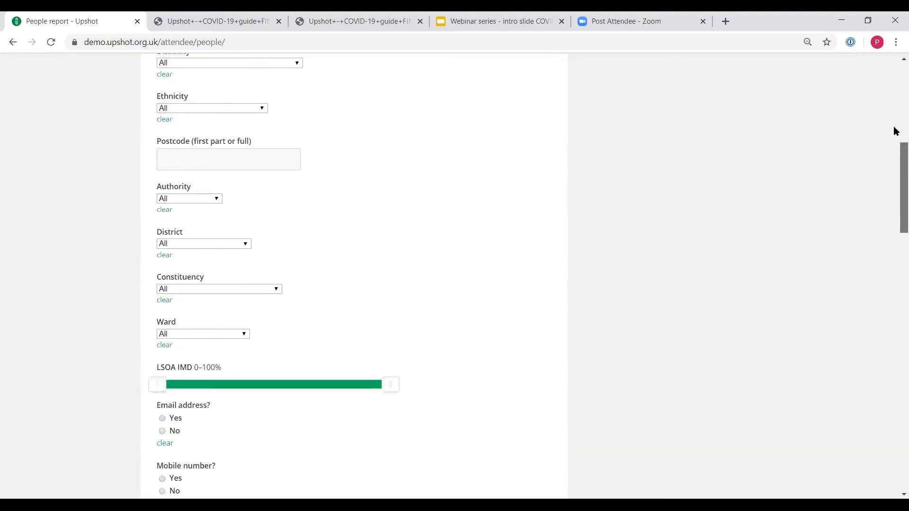
Load the 'covid-19 support needed' template, reset all filters, and scroll to the attendee data fields
scroll(up, 3)
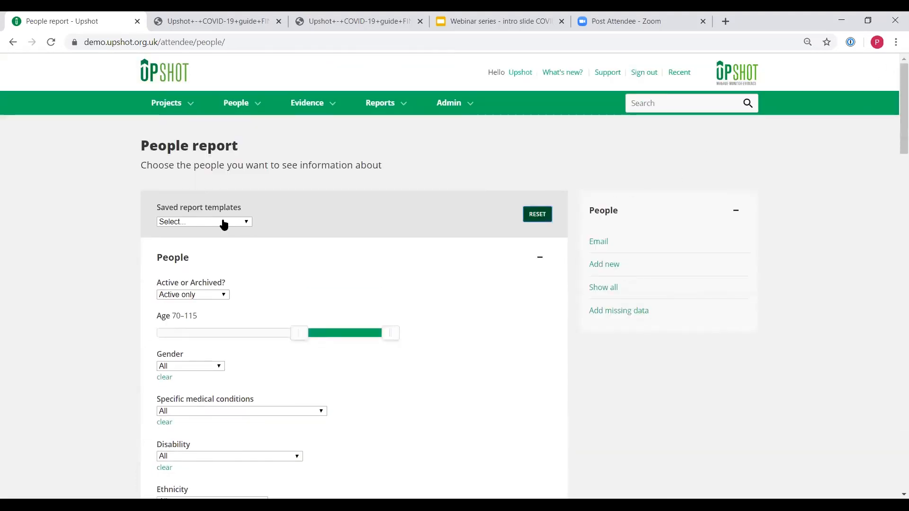
click(203, 222)
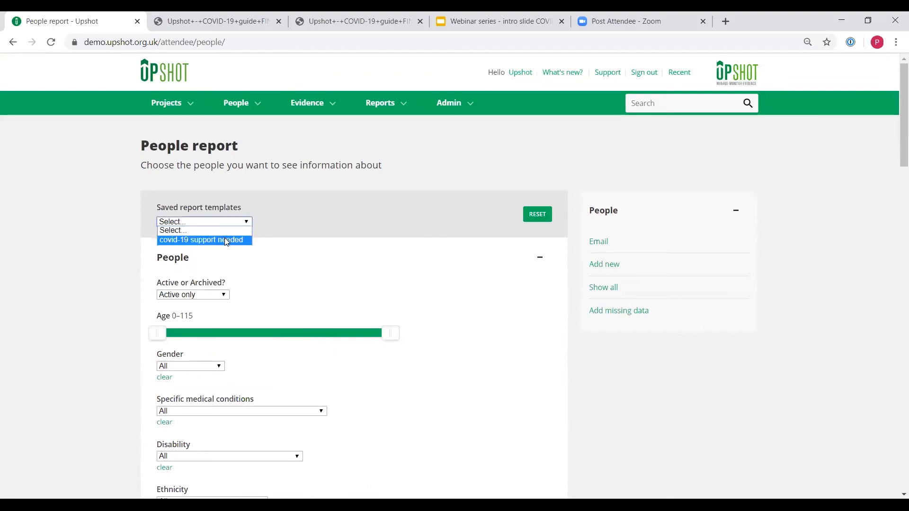
click(200, 239)
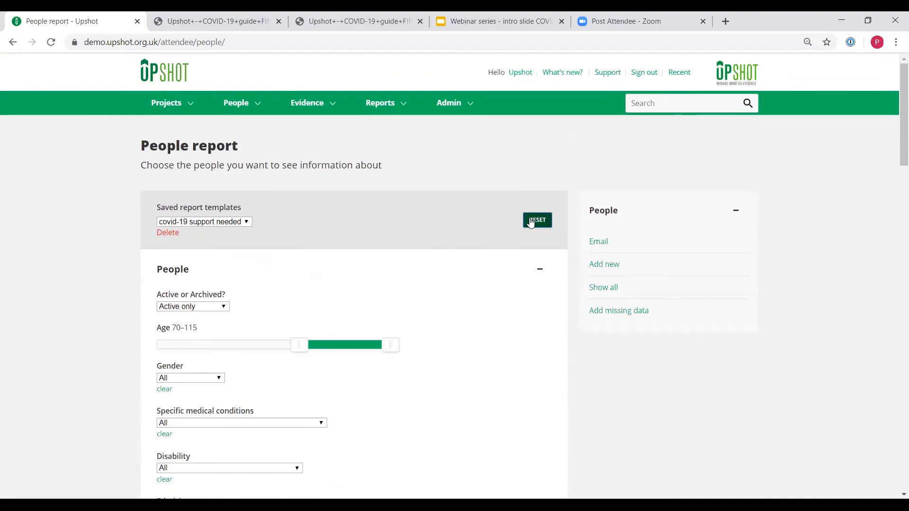
click(537, 222)
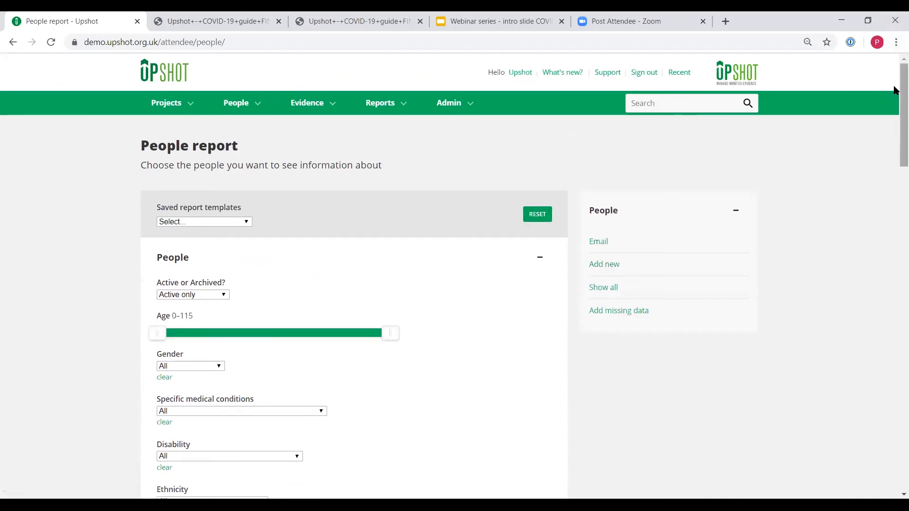
scroll(down, 3)
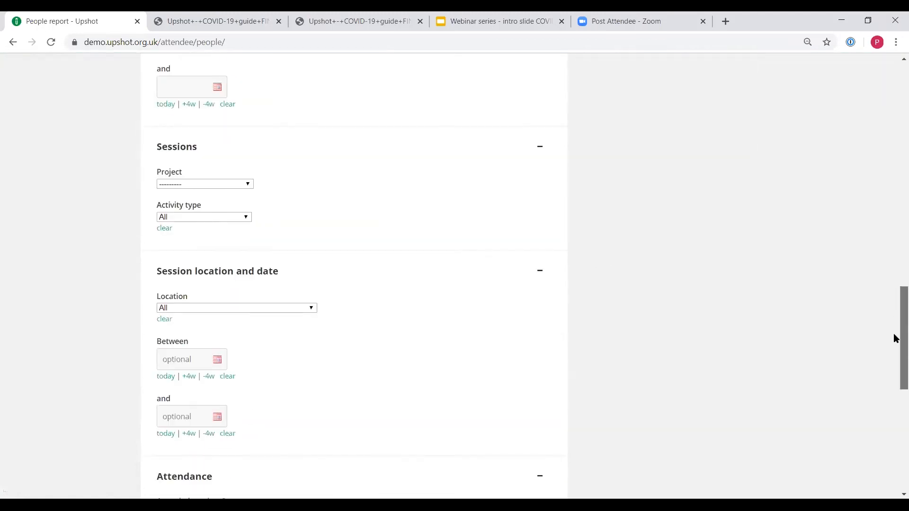
scroll(down, 3)
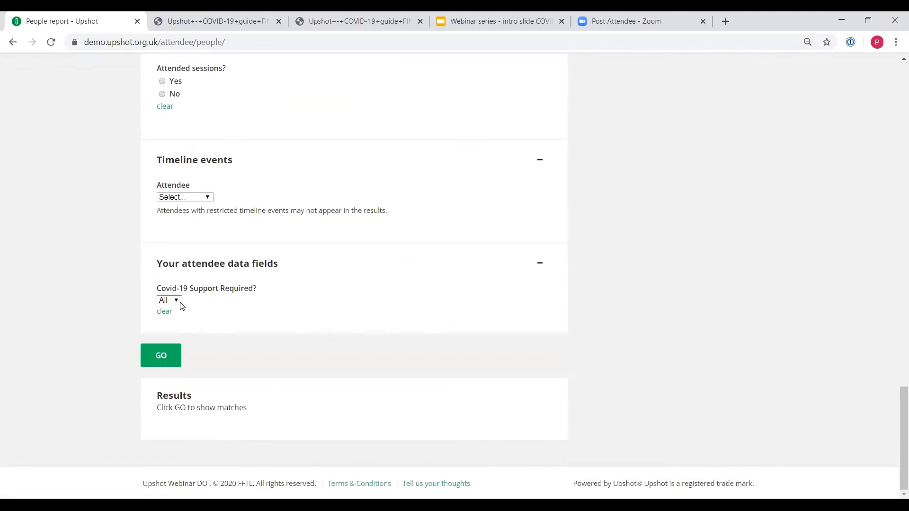
mouse_move(767, 447)
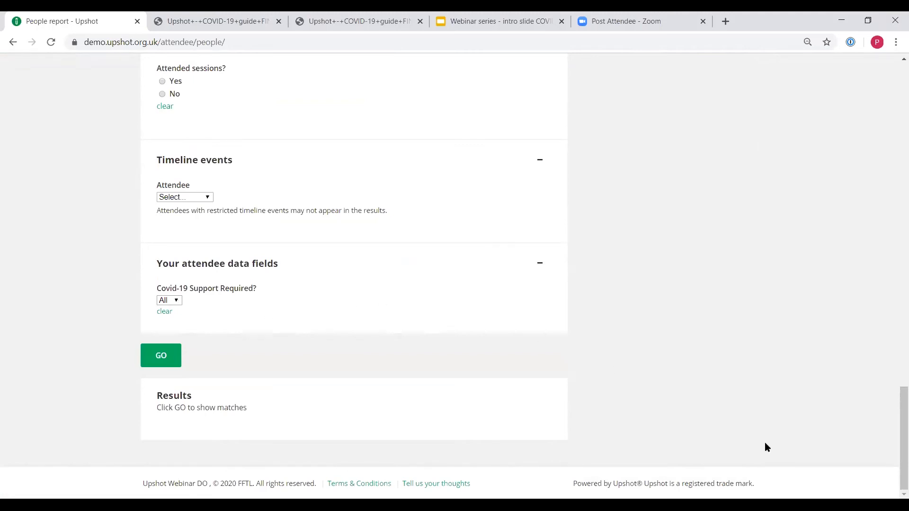
mouse_move(379, 338)
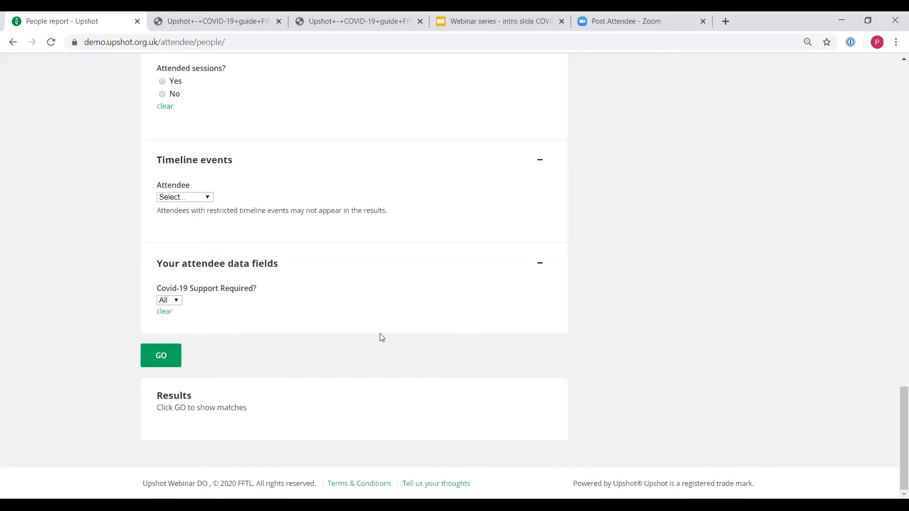
mouse_move(381, 336)
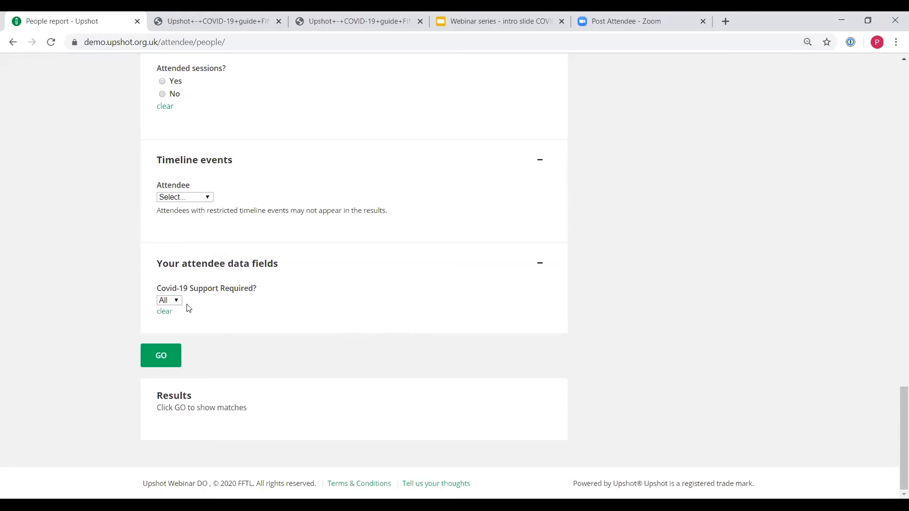
mouse_move(288, 310)
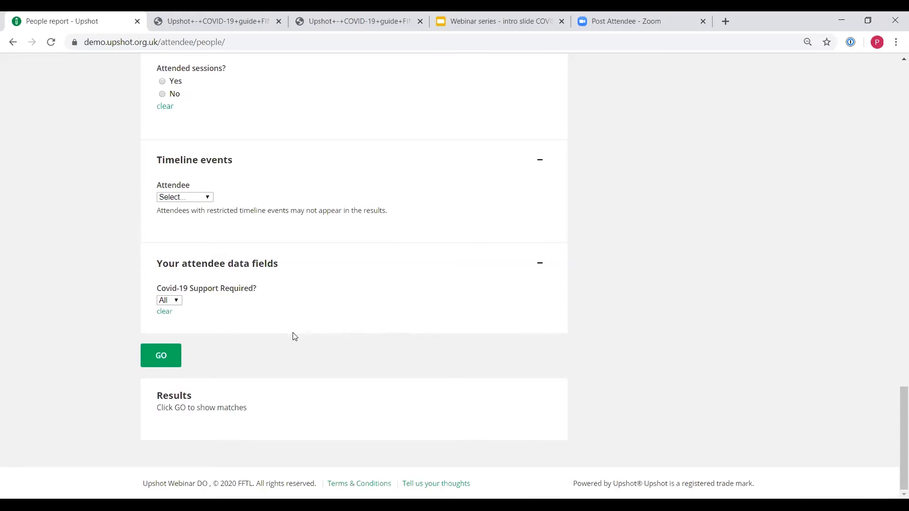
mouse_move(284, 331)
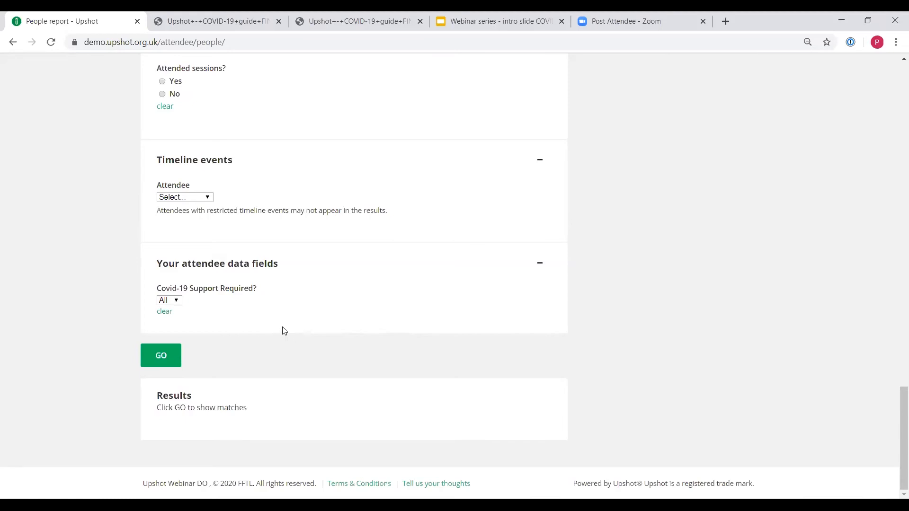
mouse_move(217, 317)
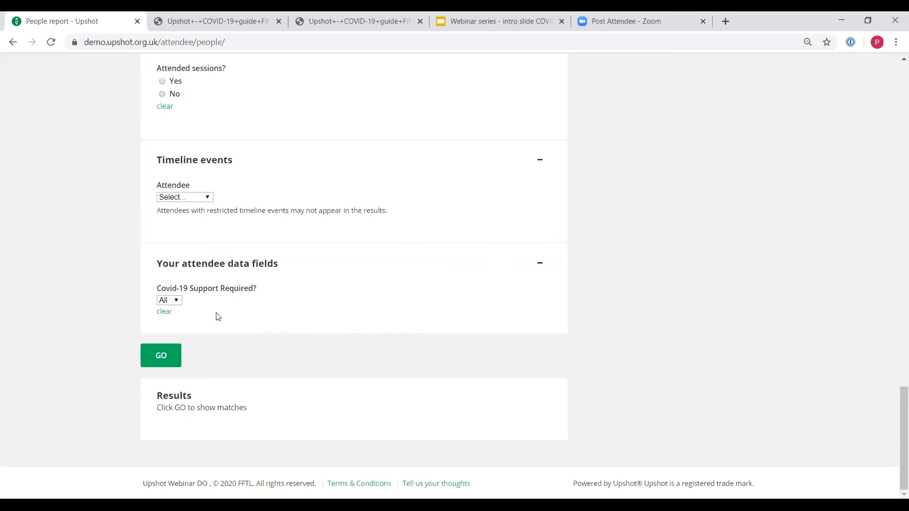
Set Covid-19 Support Required? to Yes and run the People report, finding 7 matches
click(169, 300)
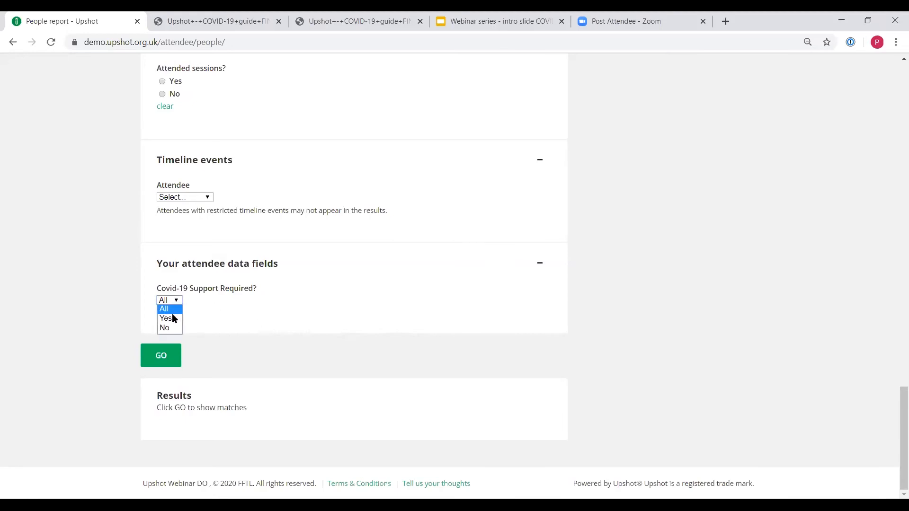
click(166, 318)
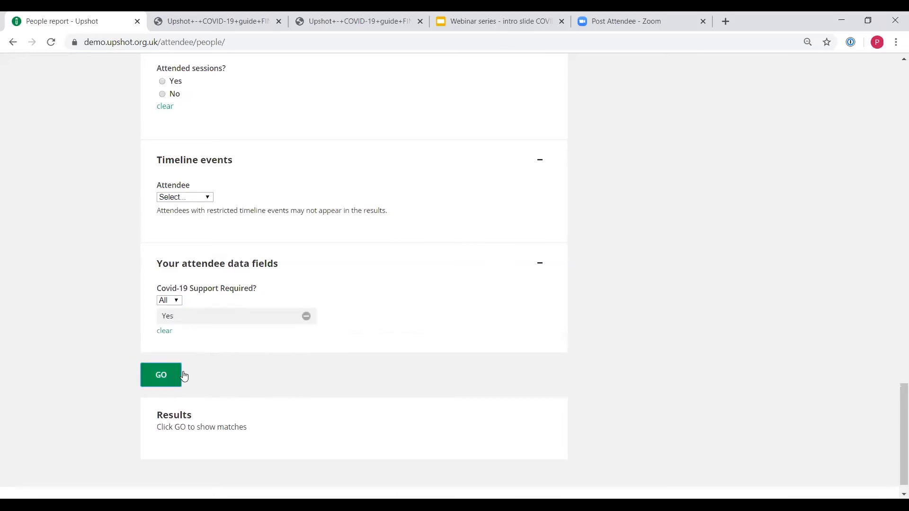
click(161, 375)
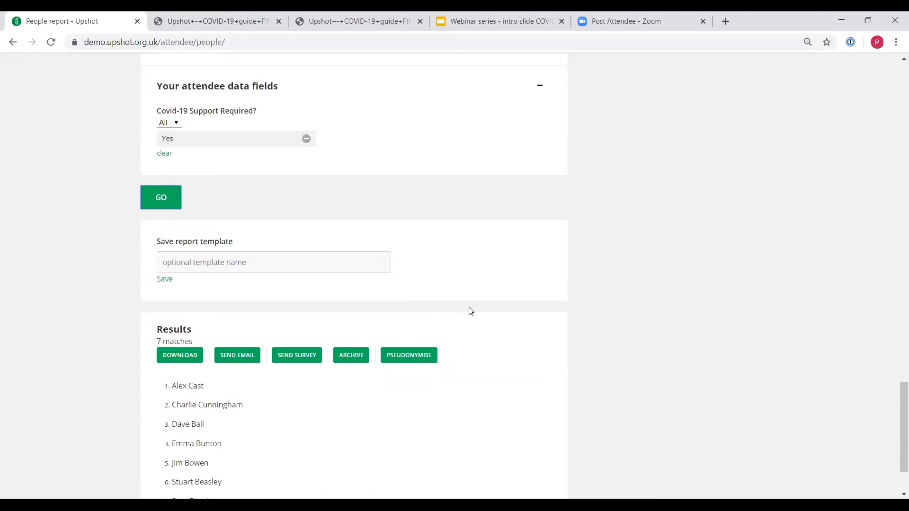
mouse_move(661, 325)
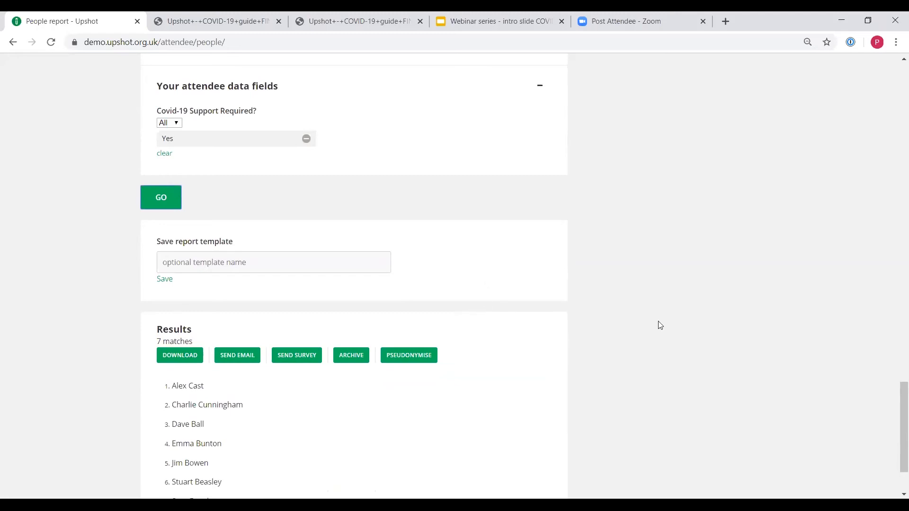
scroll(up, 3)
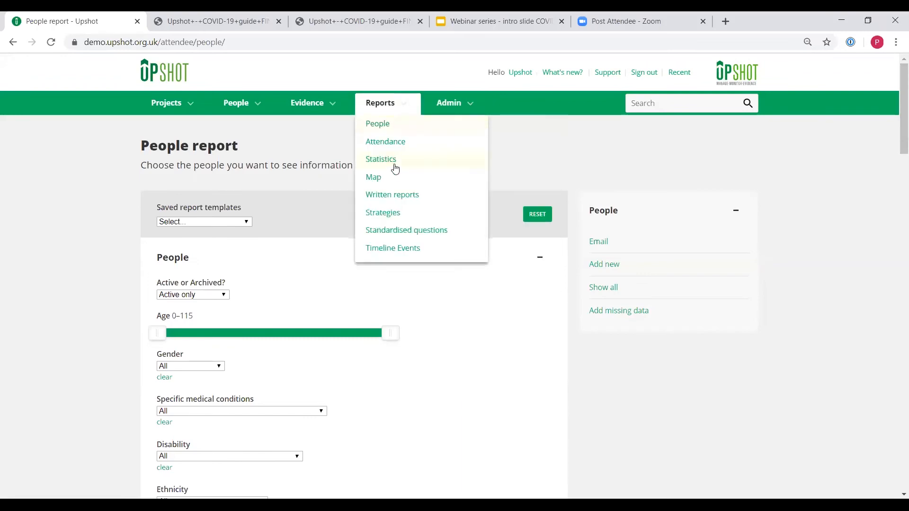
Open the Map report plotting attendees and places around London
click(374, 177)
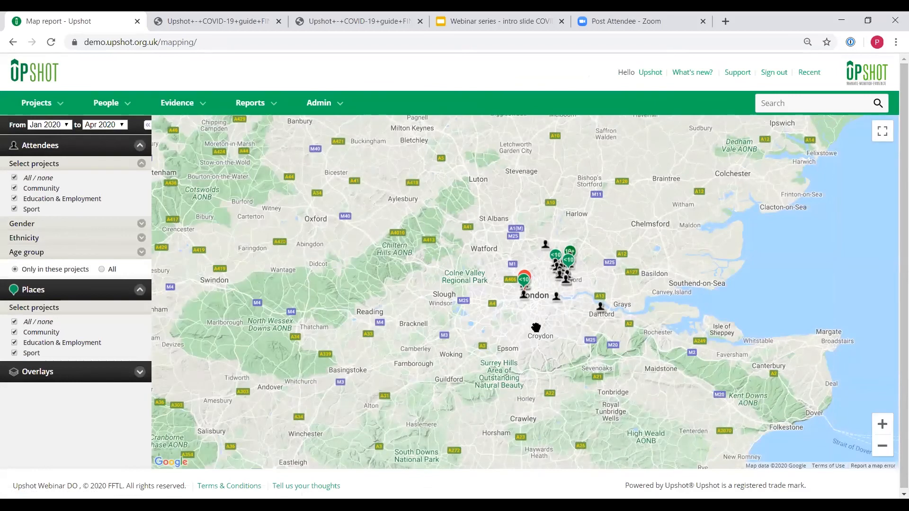
mouse_move(524, 325)
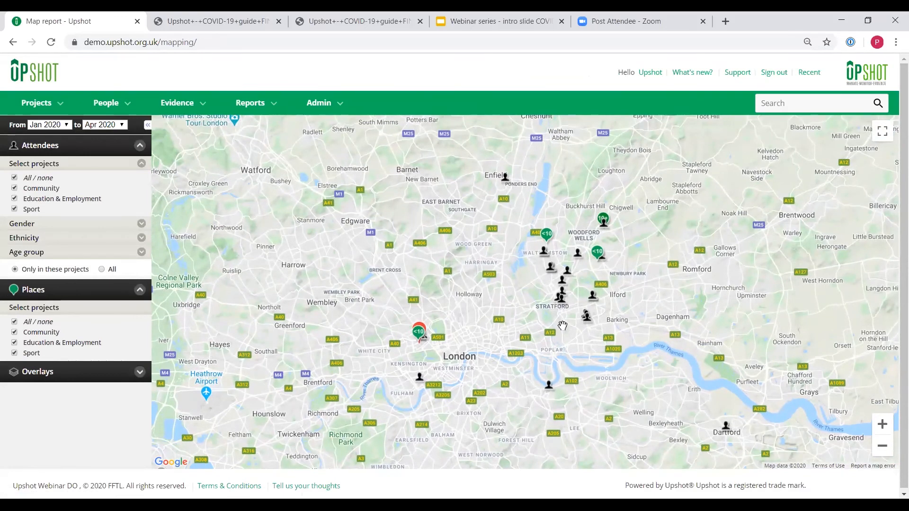
mouse_move(75, 248)
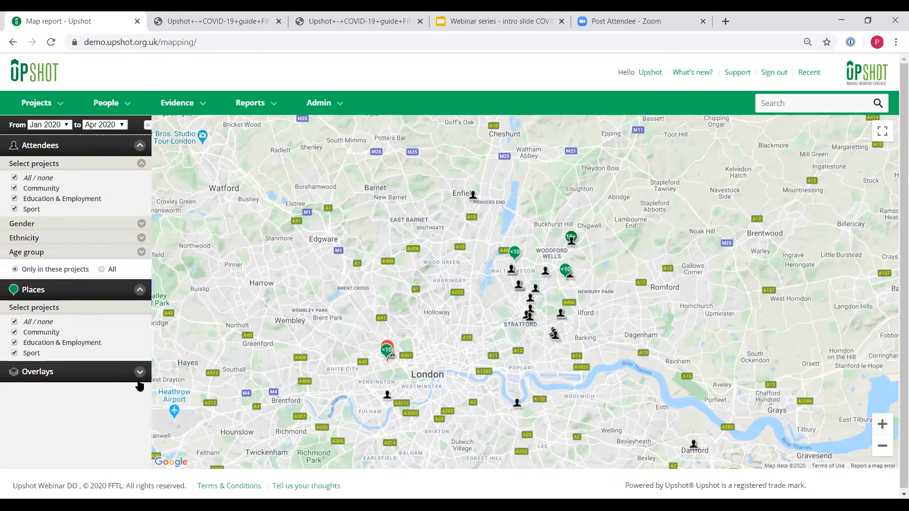
Turn on the population density overlay from the map's Overlays > Population settings
click(37, 371)
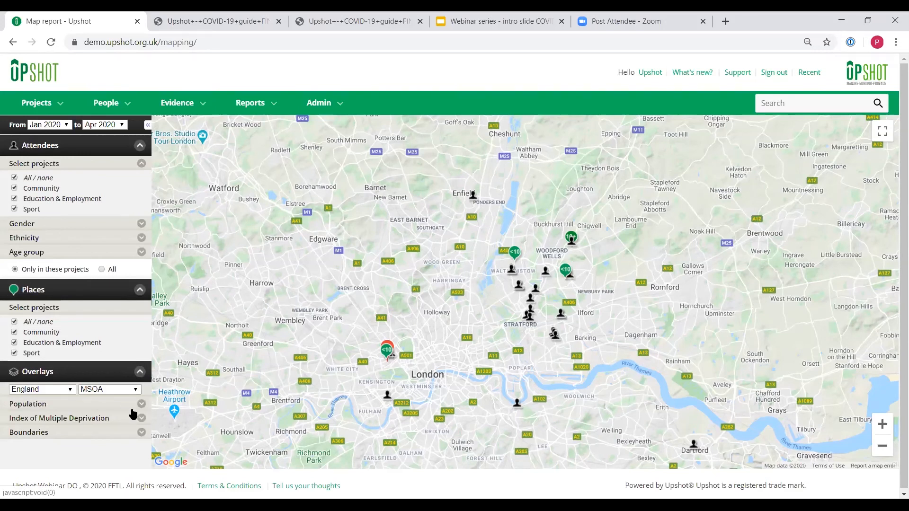
click(28, 403)
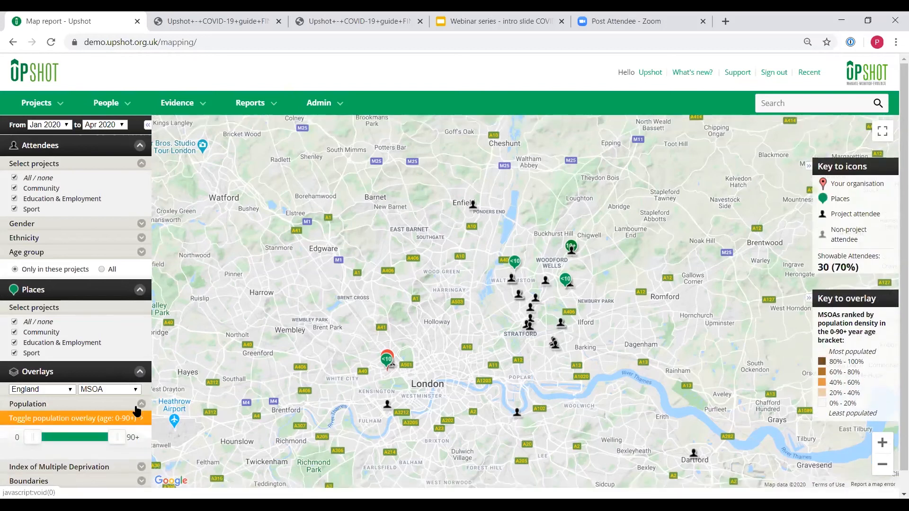
click(72, 418)
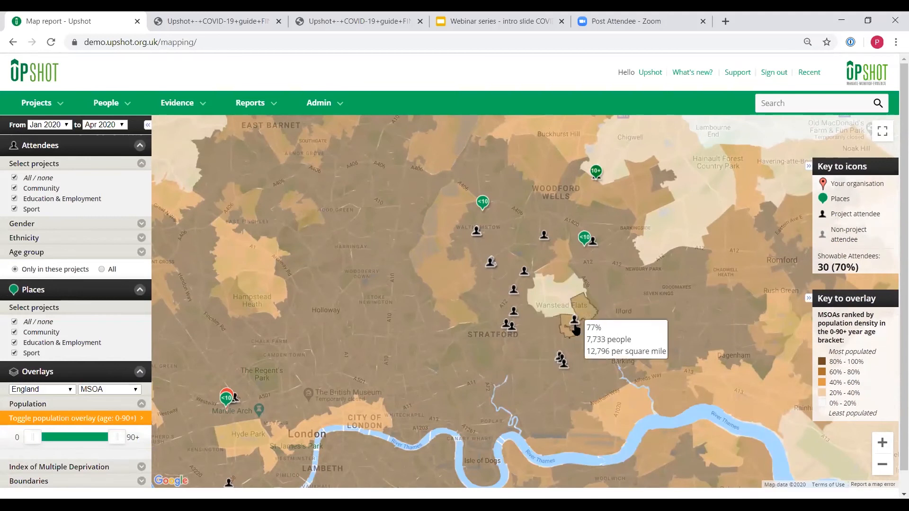
mouse_move(553, 340)
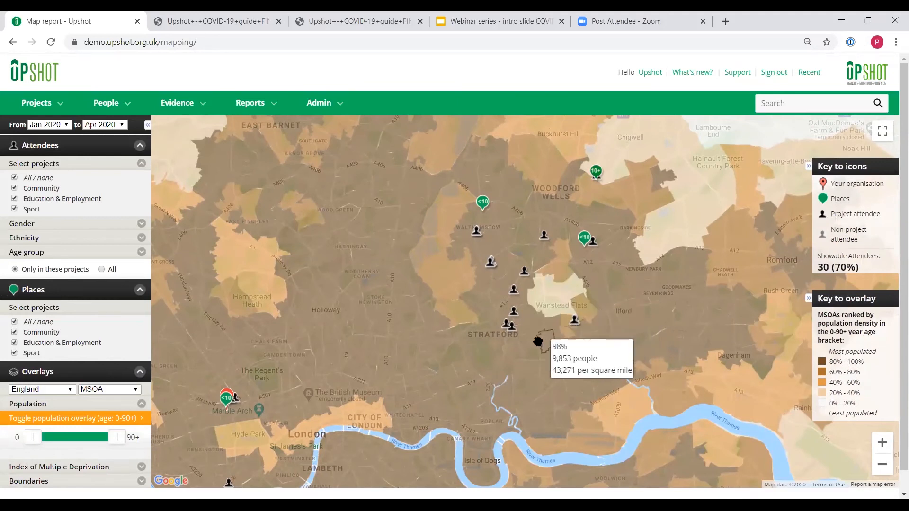
mouse_move(531, 335)
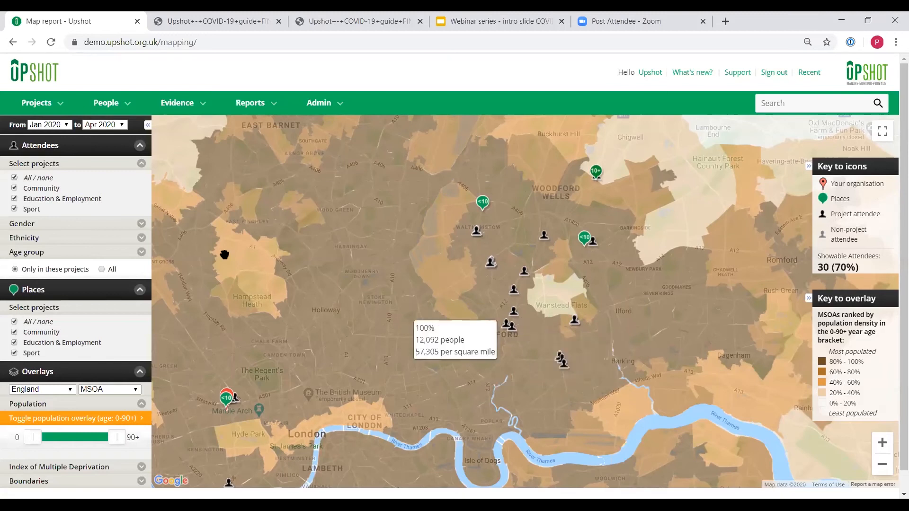
click(33, 72)
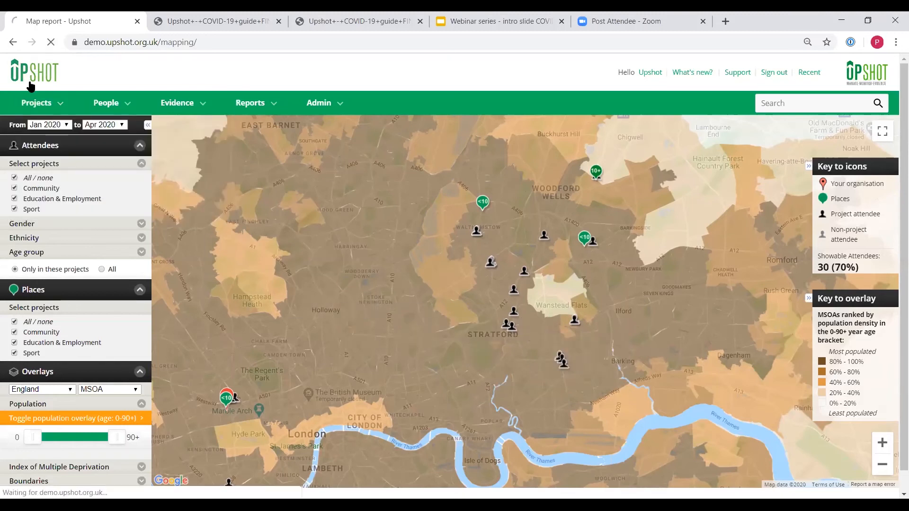
Return to the home dashboard and show the Admin menu of user, location, field and strategy settings
click(34, 72)
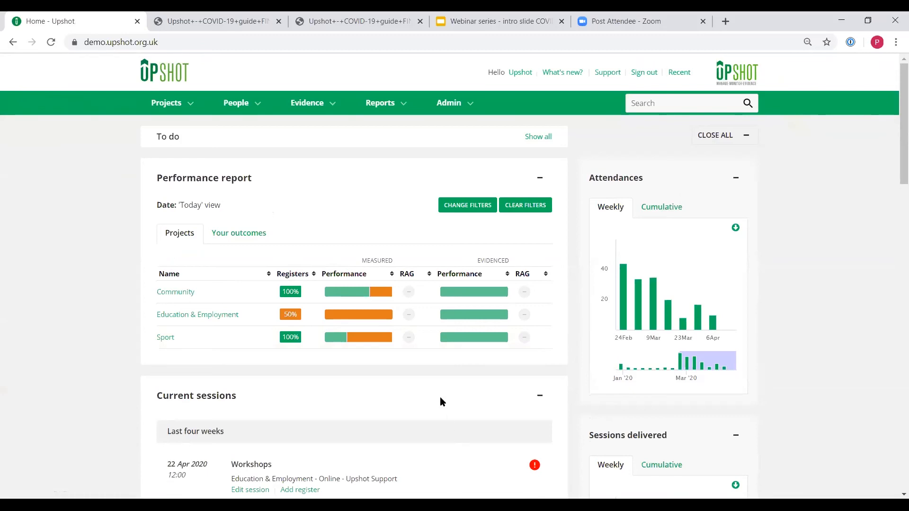
mouse_move(437, 401)
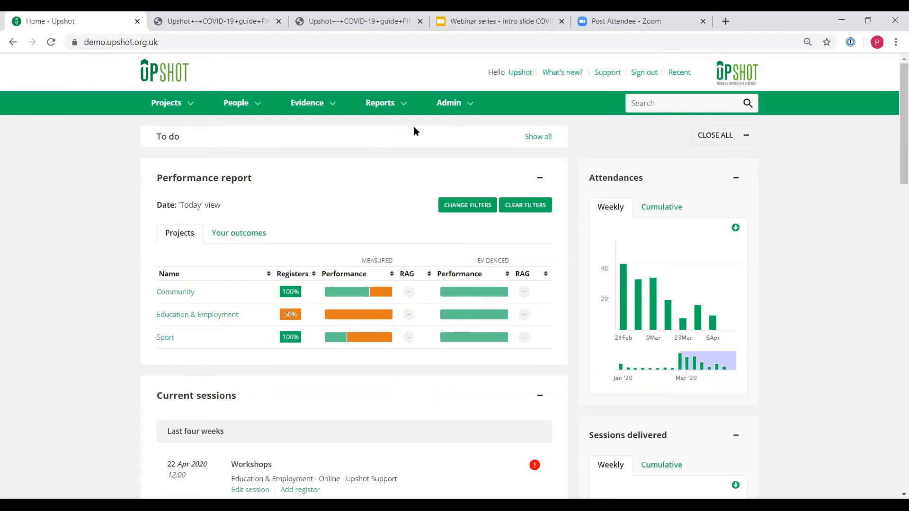
click(380, 103)
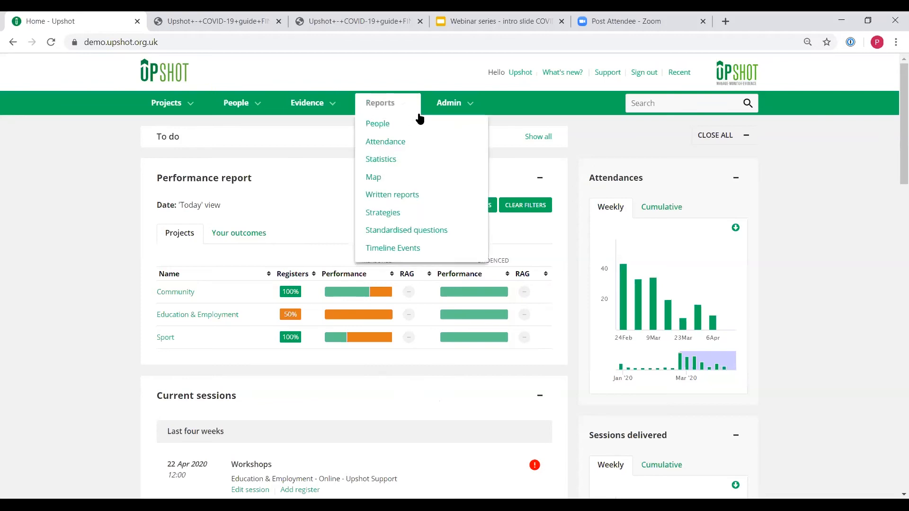
click(449, 103)
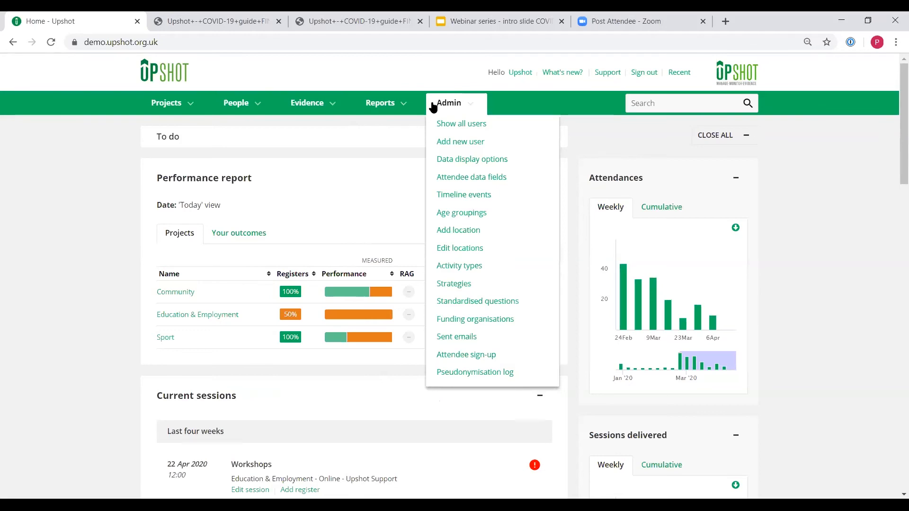
mouse_move(465, 354)
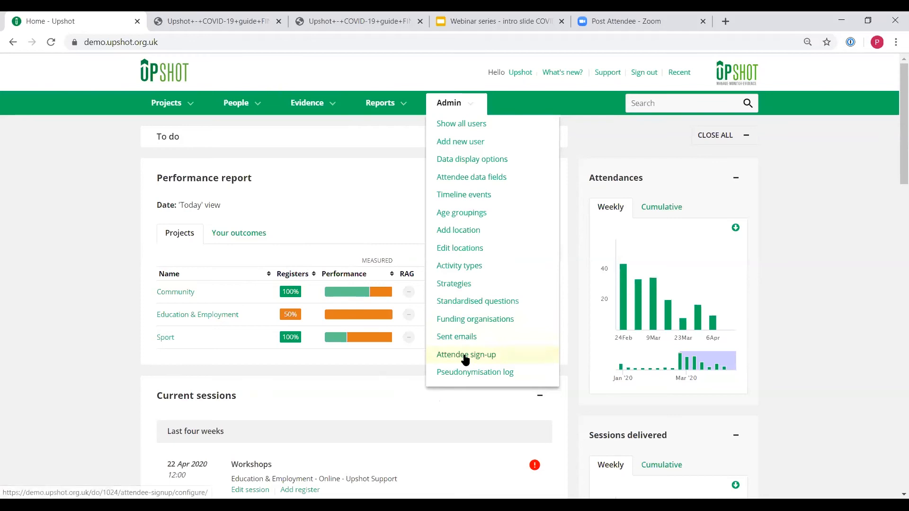
click(465, 354)
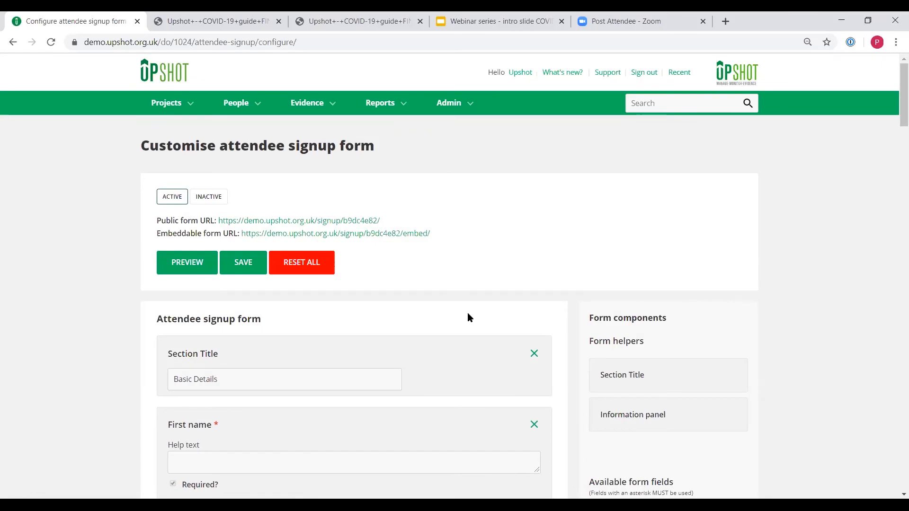
click(235, 103)
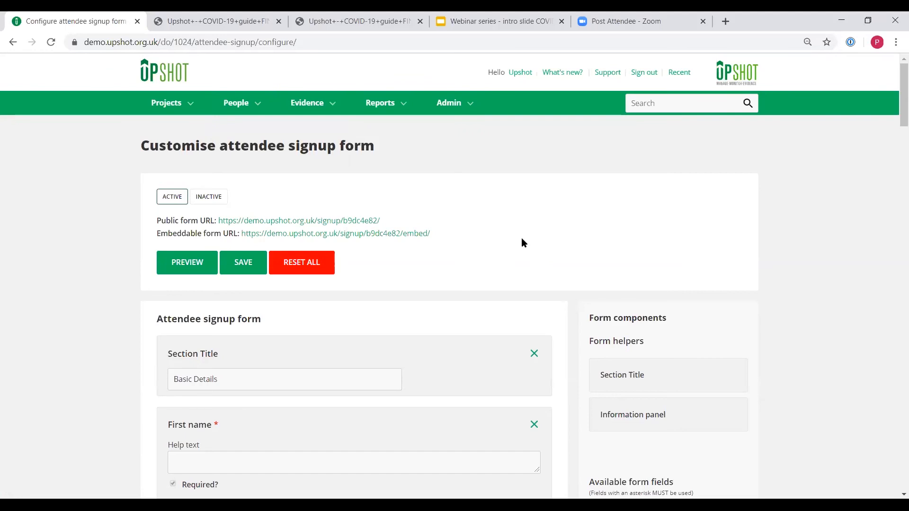
mouse_move(377, 217)
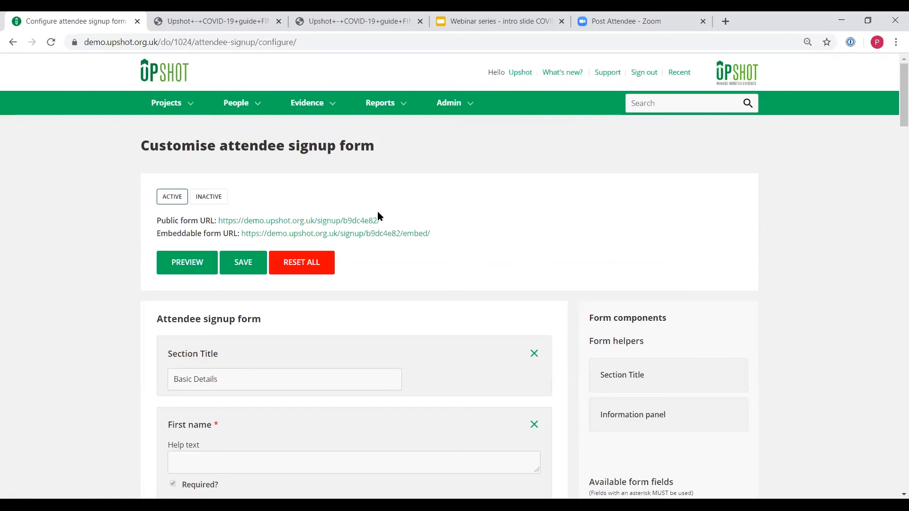
Preview the public attendee sign-up form in a new tab and review it down to the Sign Up button
click(186, 262)
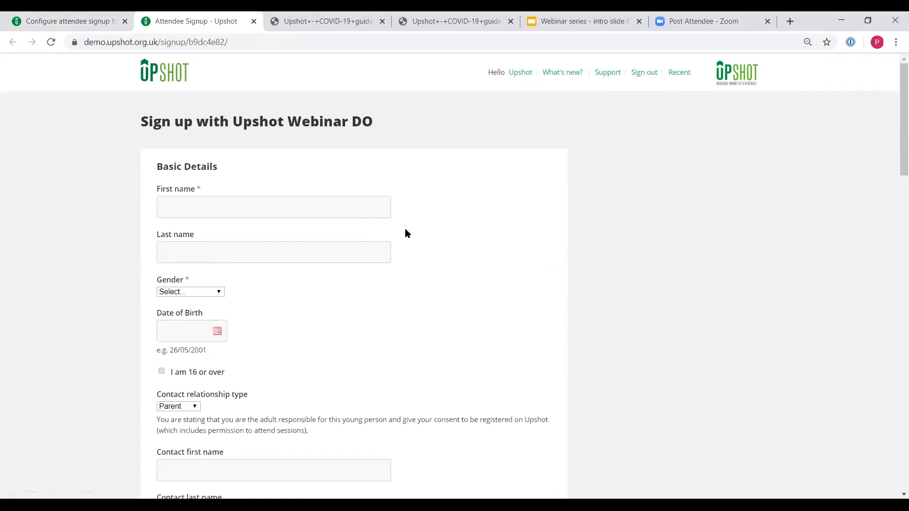
mouse_move(398, 292)
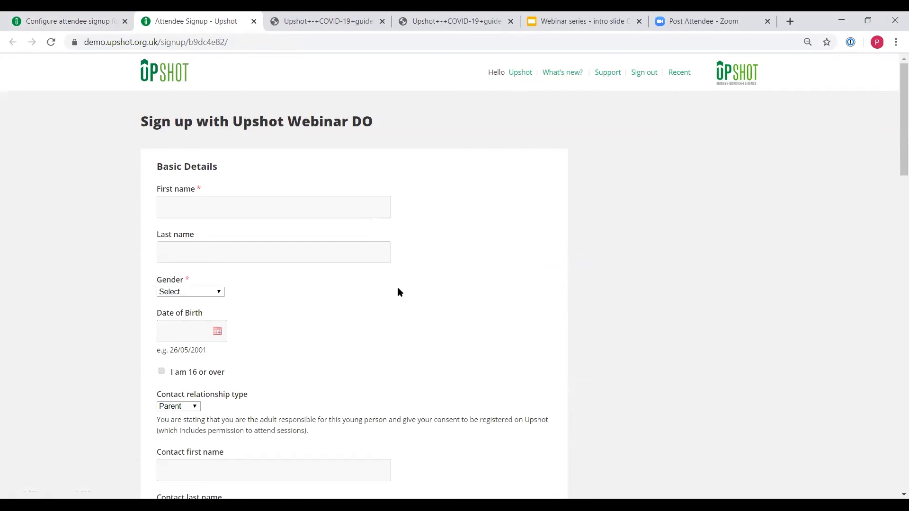
scroll(down, 3)
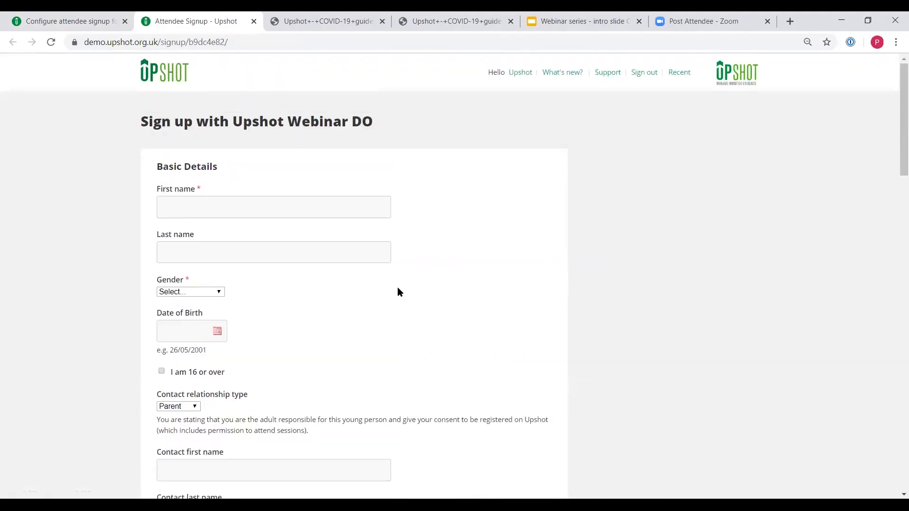
mouse_move(391, 303)
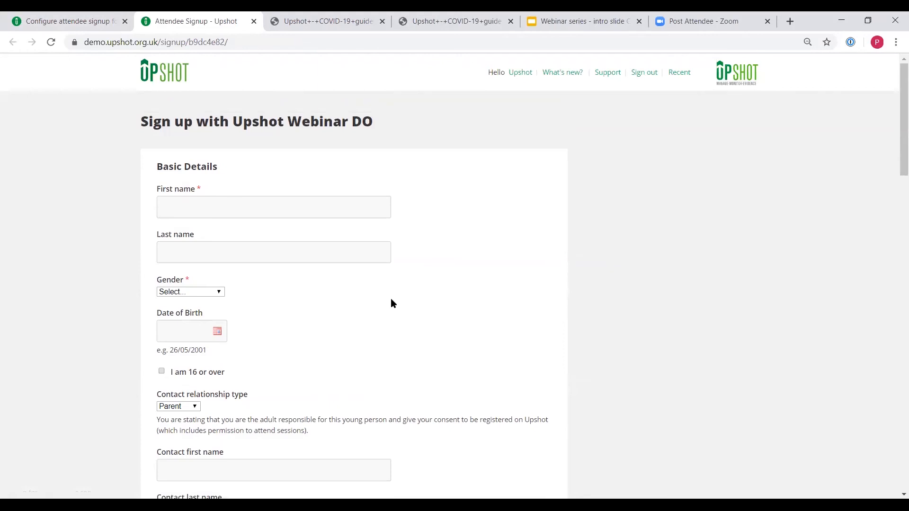
mouse_move(392, 318)
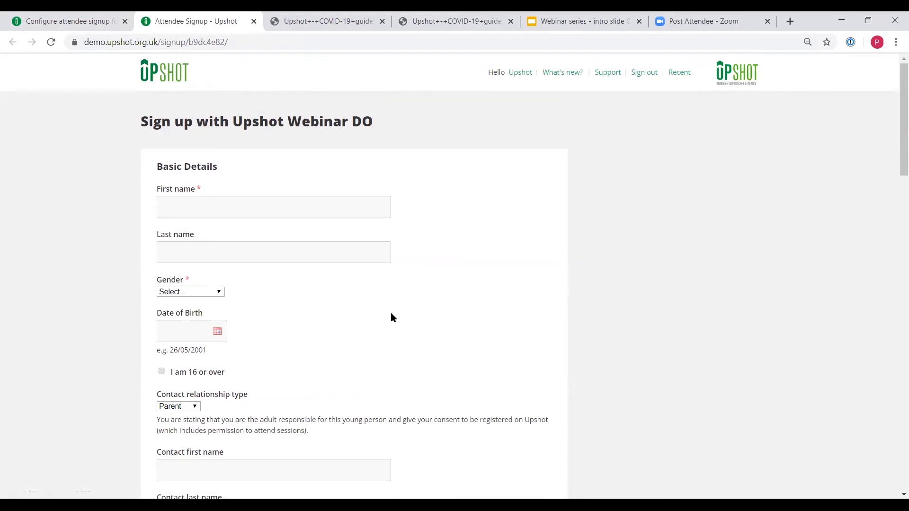
mouse_move(406, 335)
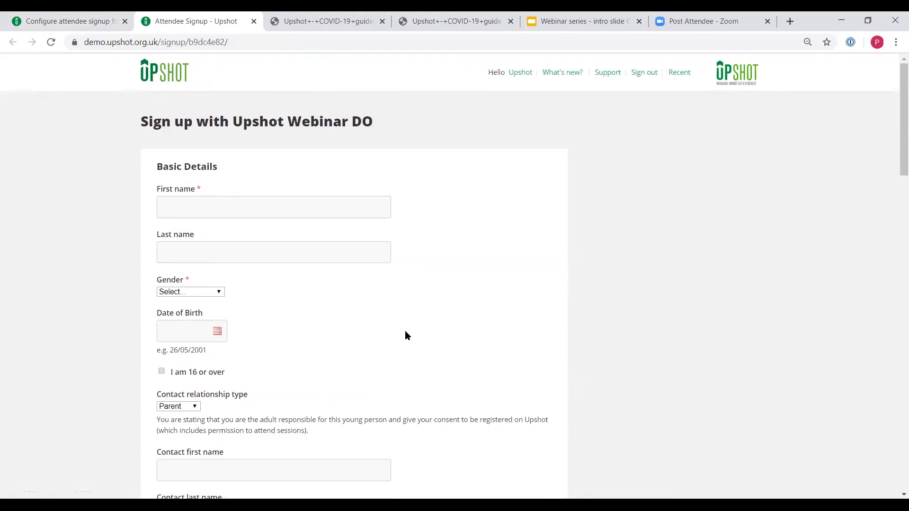
mouse_move(397, 338)
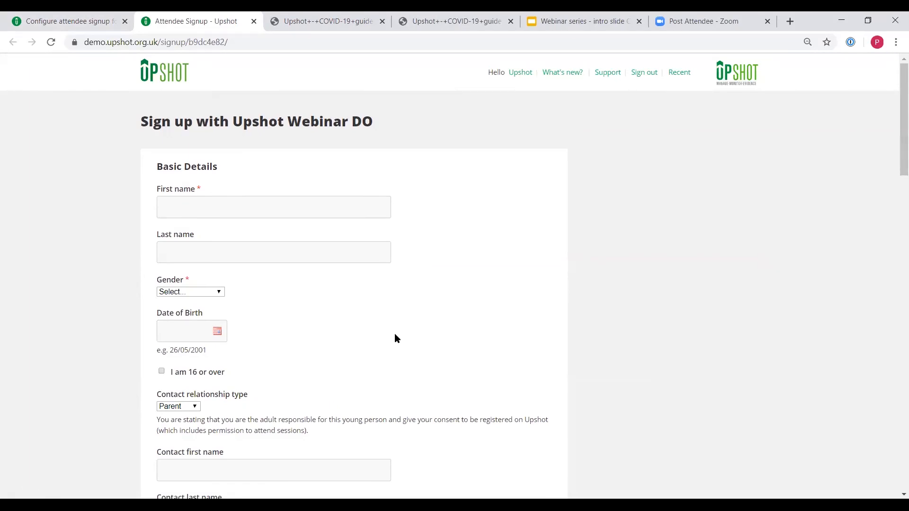
scroll(down, 3)
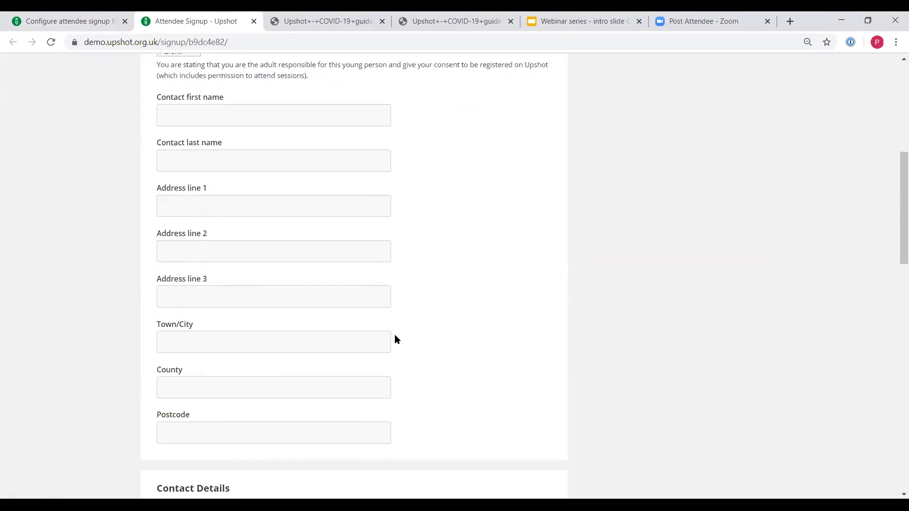
scroll(down, 3)
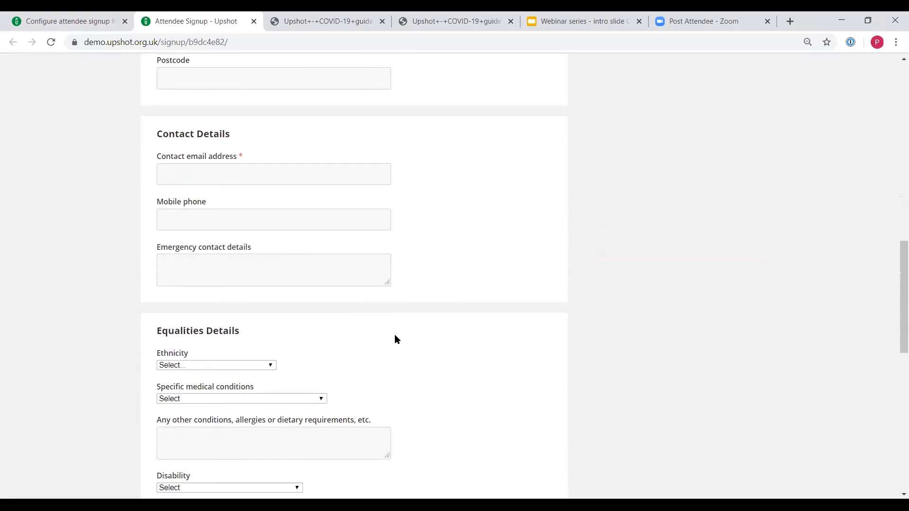
scroll(down, 3)
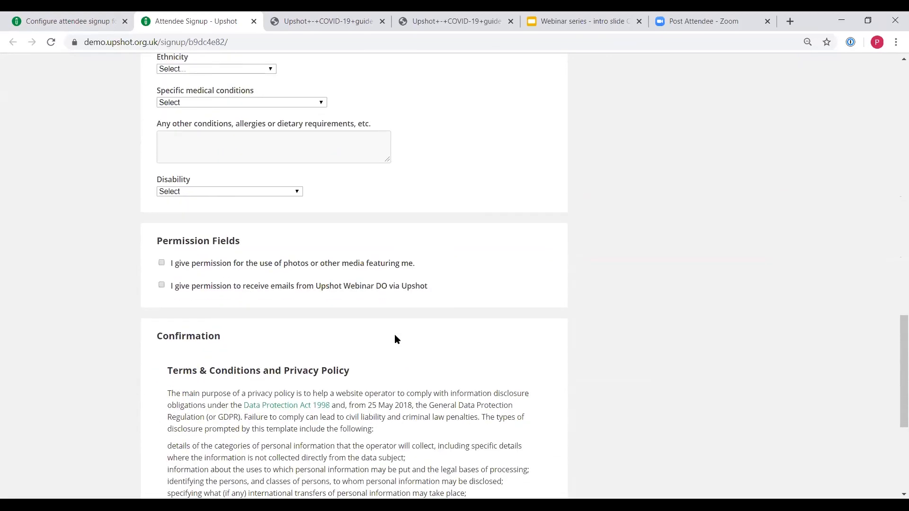
scroll(down, 3)
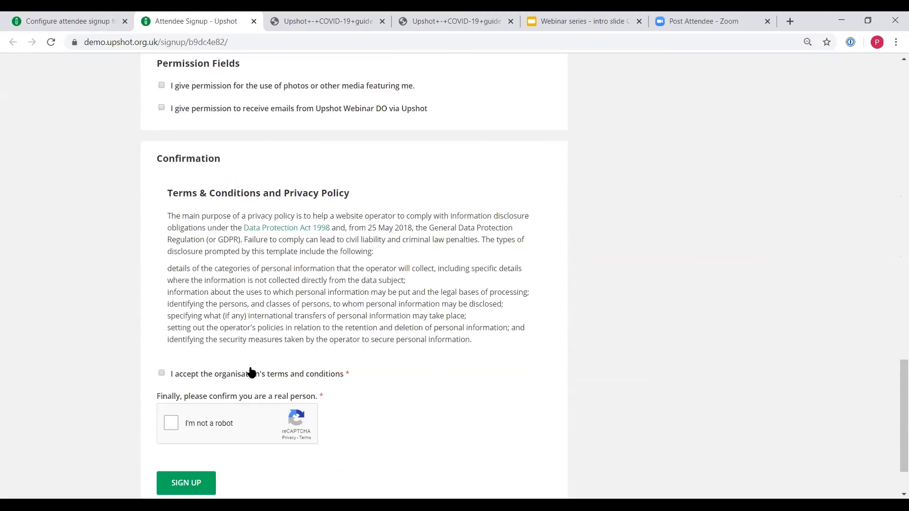
mouse_move(266, 349)
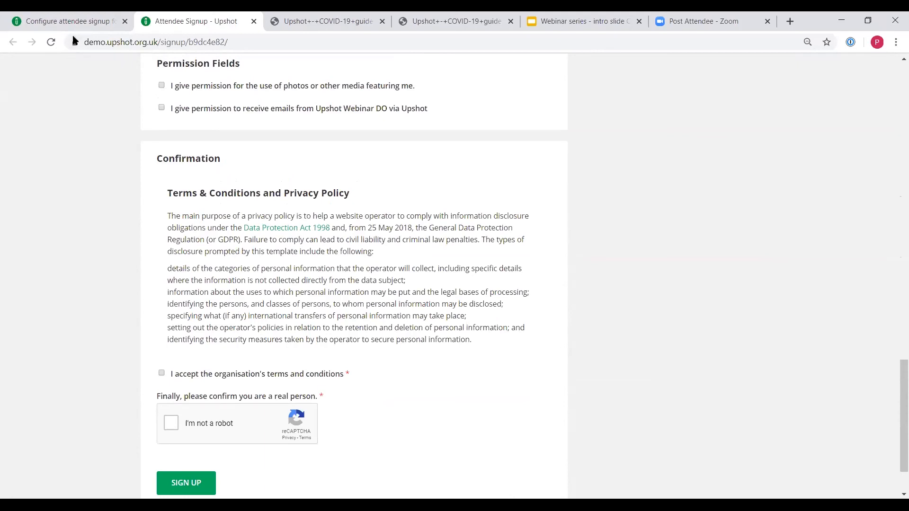
Go back to the Customise attendee signup form tab and show the People menu's waiting-list options
click(64, 21)
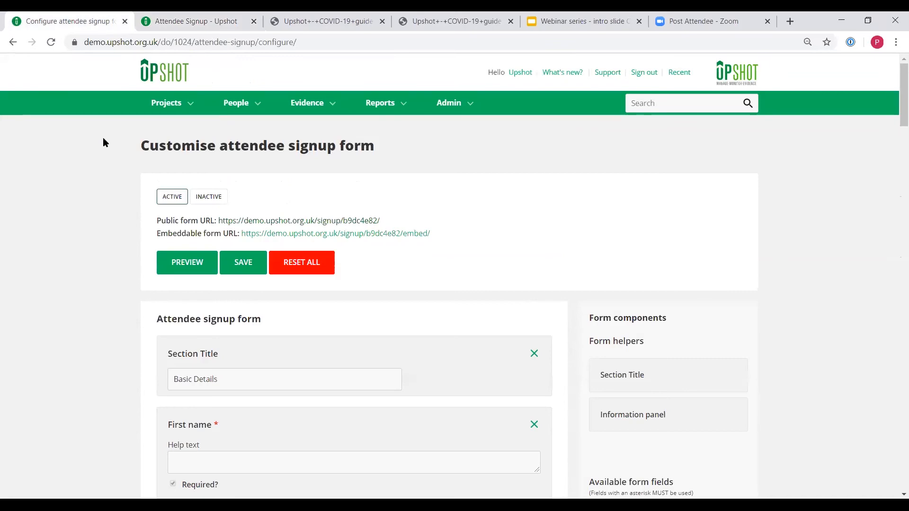
click(235, 103)
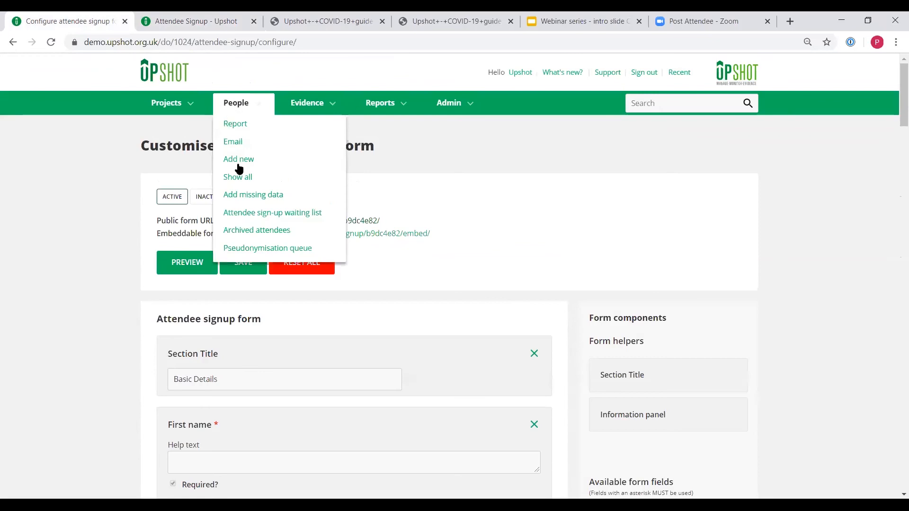
click(272, 212)
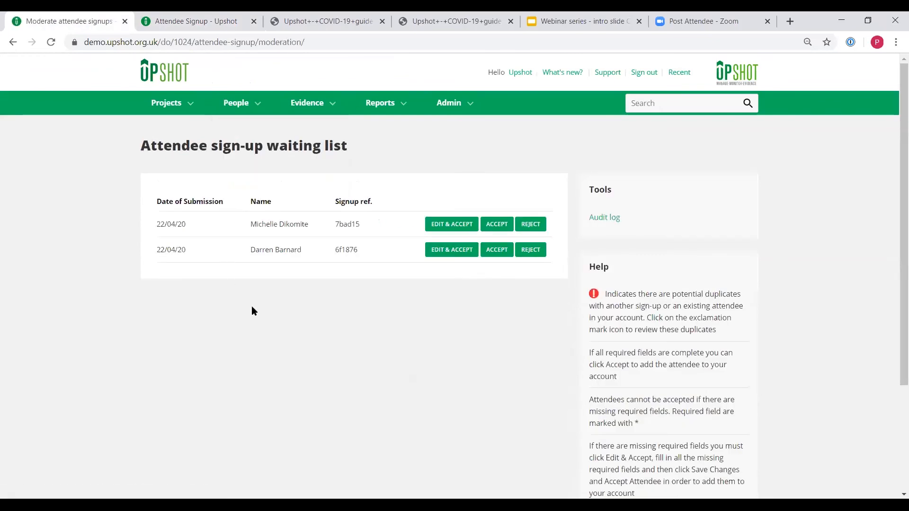
mouse_move(275, 316)
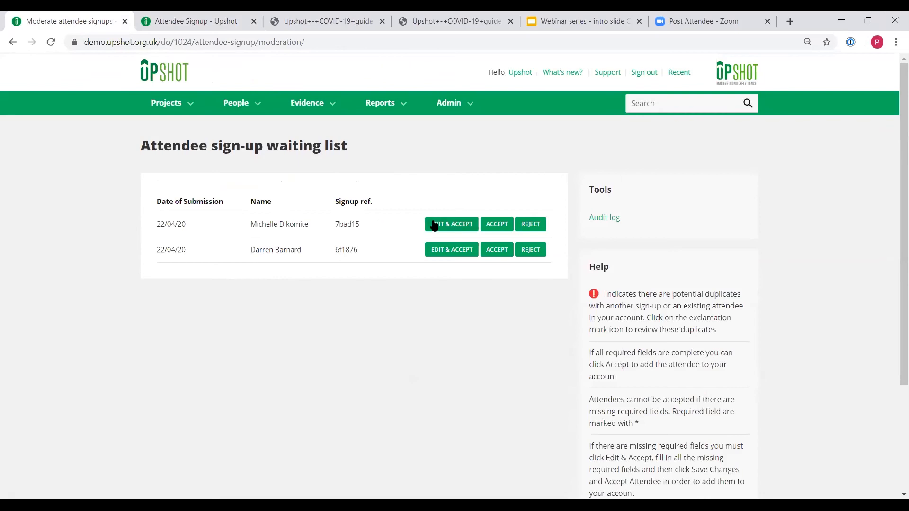
click(451, 224)
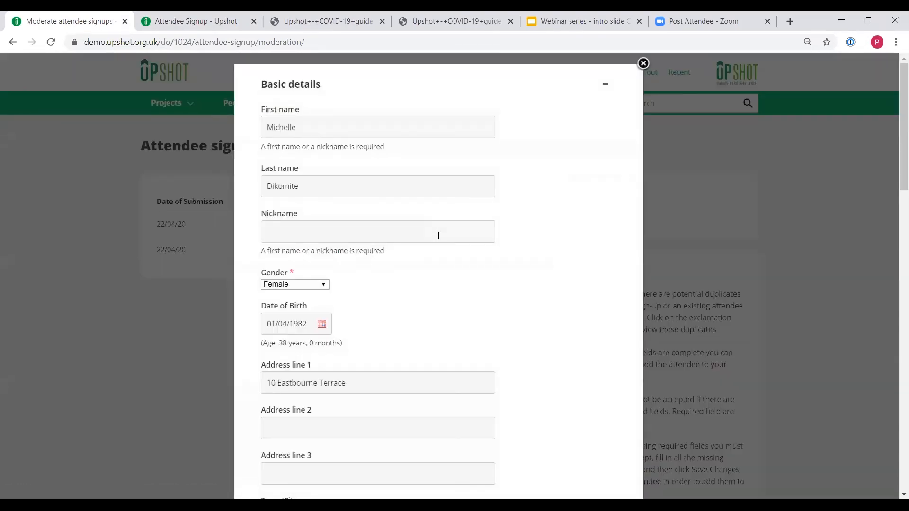
scroll(down, 3)
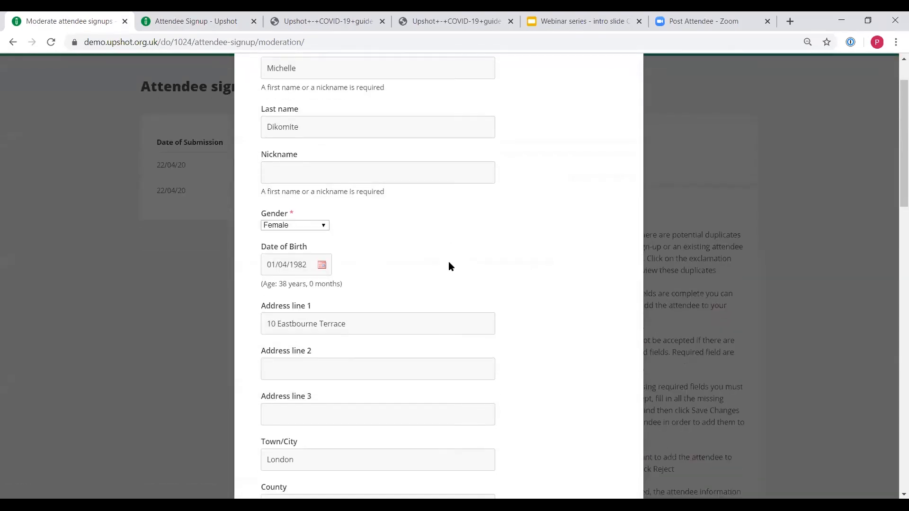
scroll(down, 3)
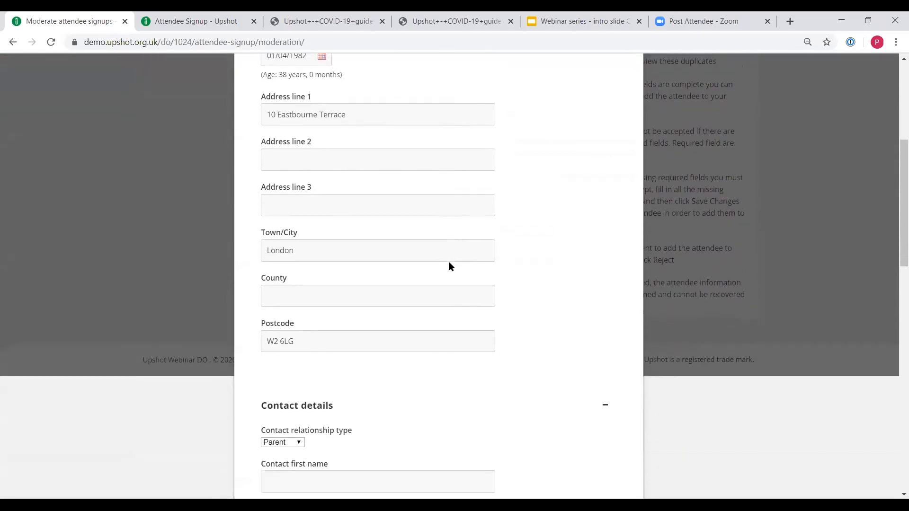
scroll(down, 3)
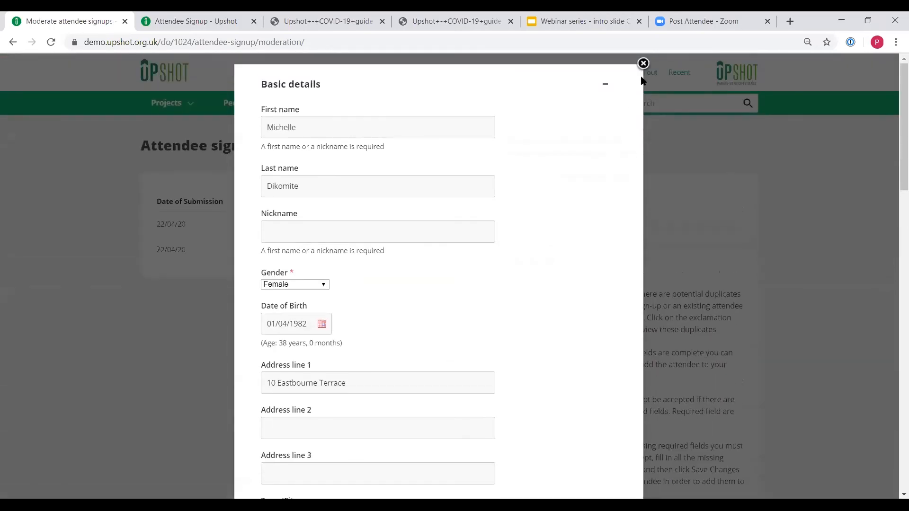
click(643, 63)
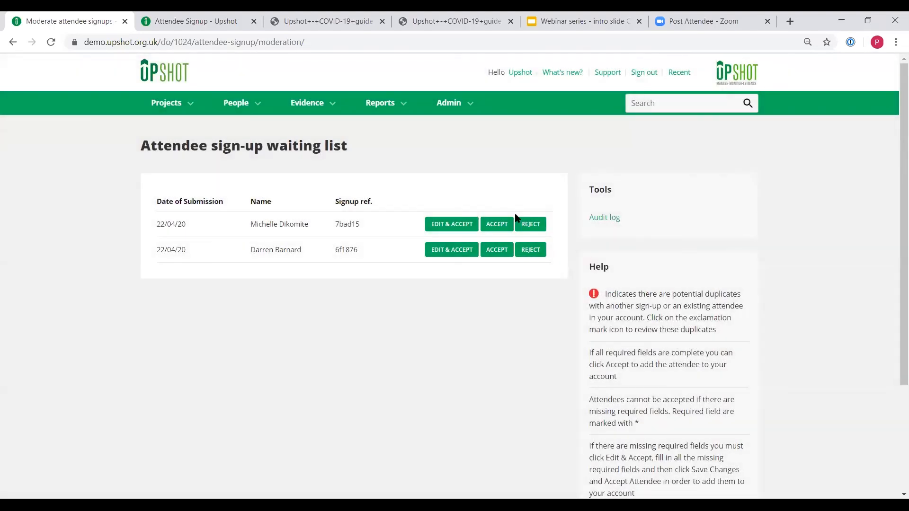
click(495, 224)
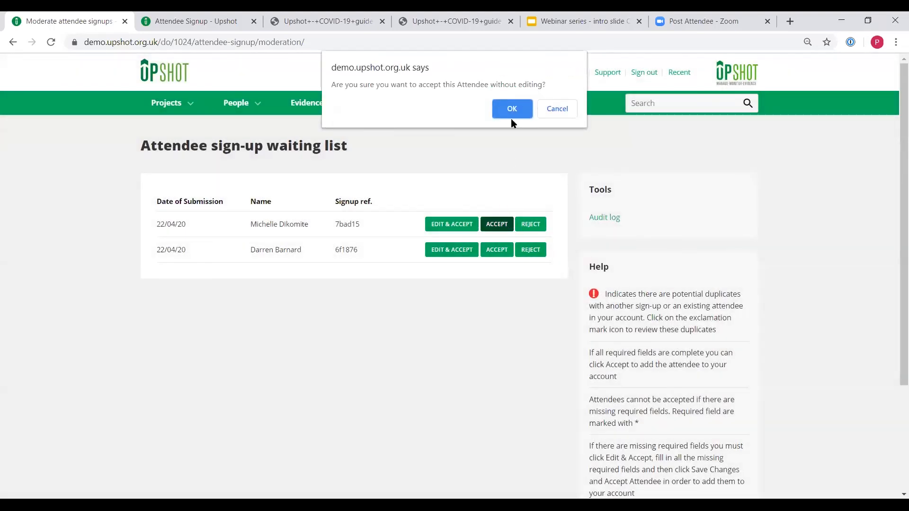
click(511, 109)
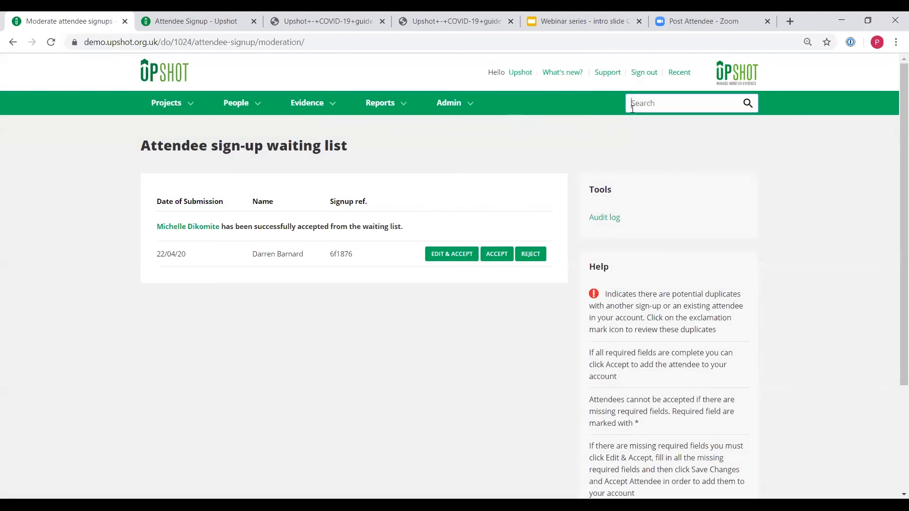
text(michell)
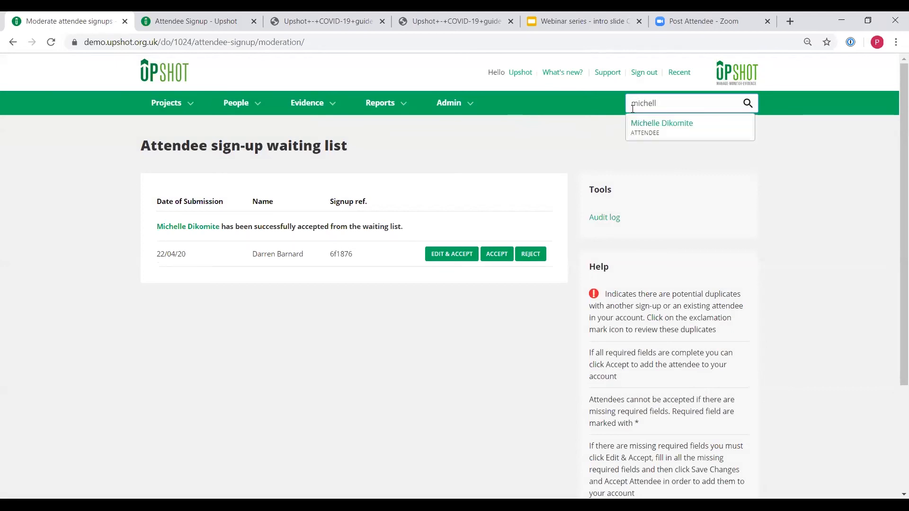
click(661, 127)
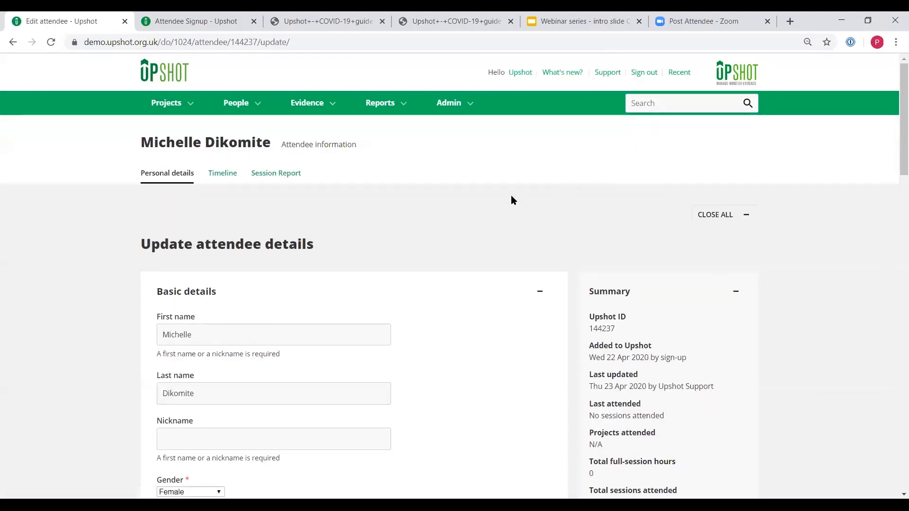
mouse_move(453, 213)
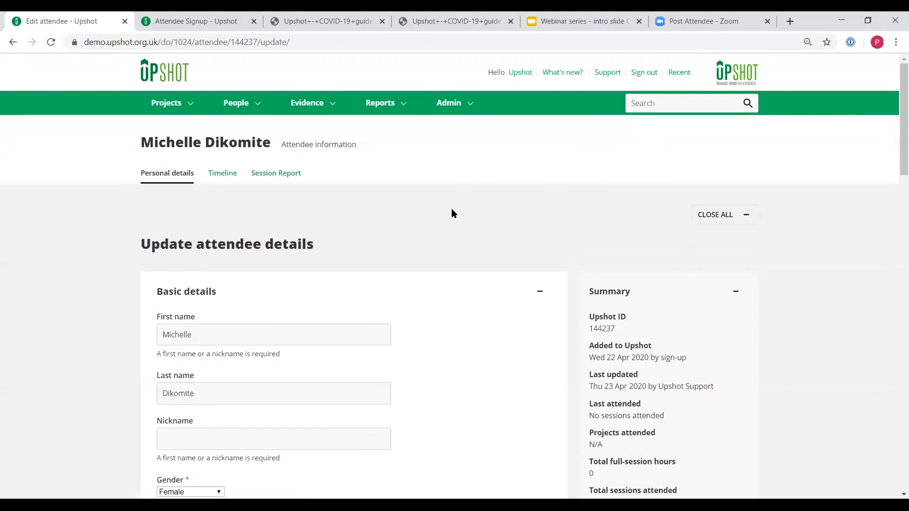
mouse_move(165, 72)
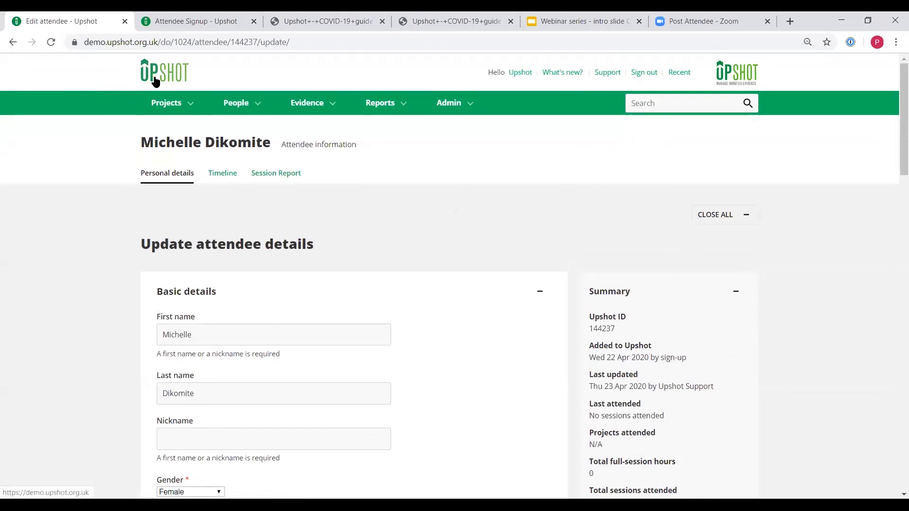
click(164, 72)
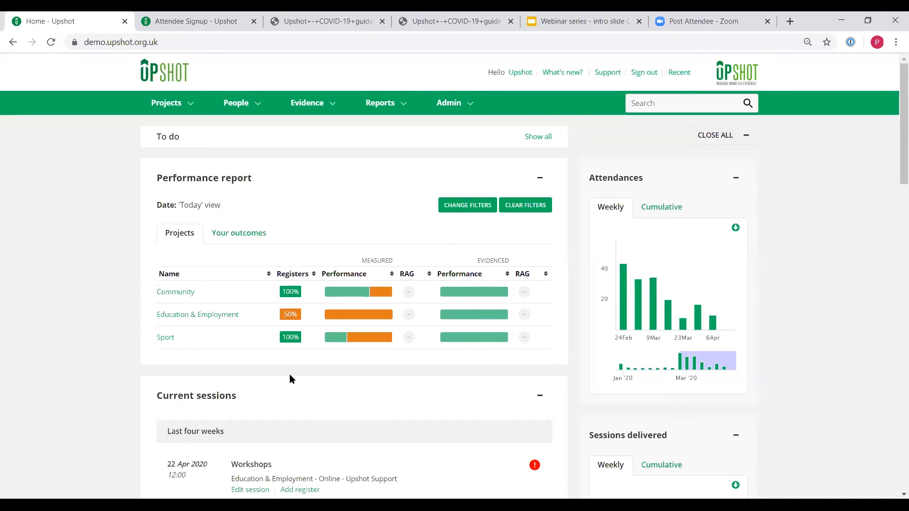
mouse_move(362, 157)
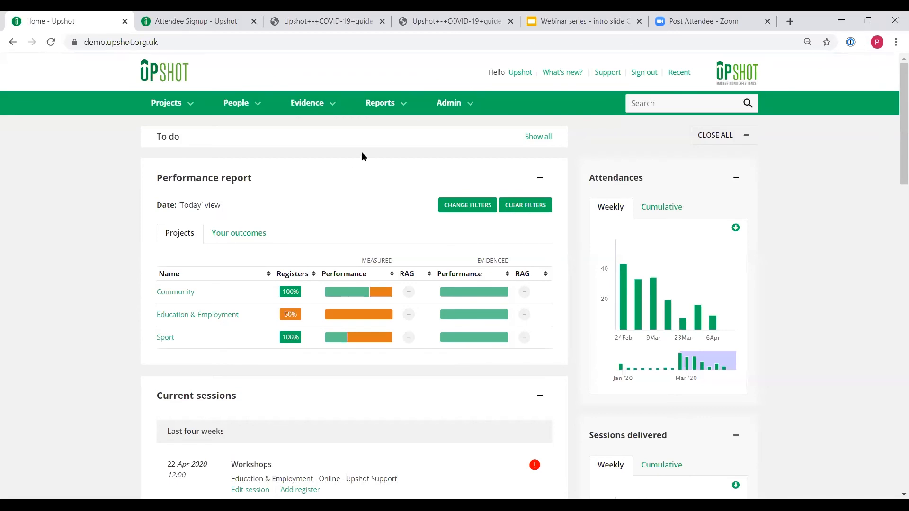
Open the Admin menu from the green navigation bar
click(448, 102)
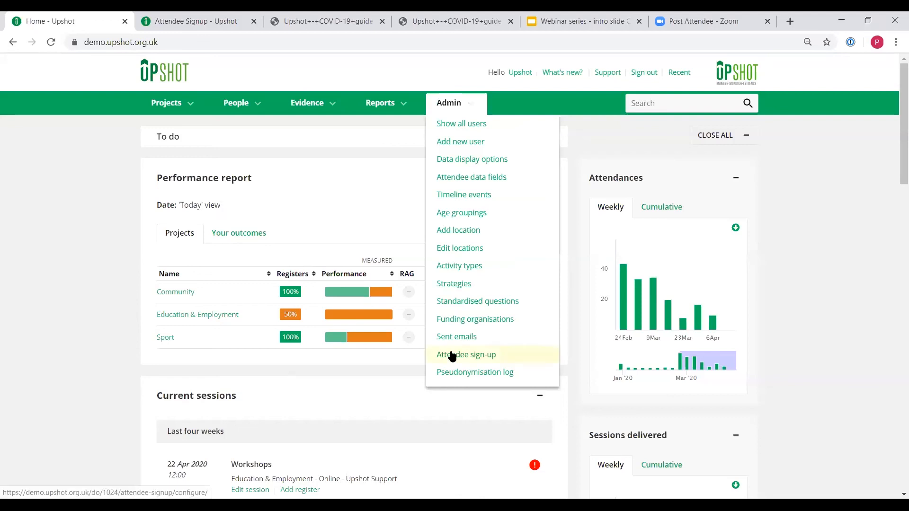
Open Admin > Attendee sign-up and scroll through the Customise attendee signup form fields
click(466, 354)
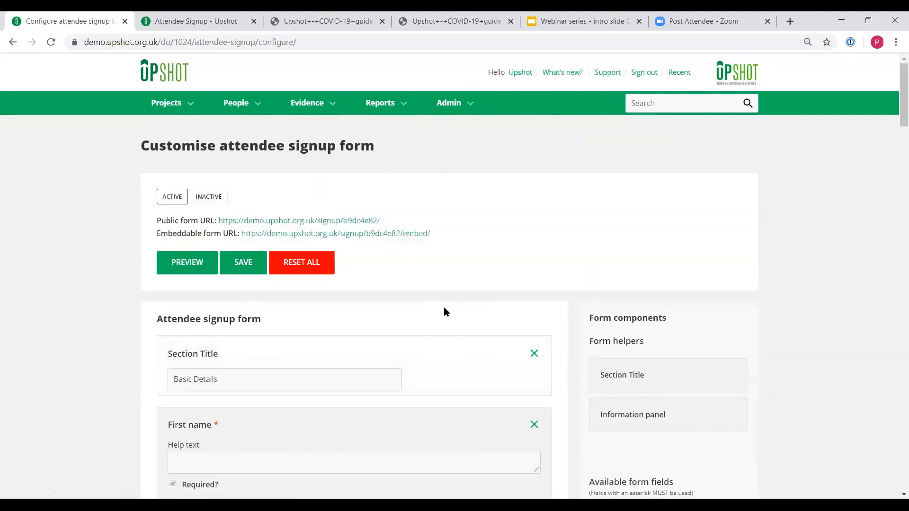
mouse_move(444, 307)
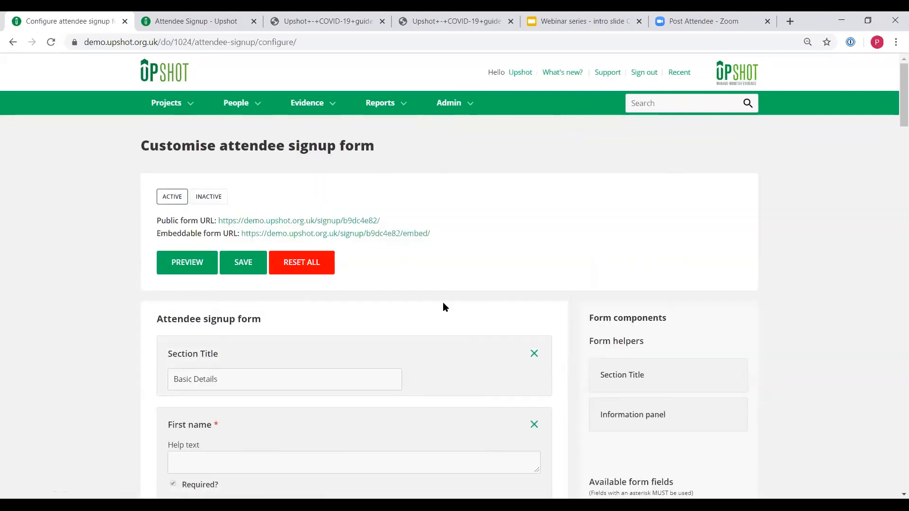
scroll(down, 3)
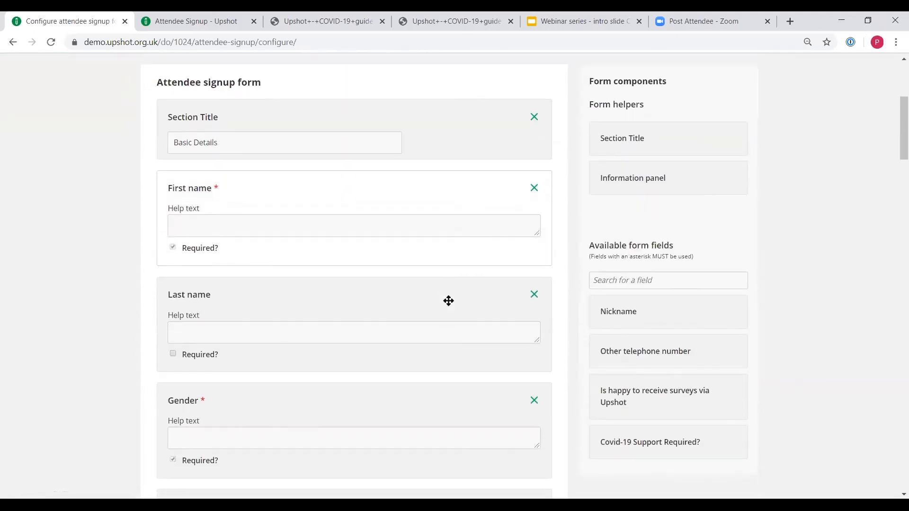
scroll(down, 3)
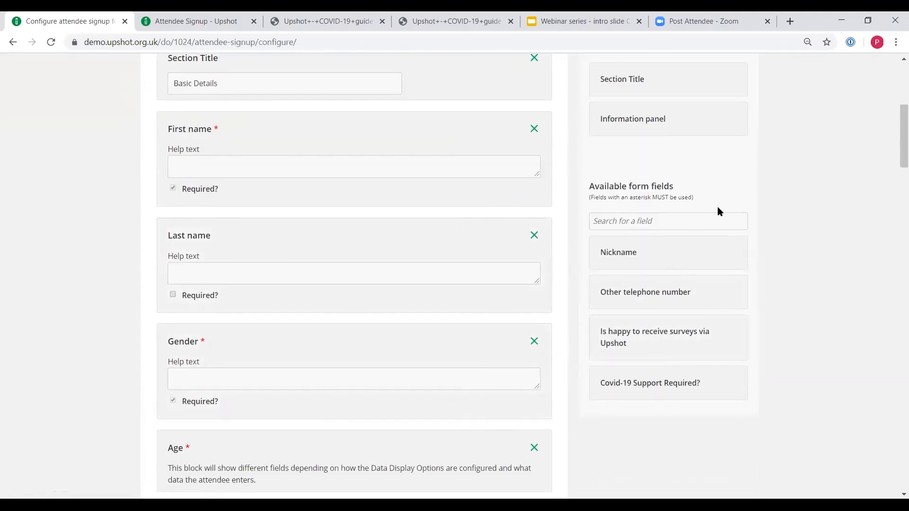
mouse_move(774, 343)
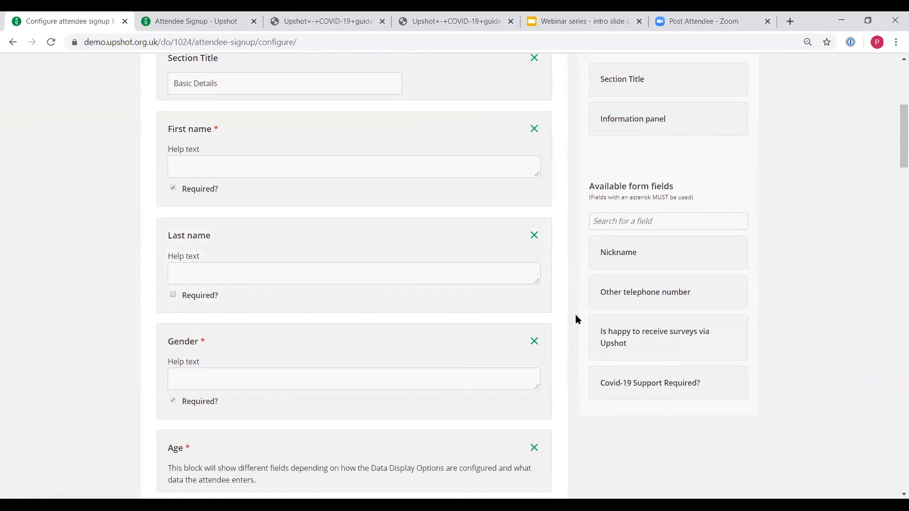
scroll(down, 3)
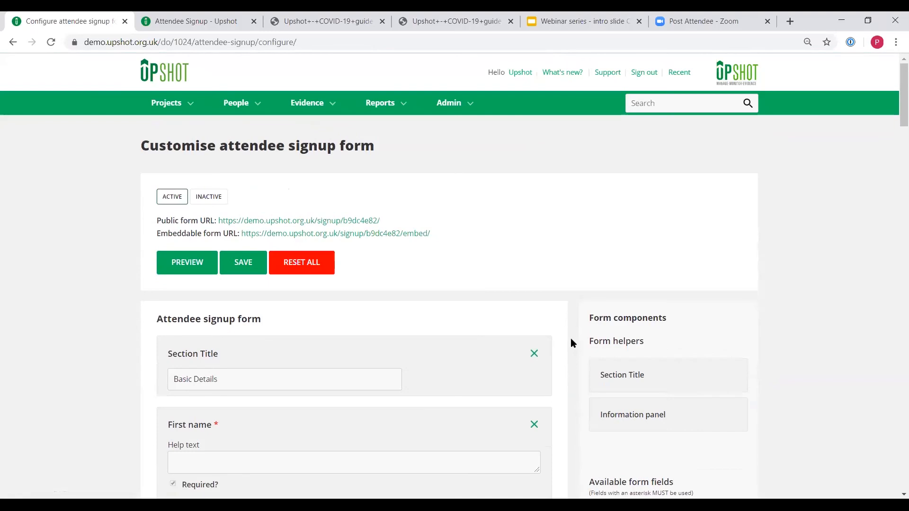
mouse_move(458, 241)
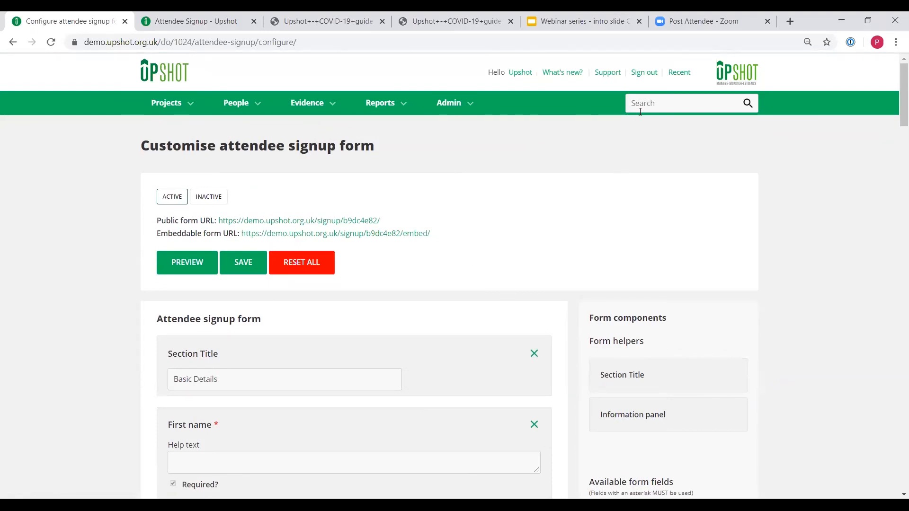
text(michell)
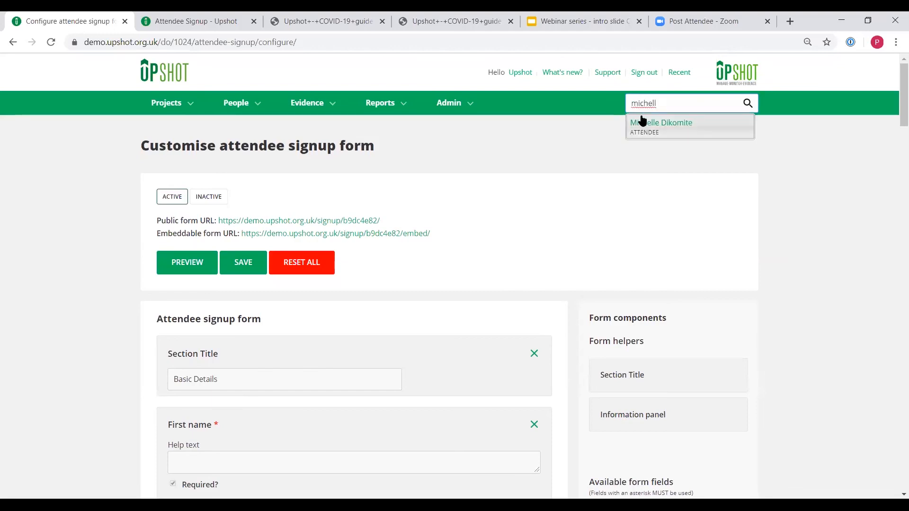
click(661, 122)
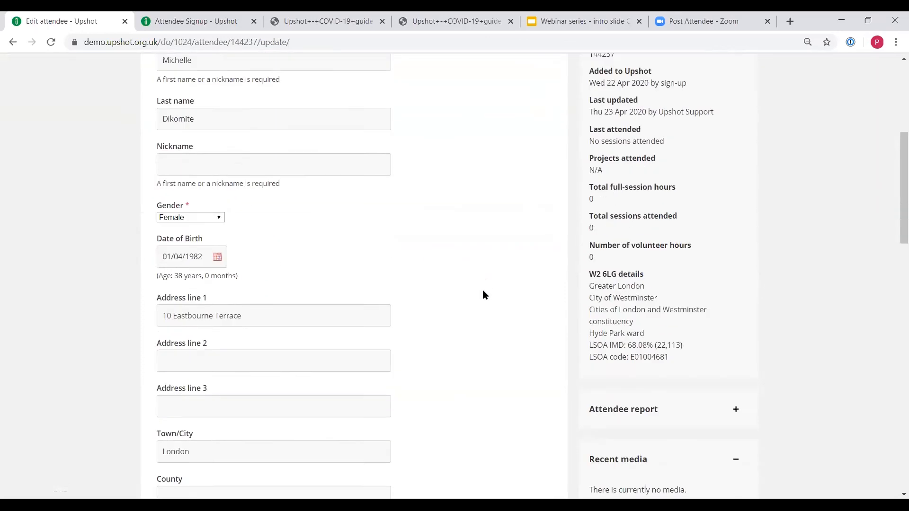
scroll(down, 3)
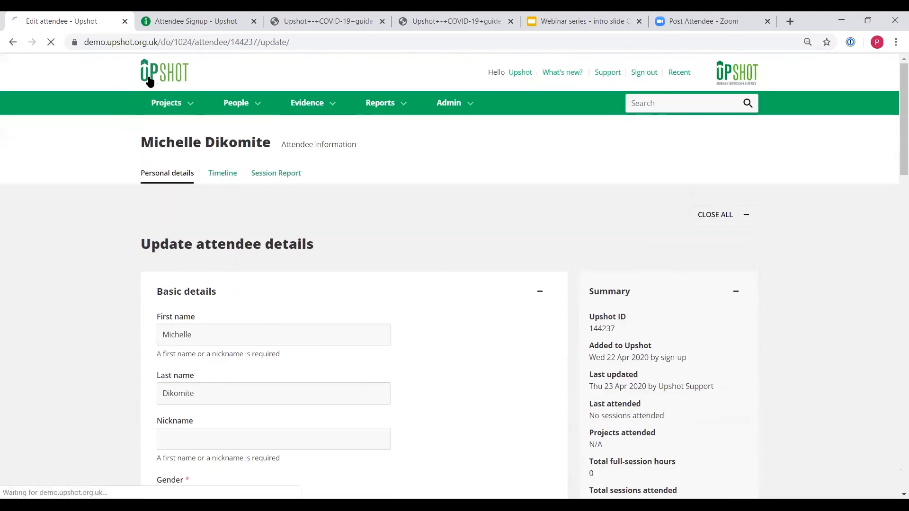
click(165, 72)
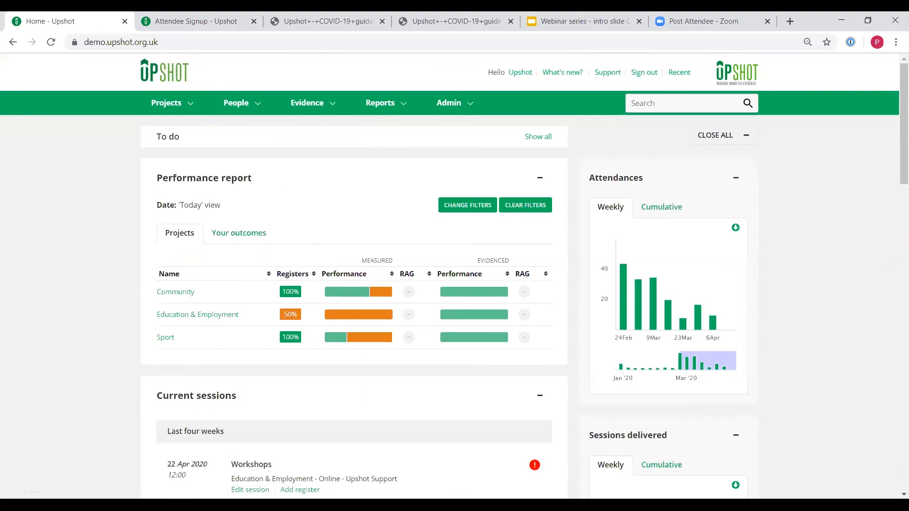
mouse_move(436, 114)
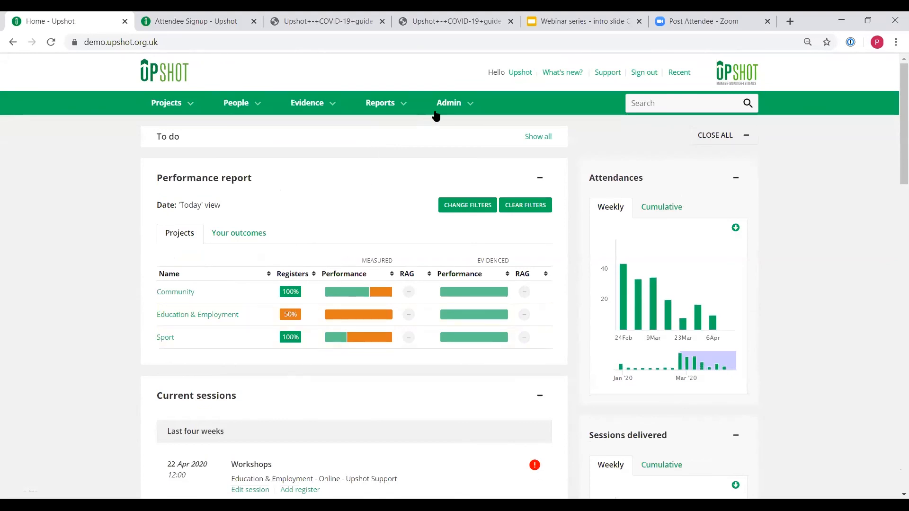
Go back to the home dashboard and open the Evidence menu
click(448, 103)
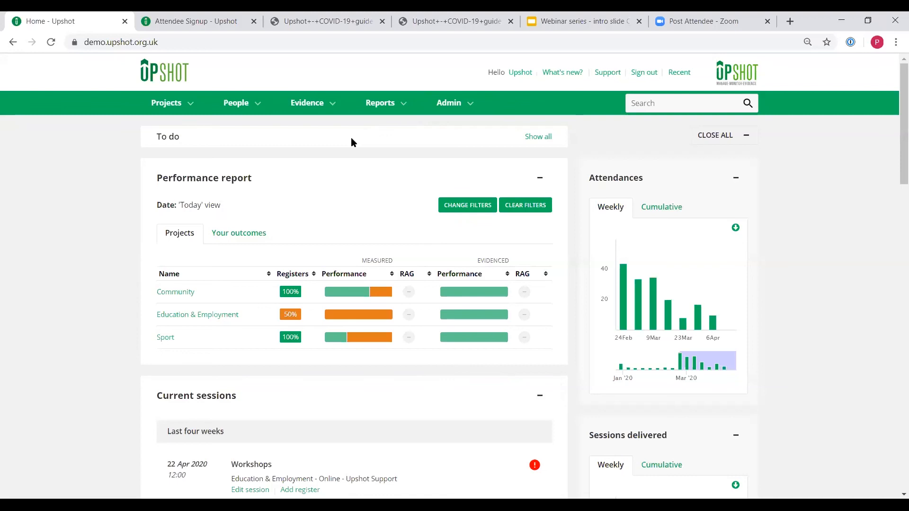
mouse_move(354, 151)
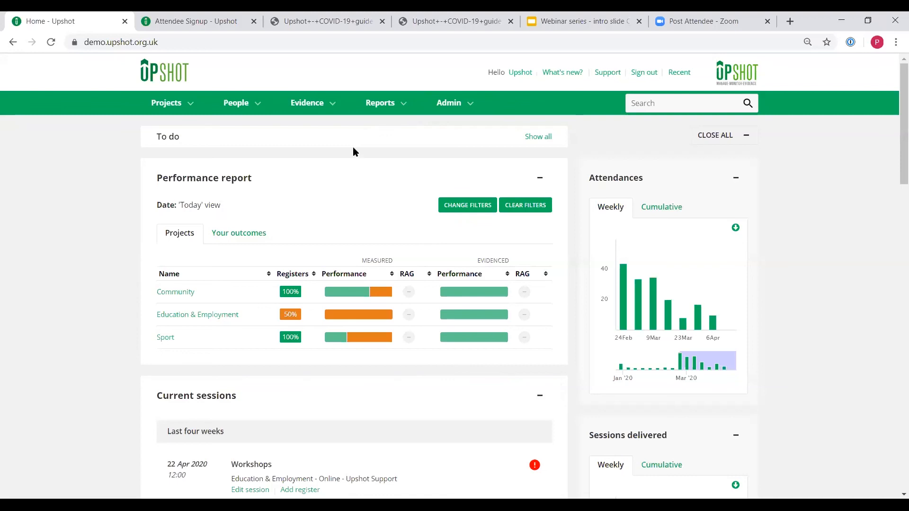
mouse_move(359, 158)
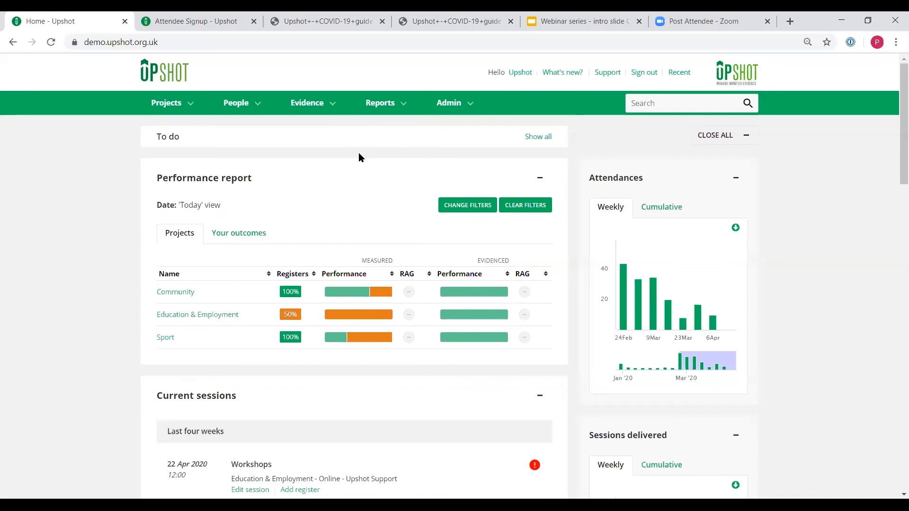
mouse_move(353, 170)
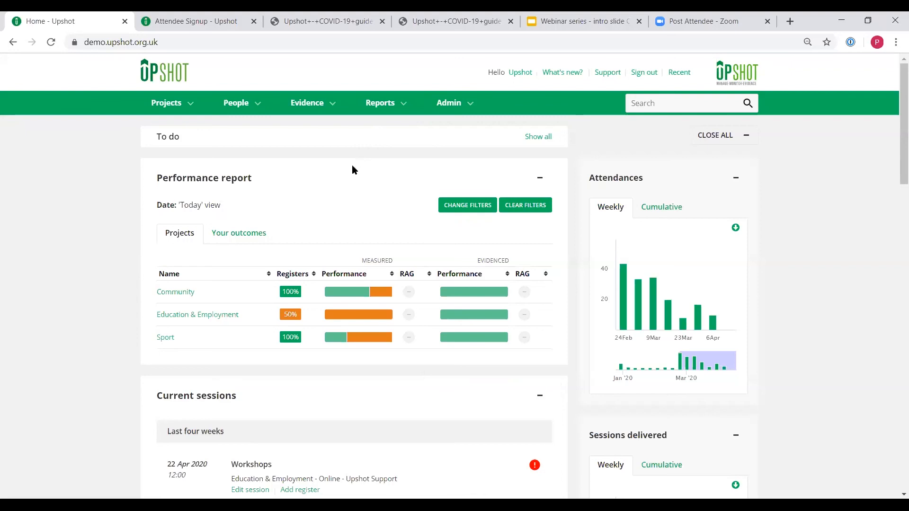
click(306, 103)
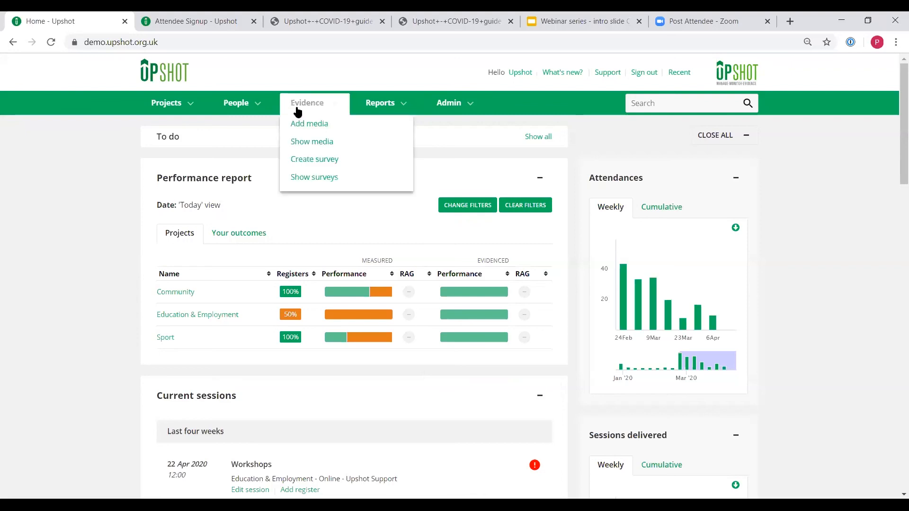
Open Evidence > Show media to list the five media items, then reopen Evidence
click(311, 142)
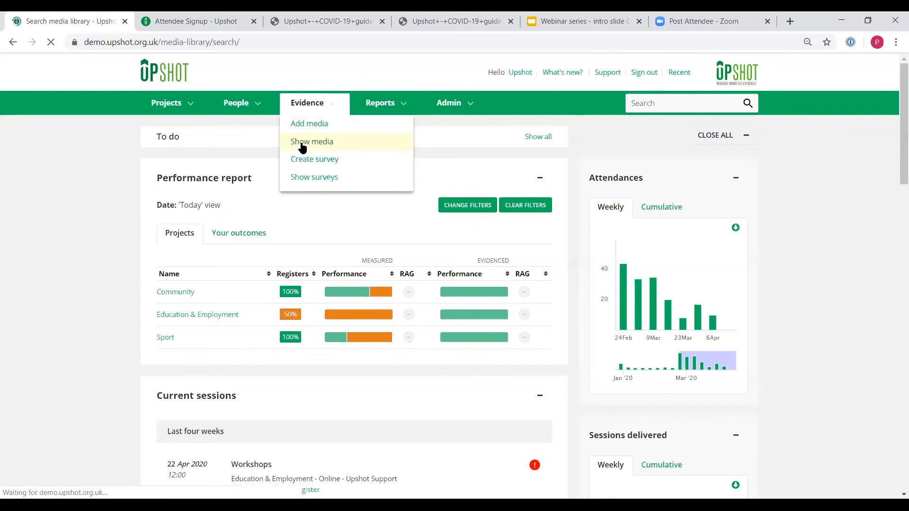
click(312, 141)
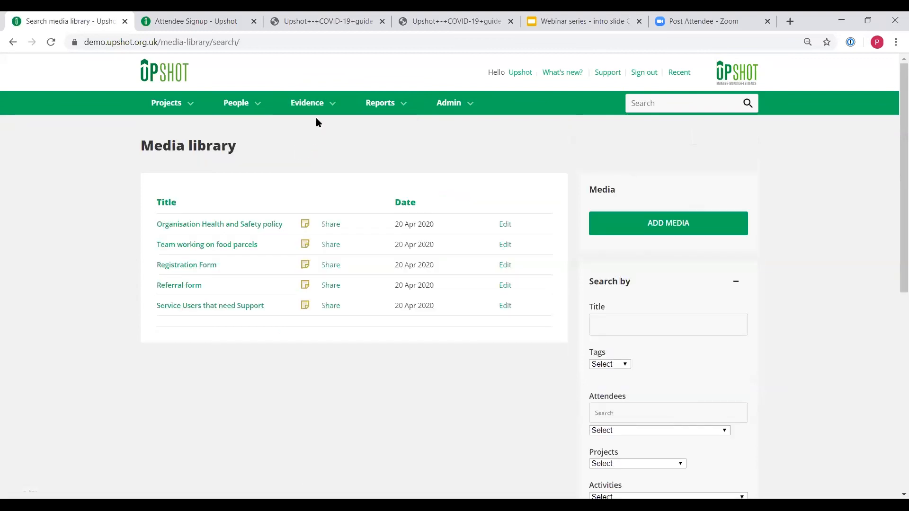
click(307, 103)
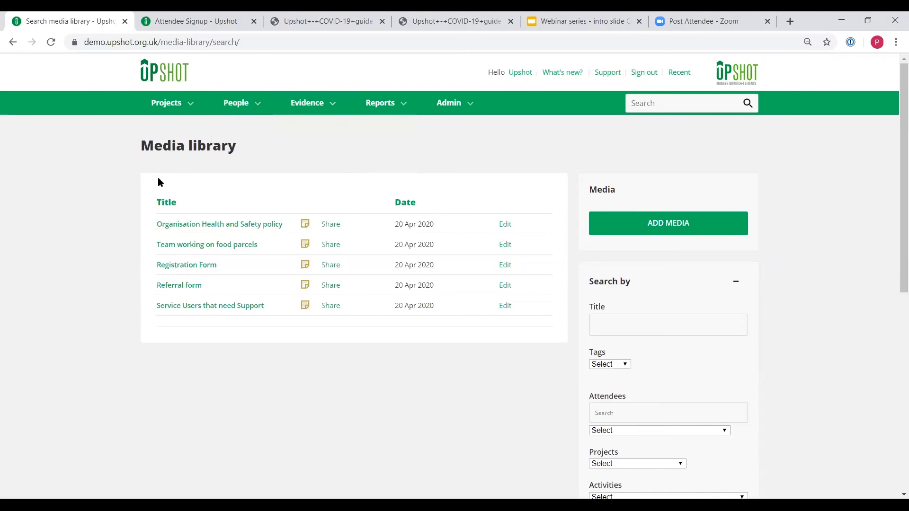
mouse_move(145, 203)
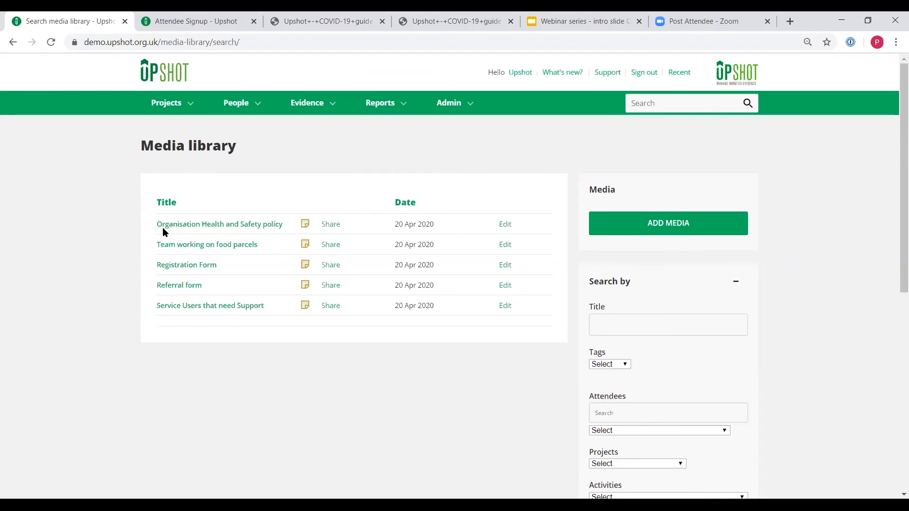
mouse_move(138, 273)
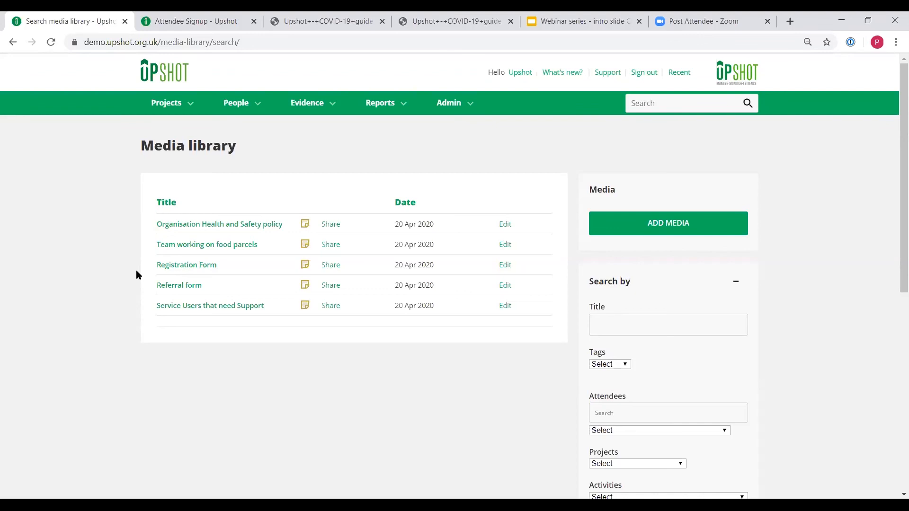
mouse_move(169, 337)
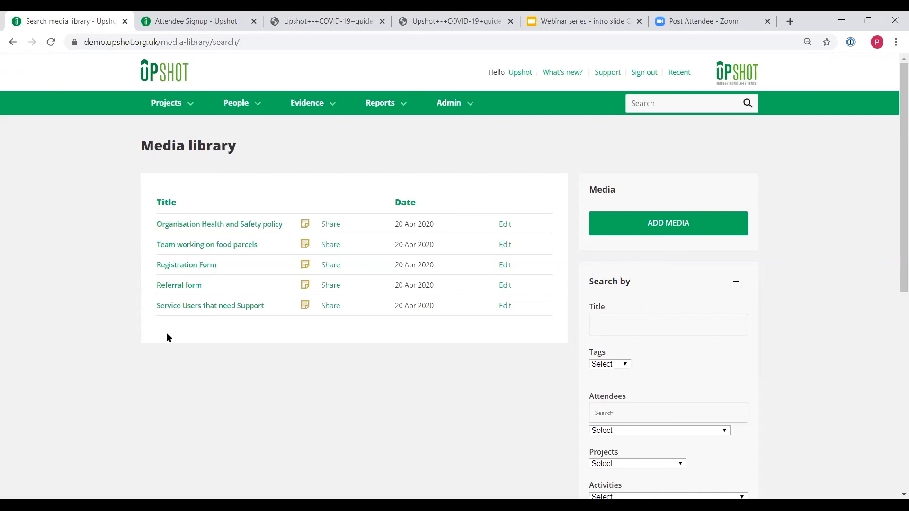
click(306, 102)
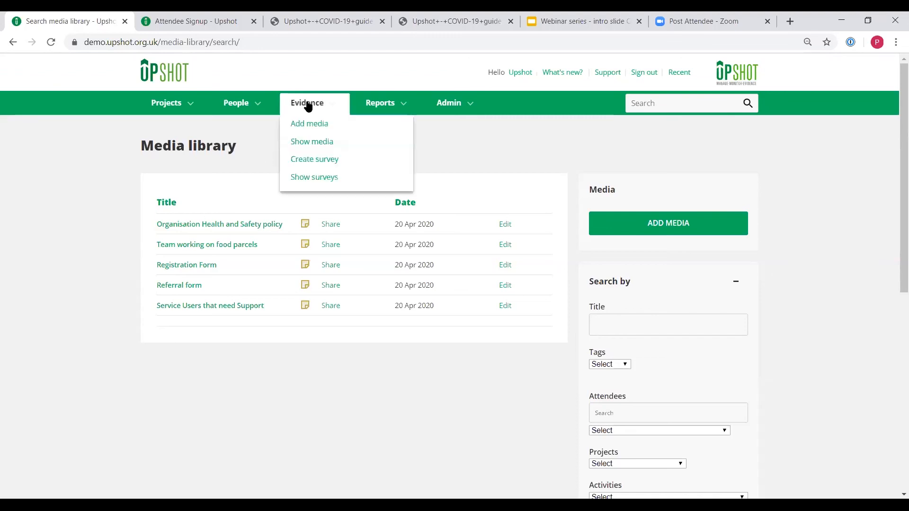
Open Evidence > Add media, then switch to the 'Webinar series' closing slide
click(309, 124)
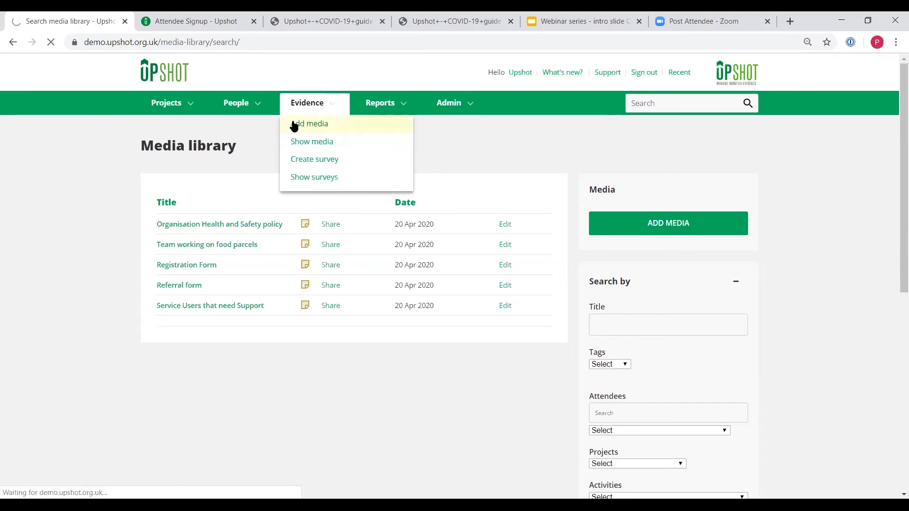
click(310, 124)
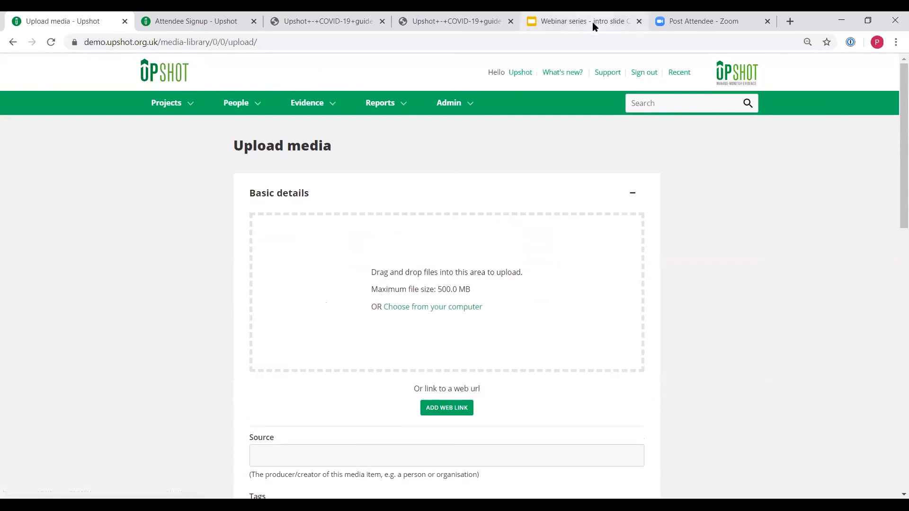
click(580, 21)
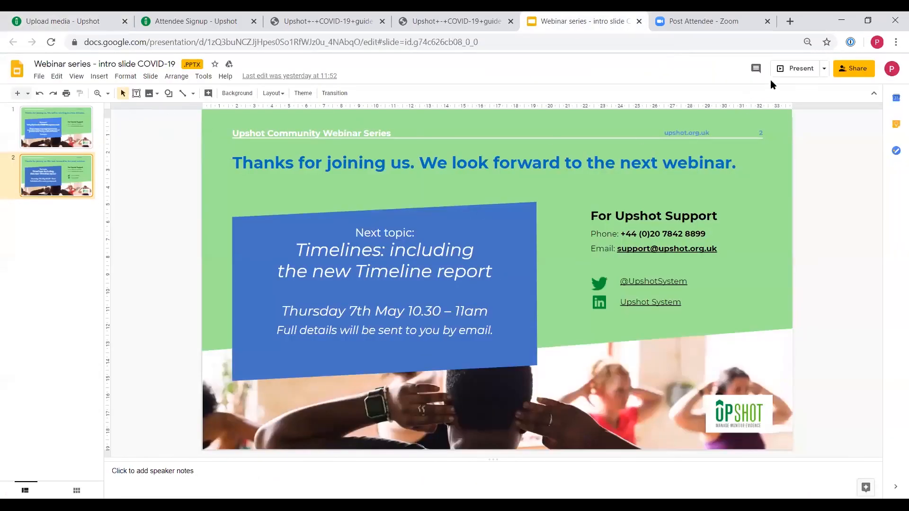